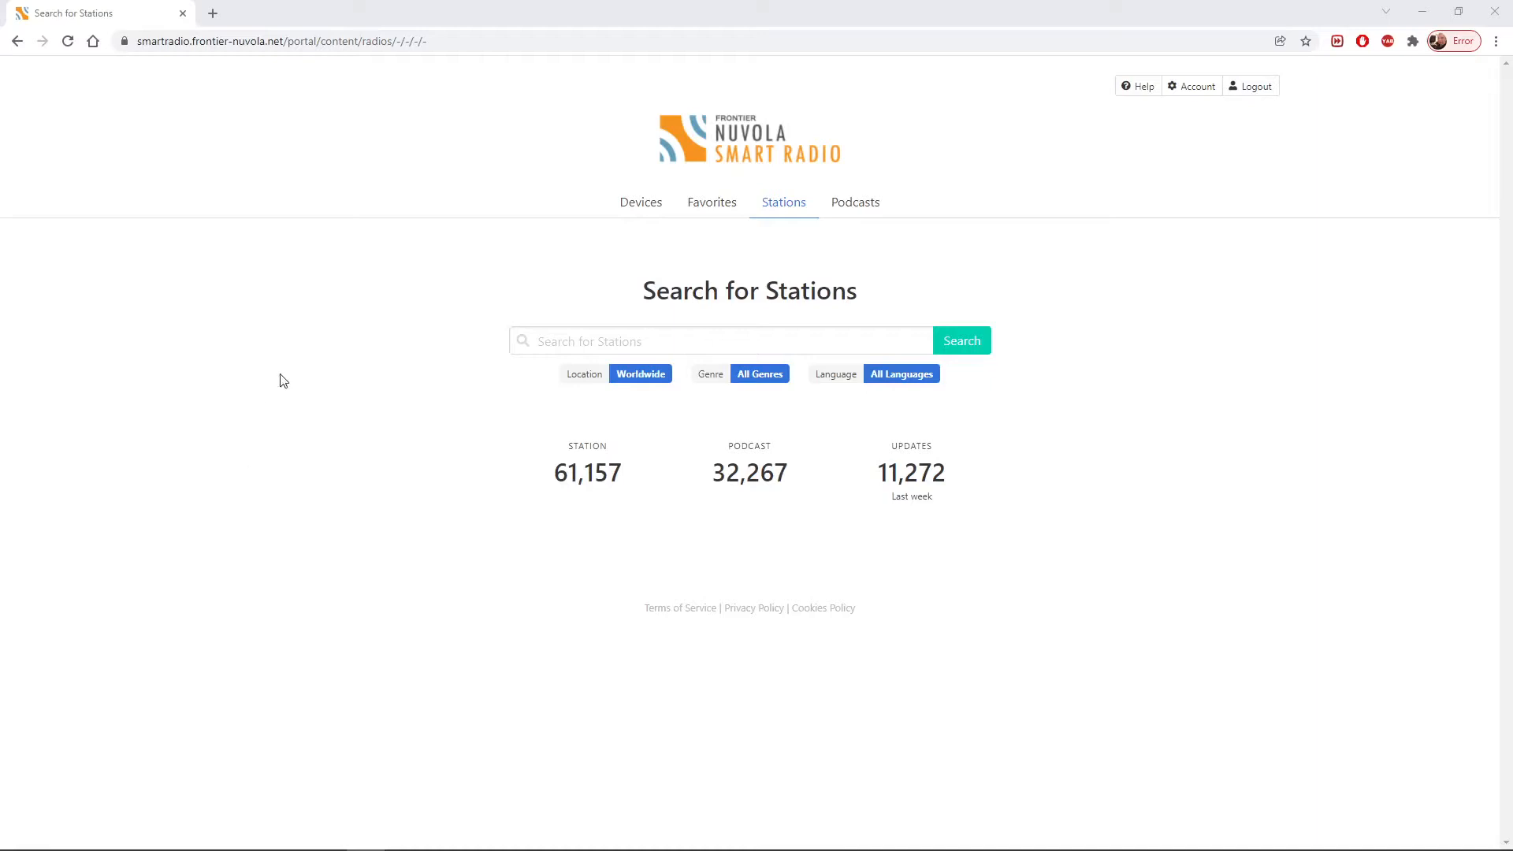
mouse_move(640, 203)
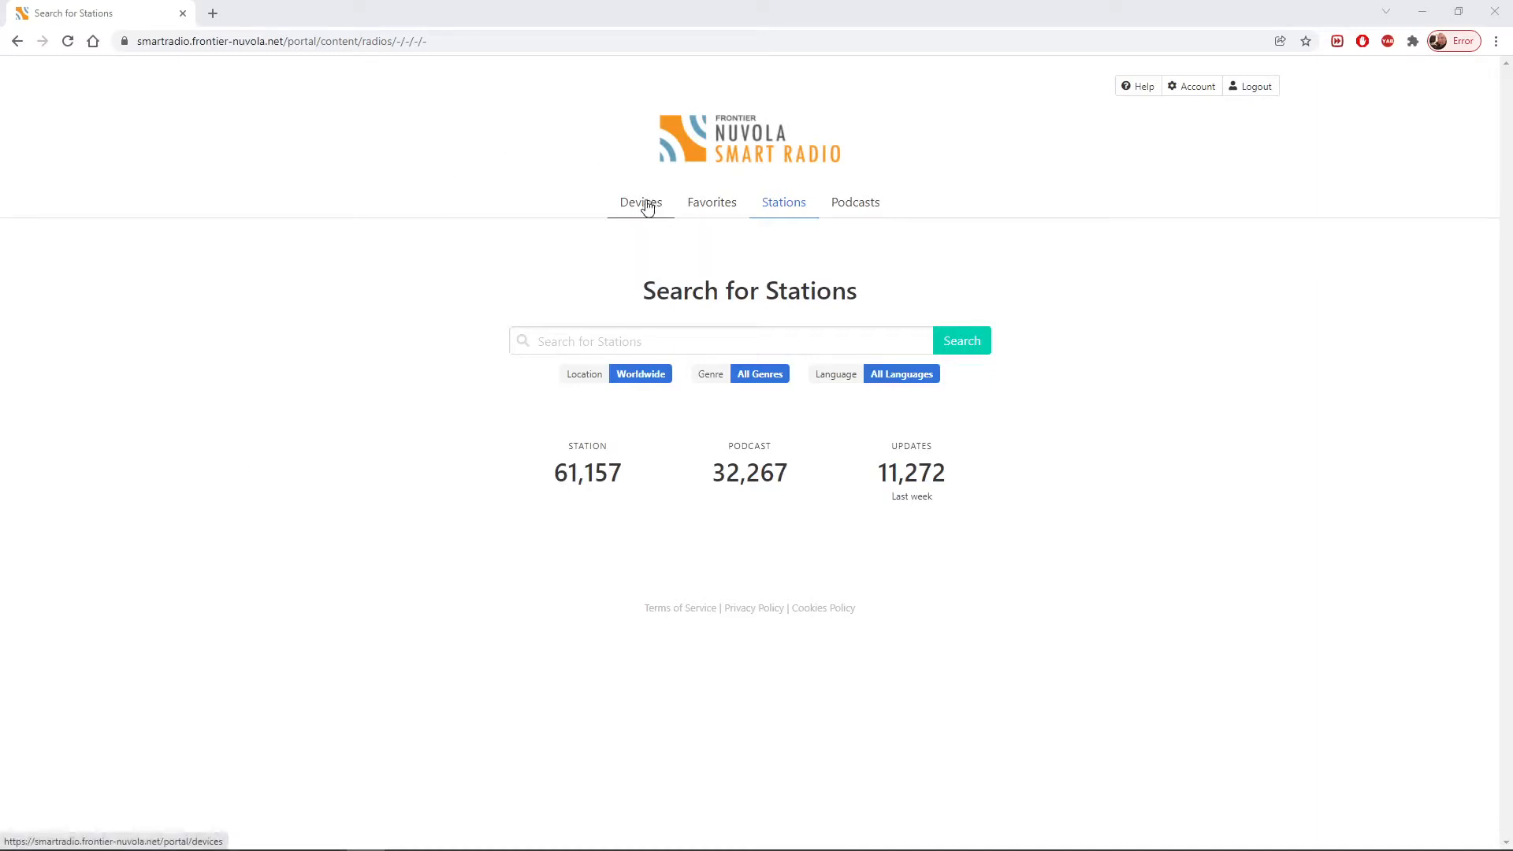
mouse_move(640, 202)
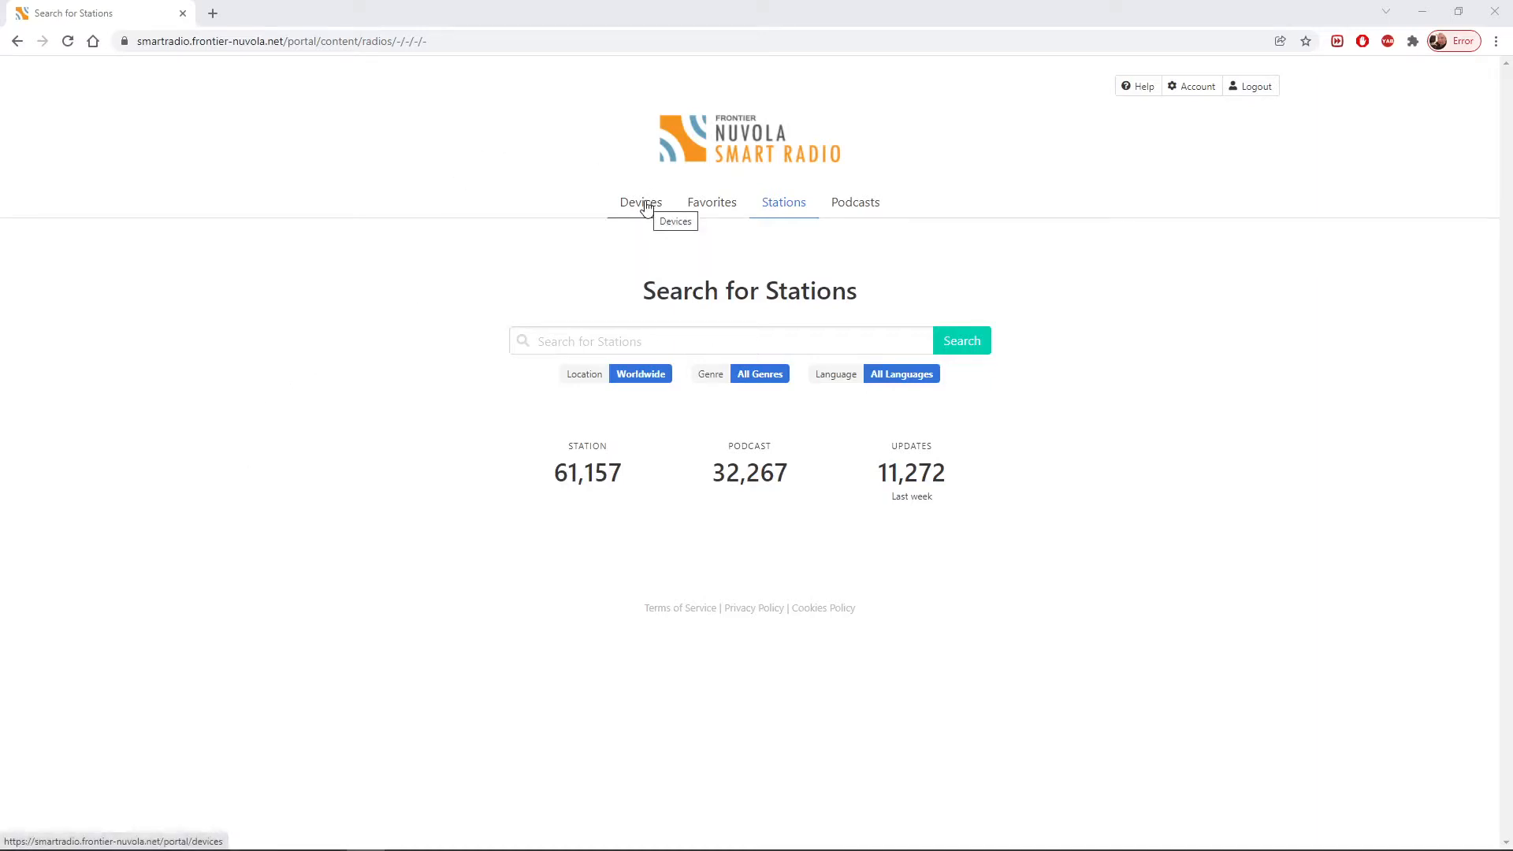
- Show the Devices overview with the one linked radio sharing favourites
left_click(639, 201)
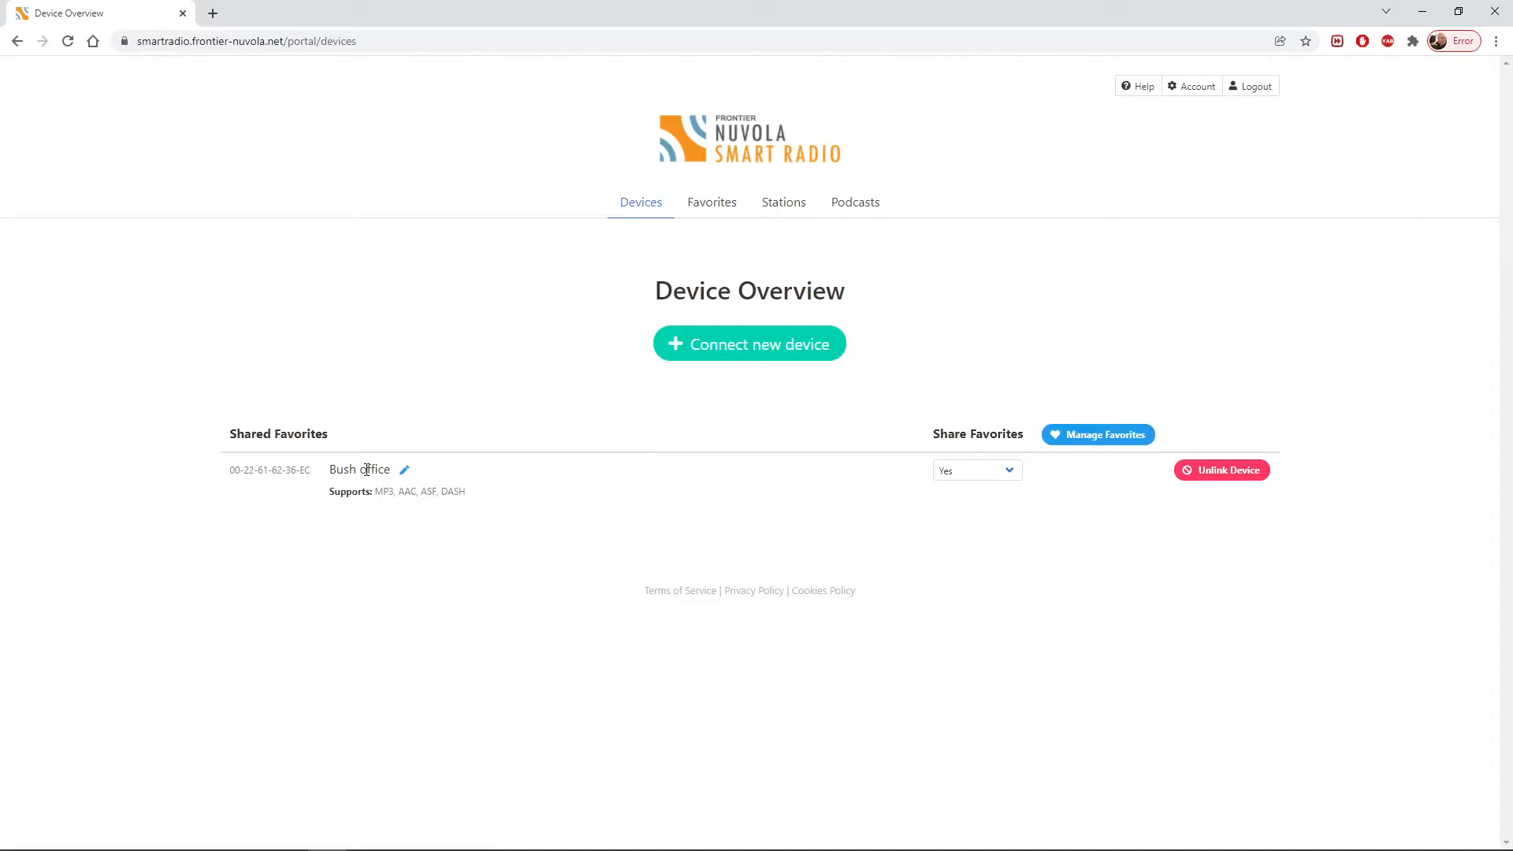
mouse_move(674, 220)
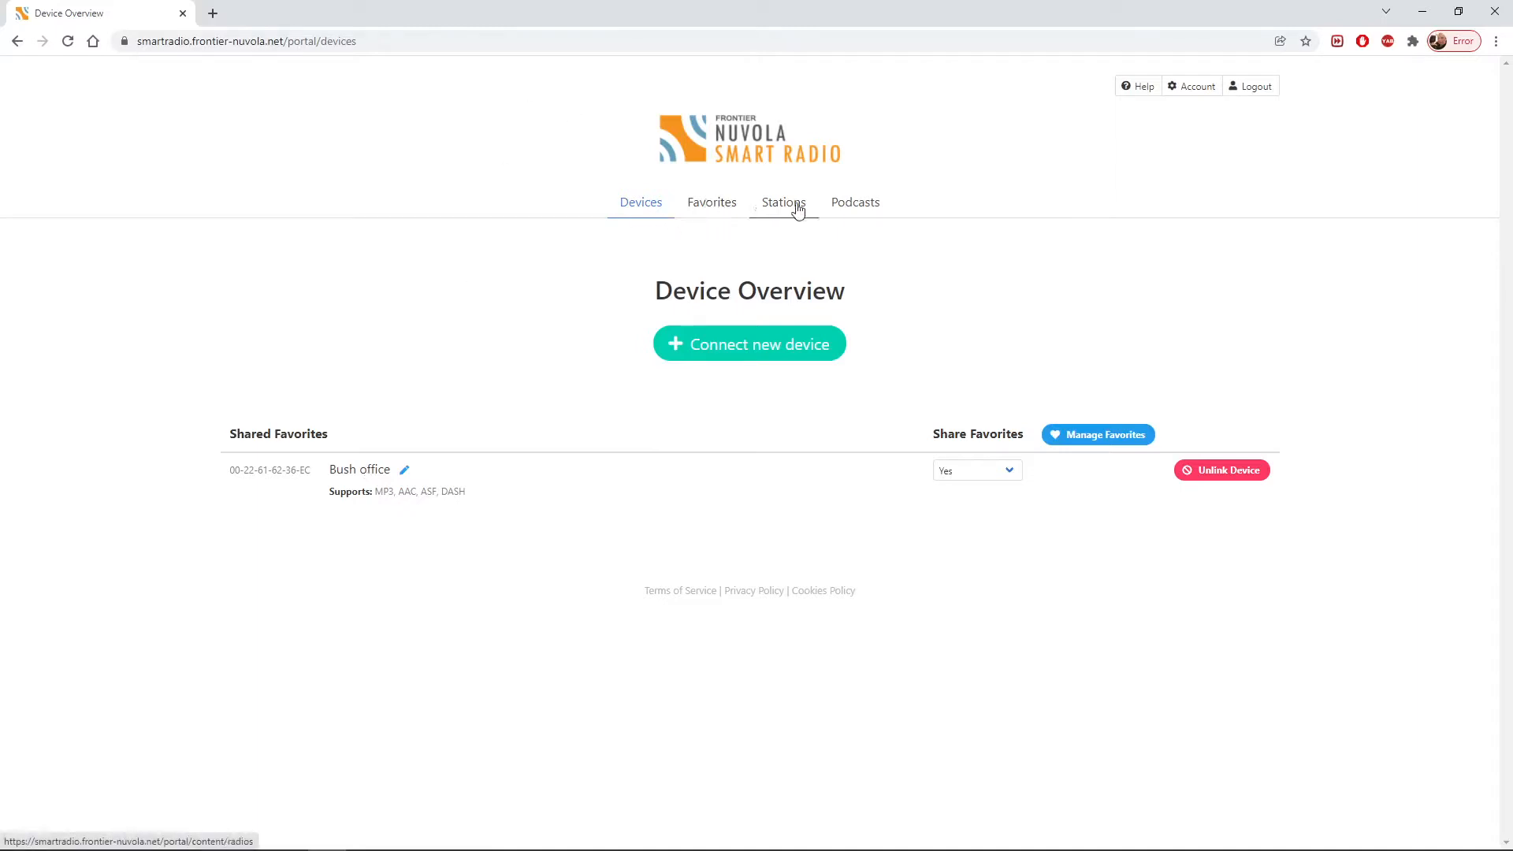
- Return to the unfiltered Search for Stations page under the Stations tab
left_click(783, 201)
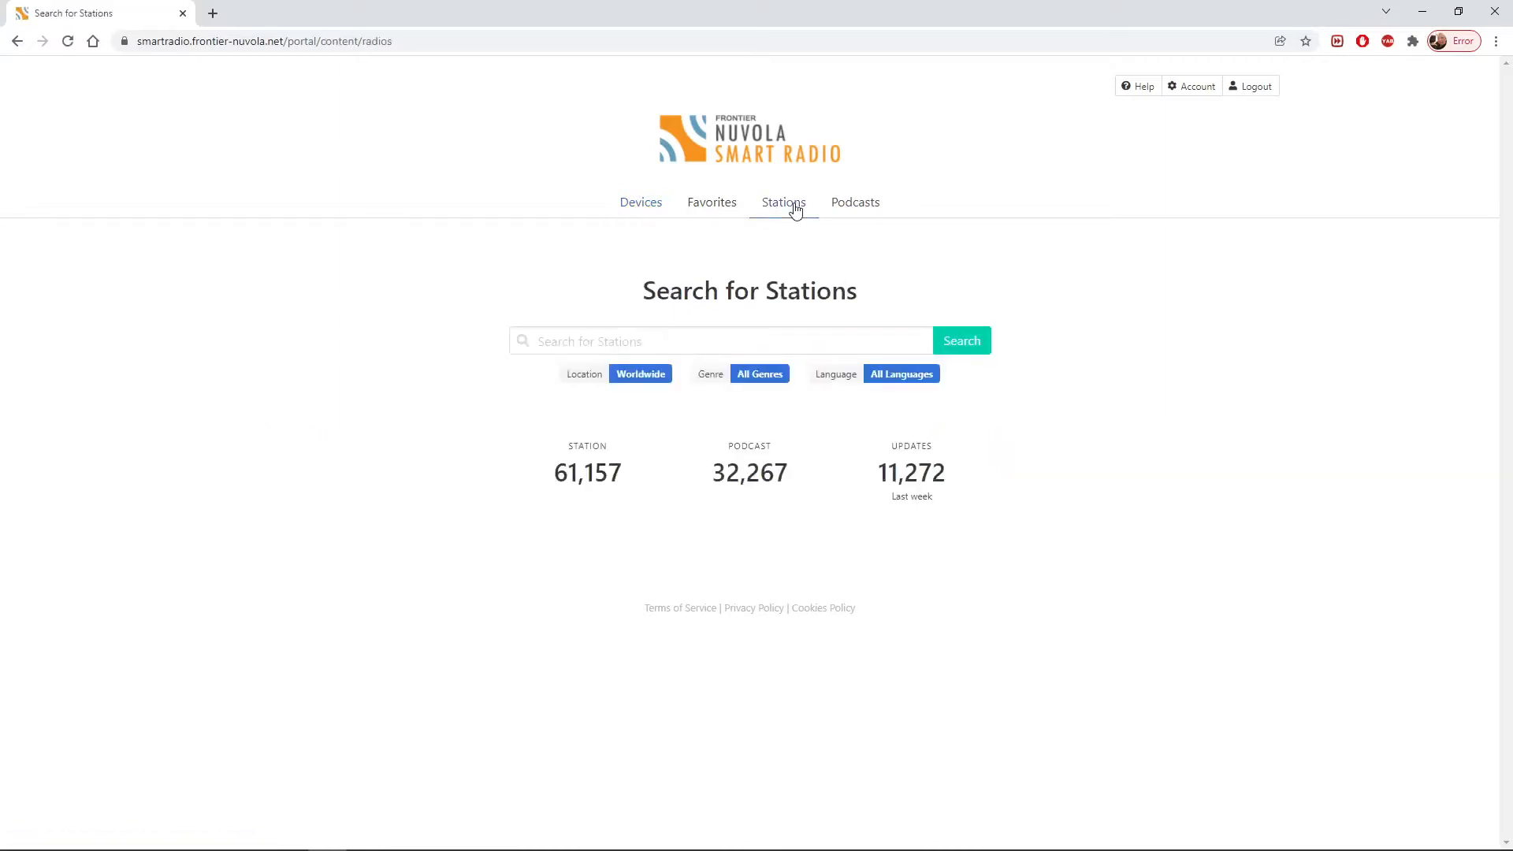
mouse_move(586, 472)
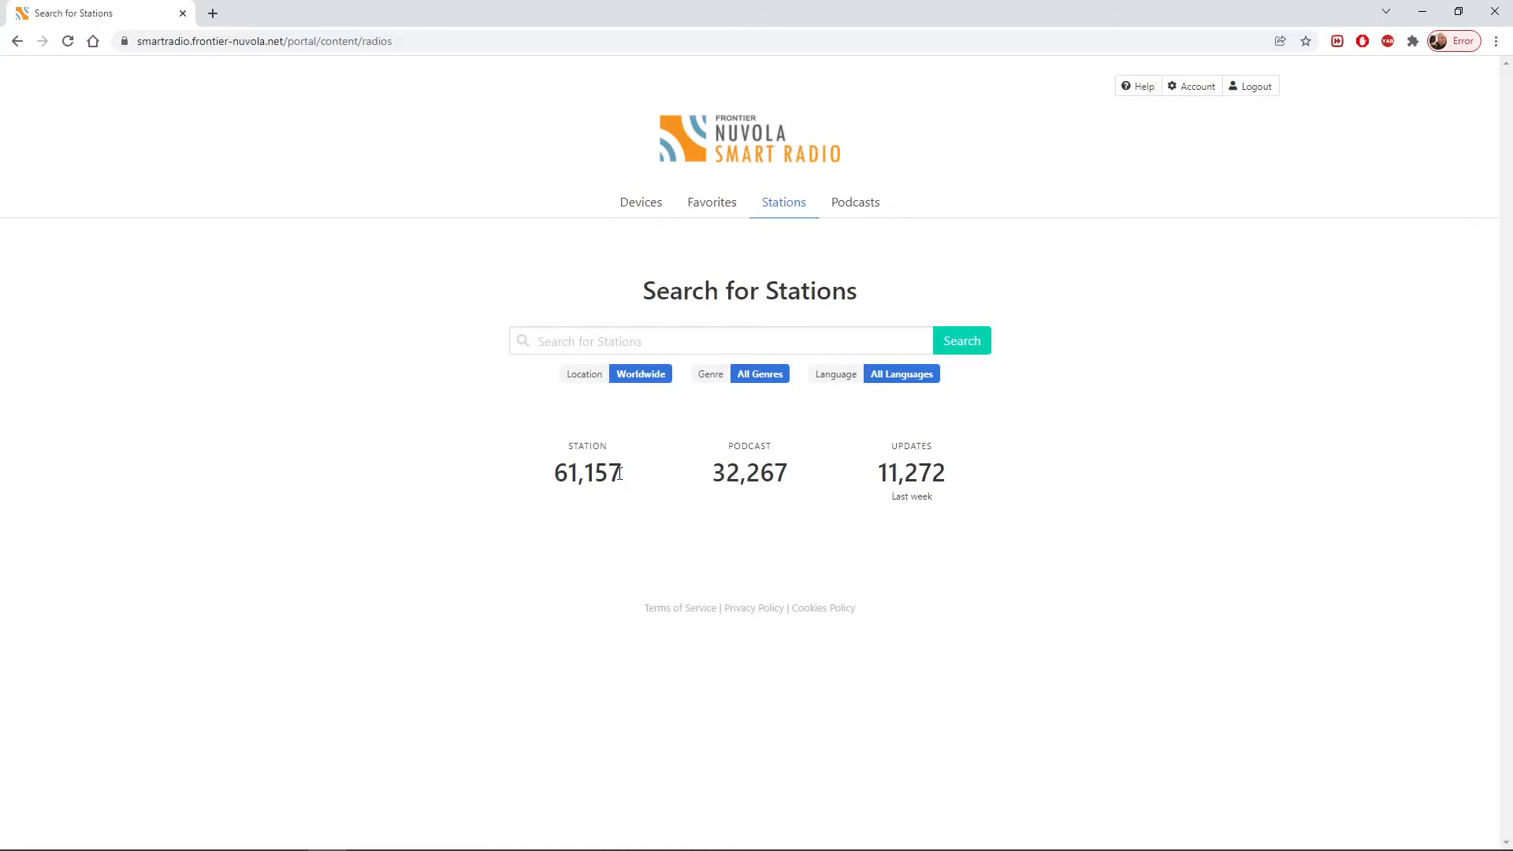
mouse_move(776, 472)
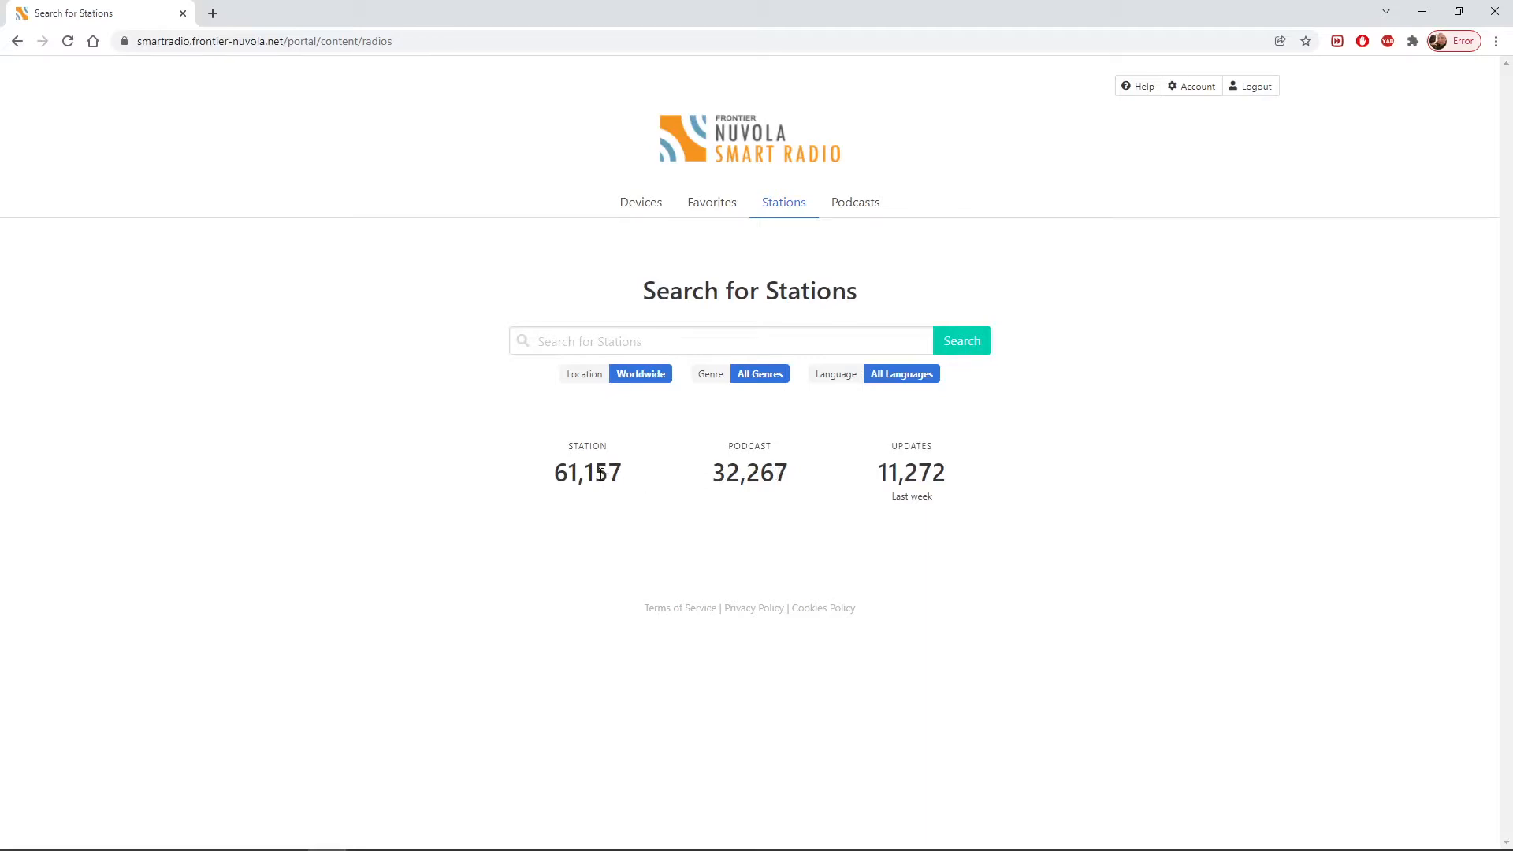
mouse_move(644, 395)
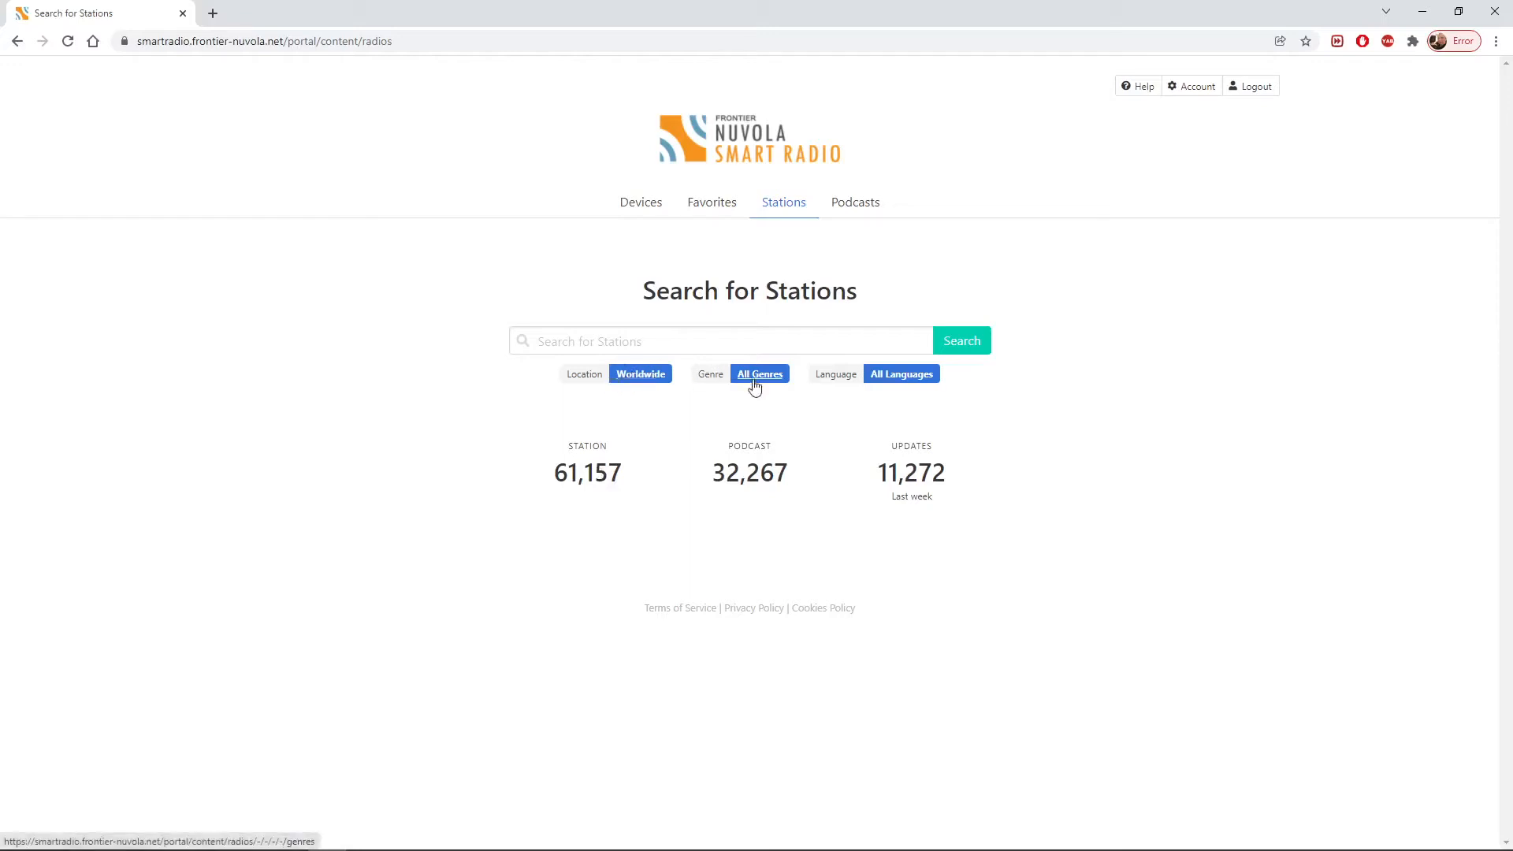
mouse_move(900, 374)
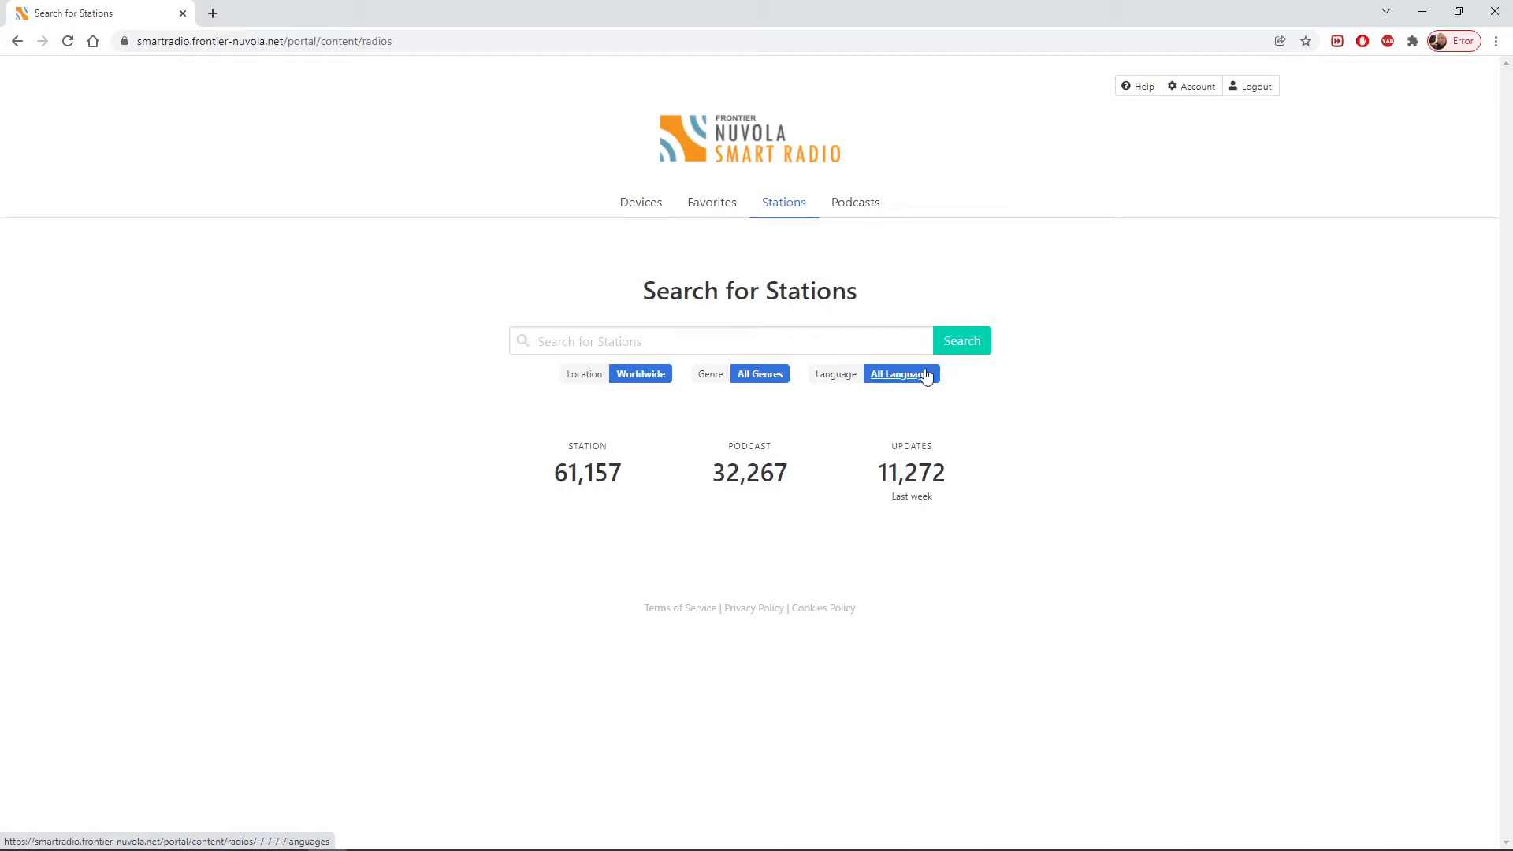
mouse_move(894, 374)
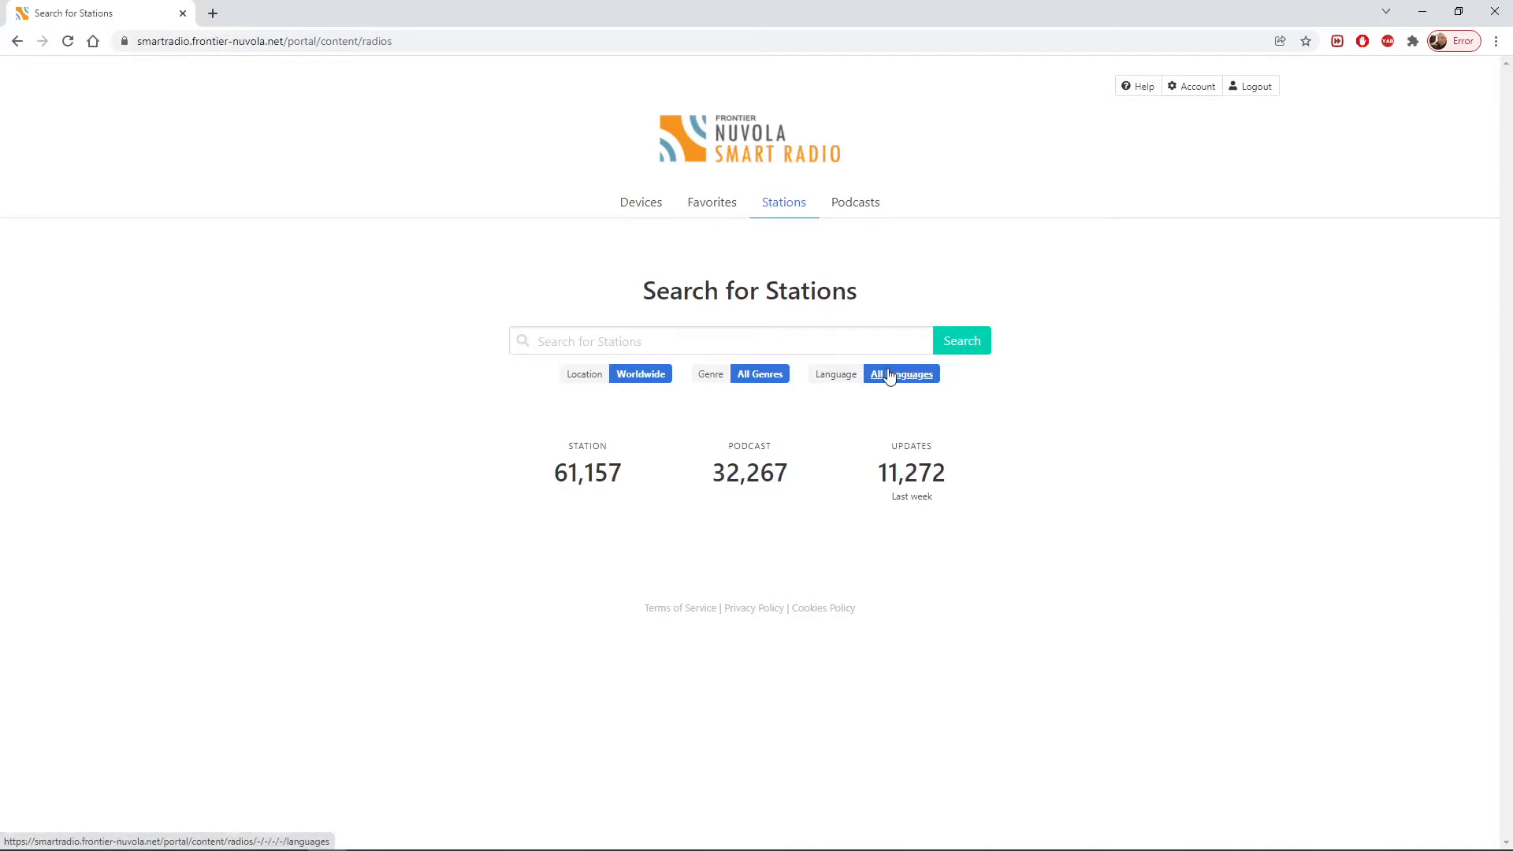
- Open the All Languages filter and browse the Abkhazian-to-Zulu language list
left_click(901, 374)
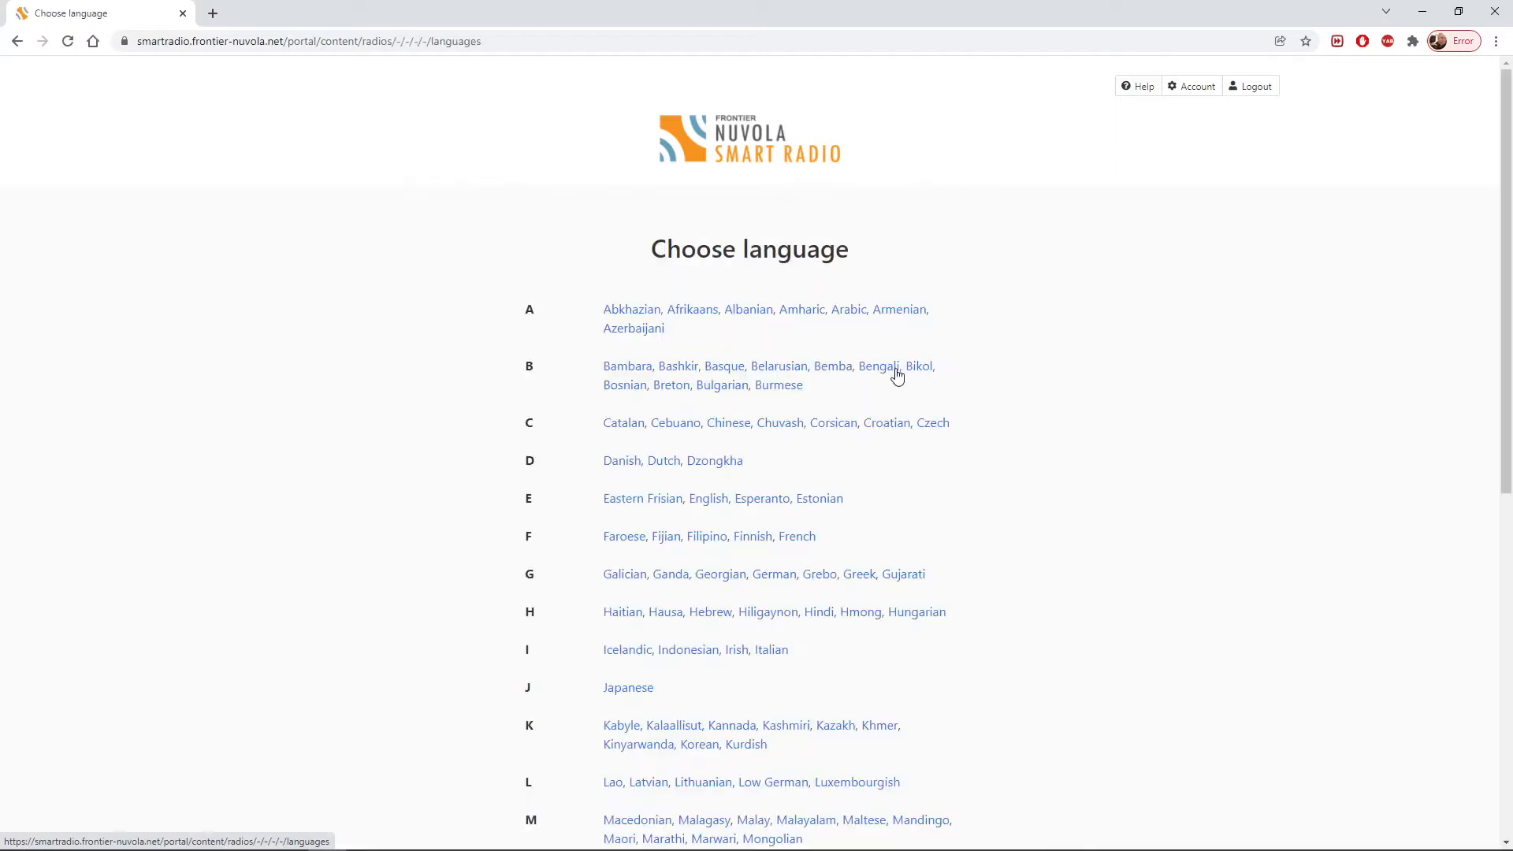
scroll("down", 3)
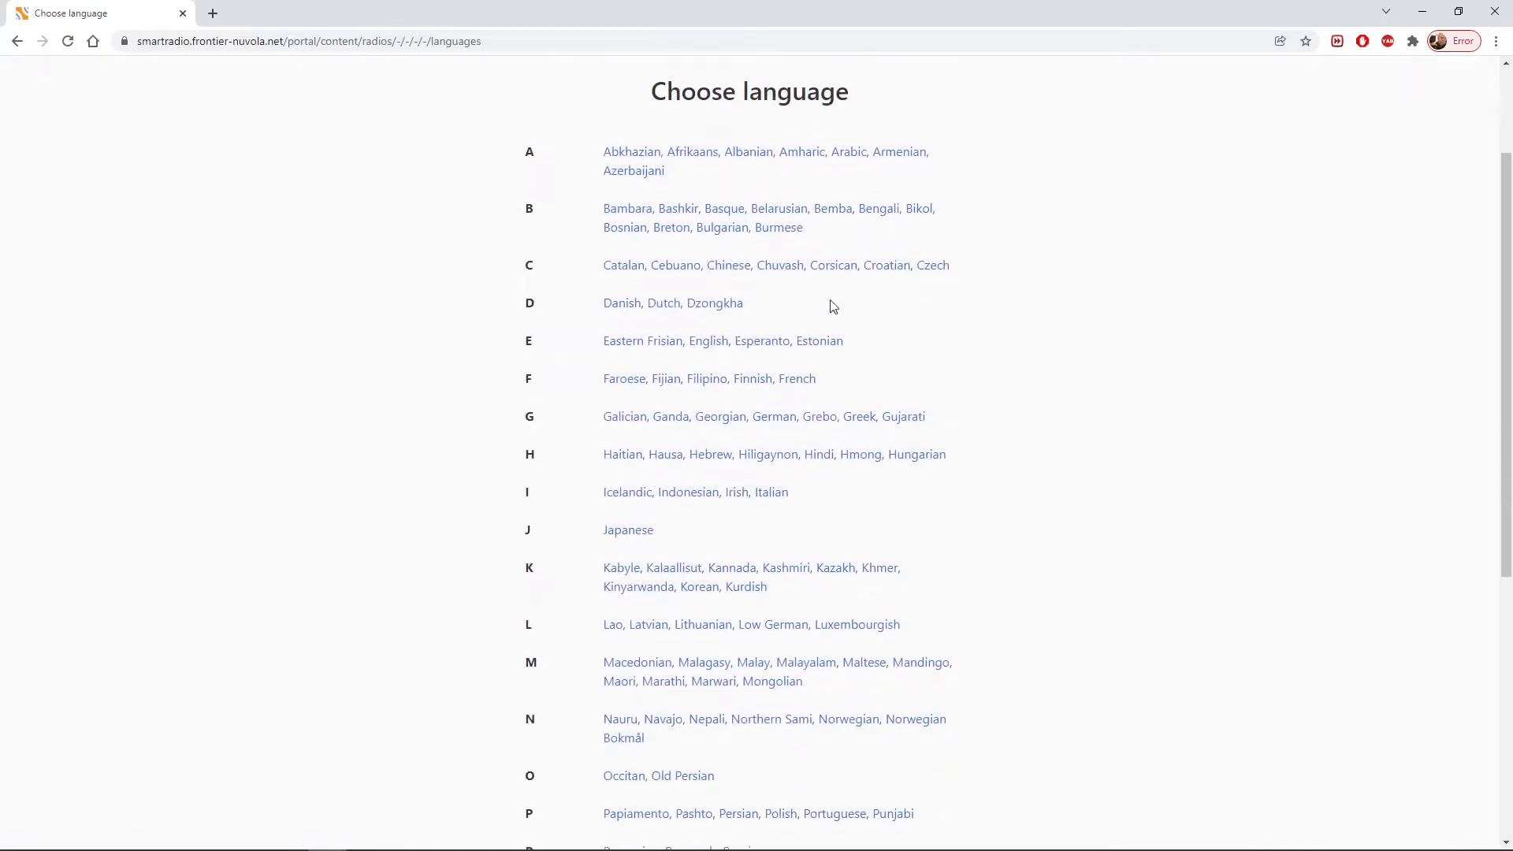
scroll("down", 3)
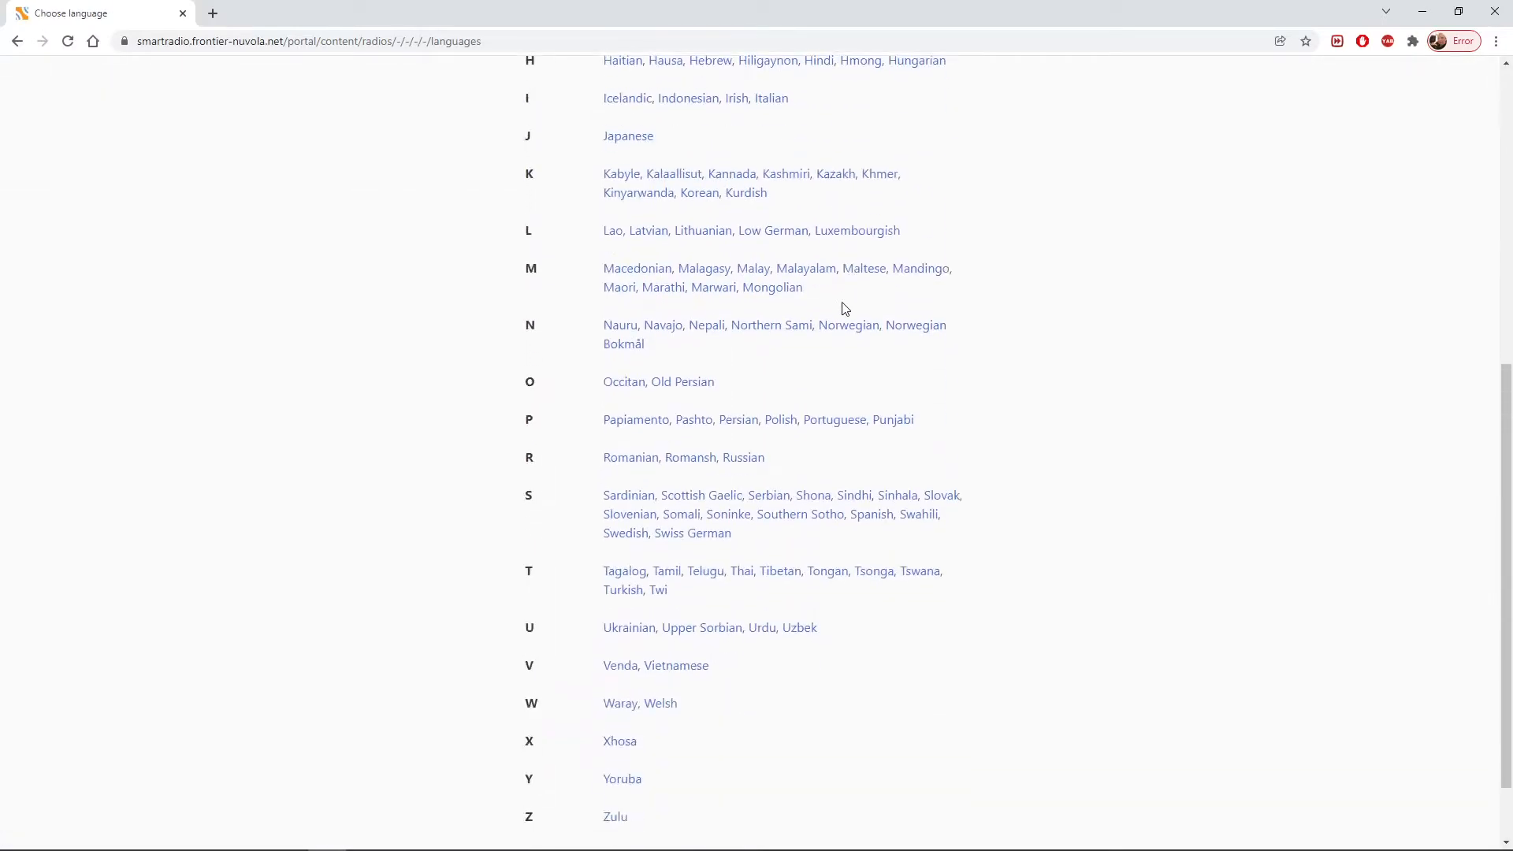
scroll("down", 3)
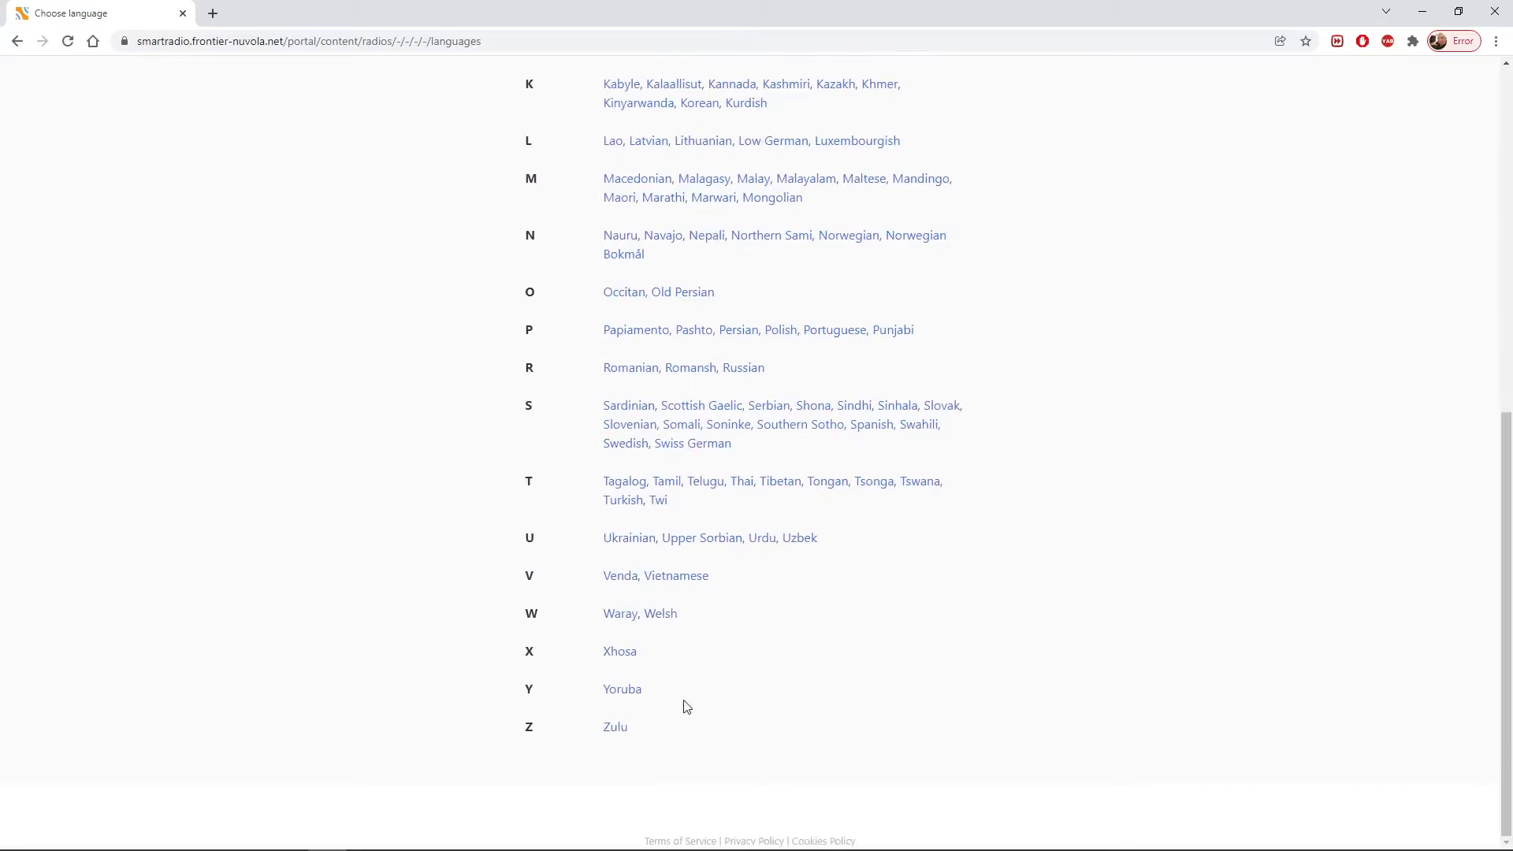
scroll("up", 3)
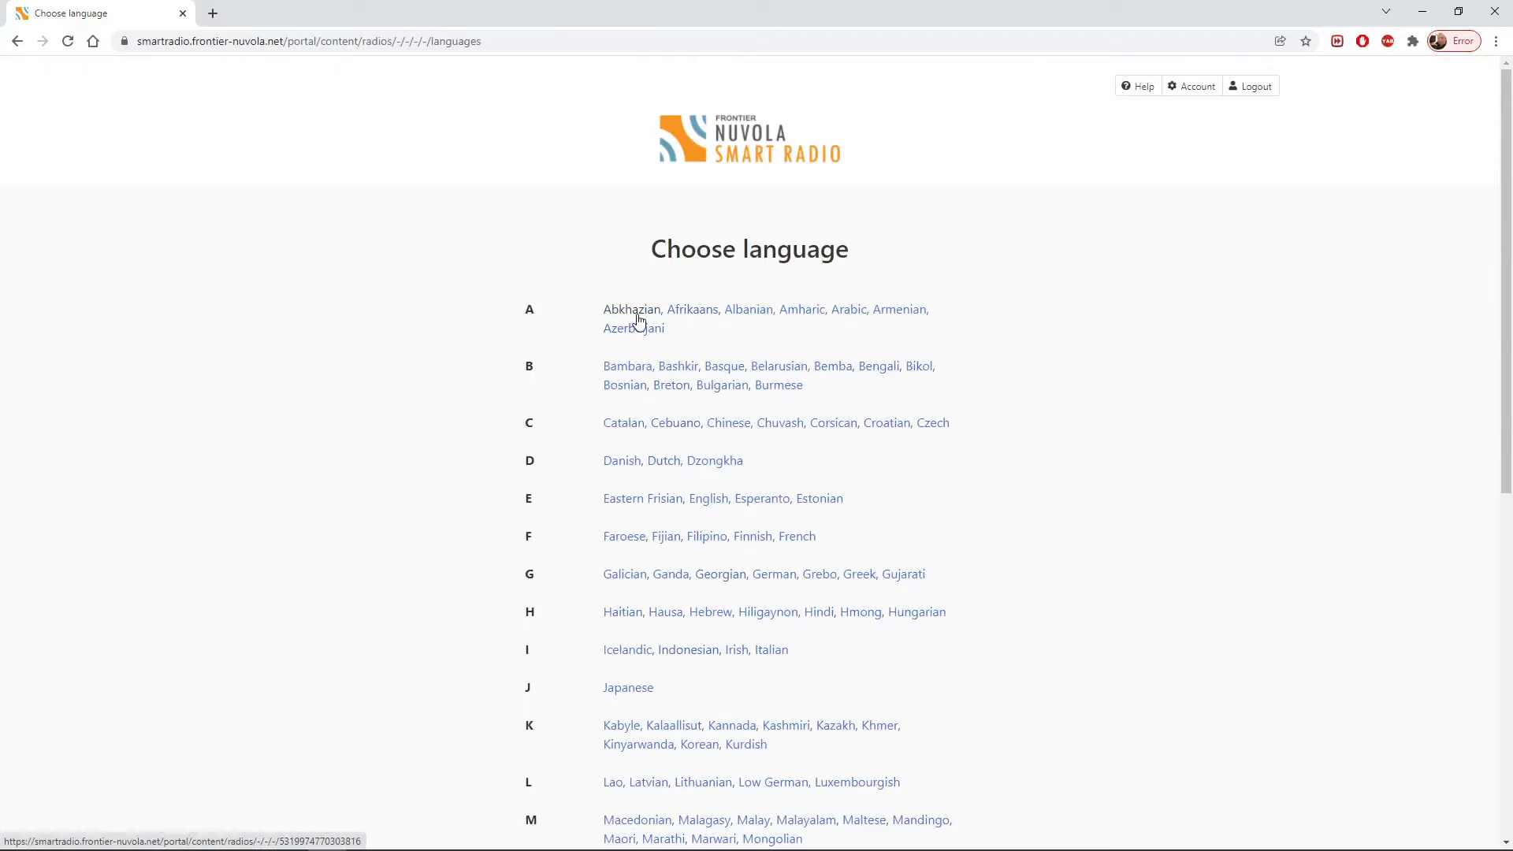
scroll("down", 3)
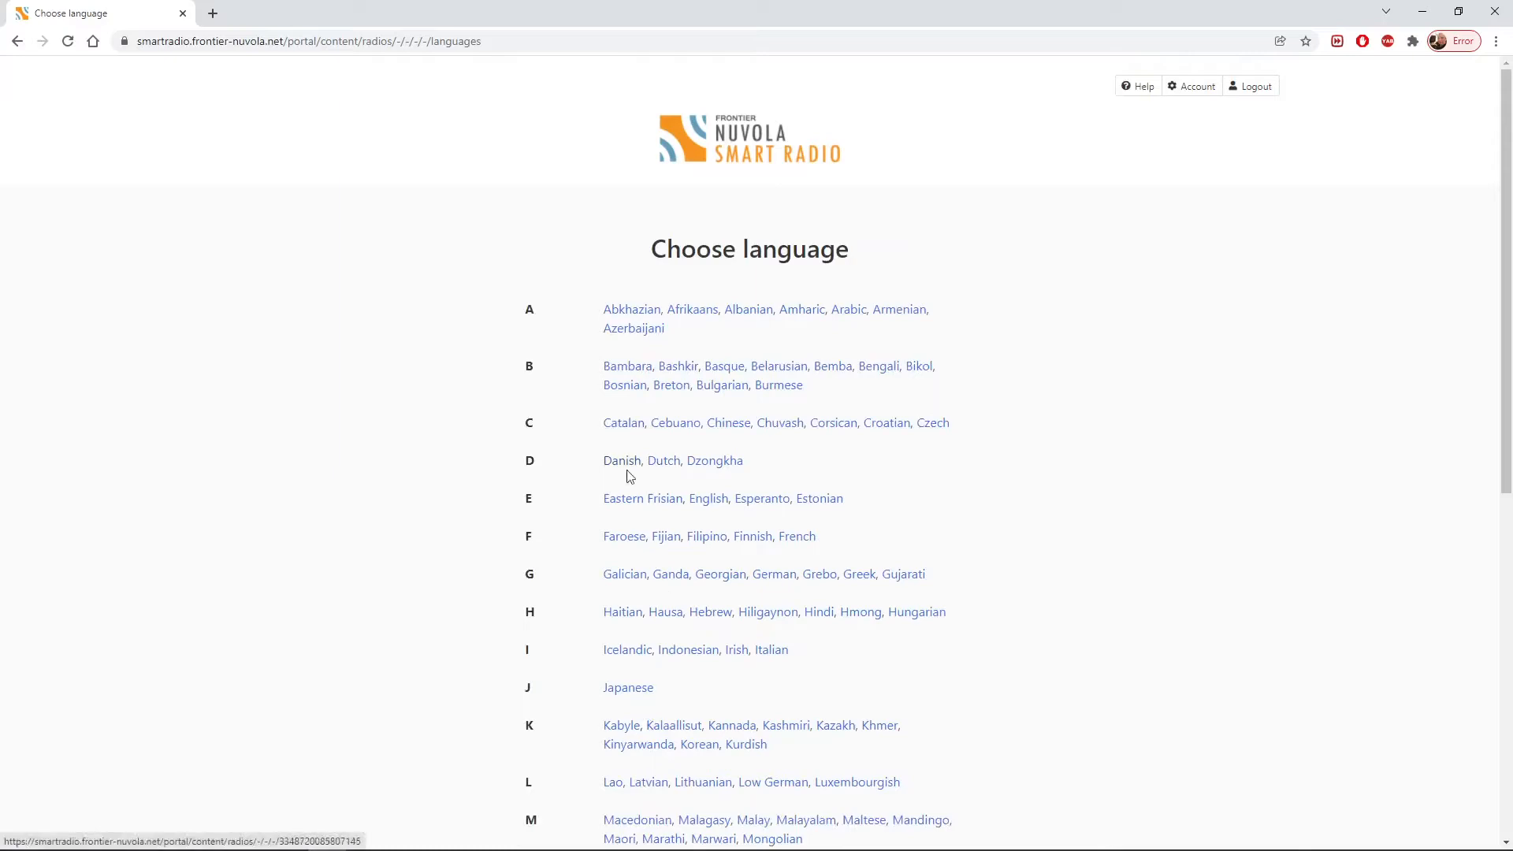
- Choose English as the language and browse the 20,740 resulting stations
left_click(707, 499)
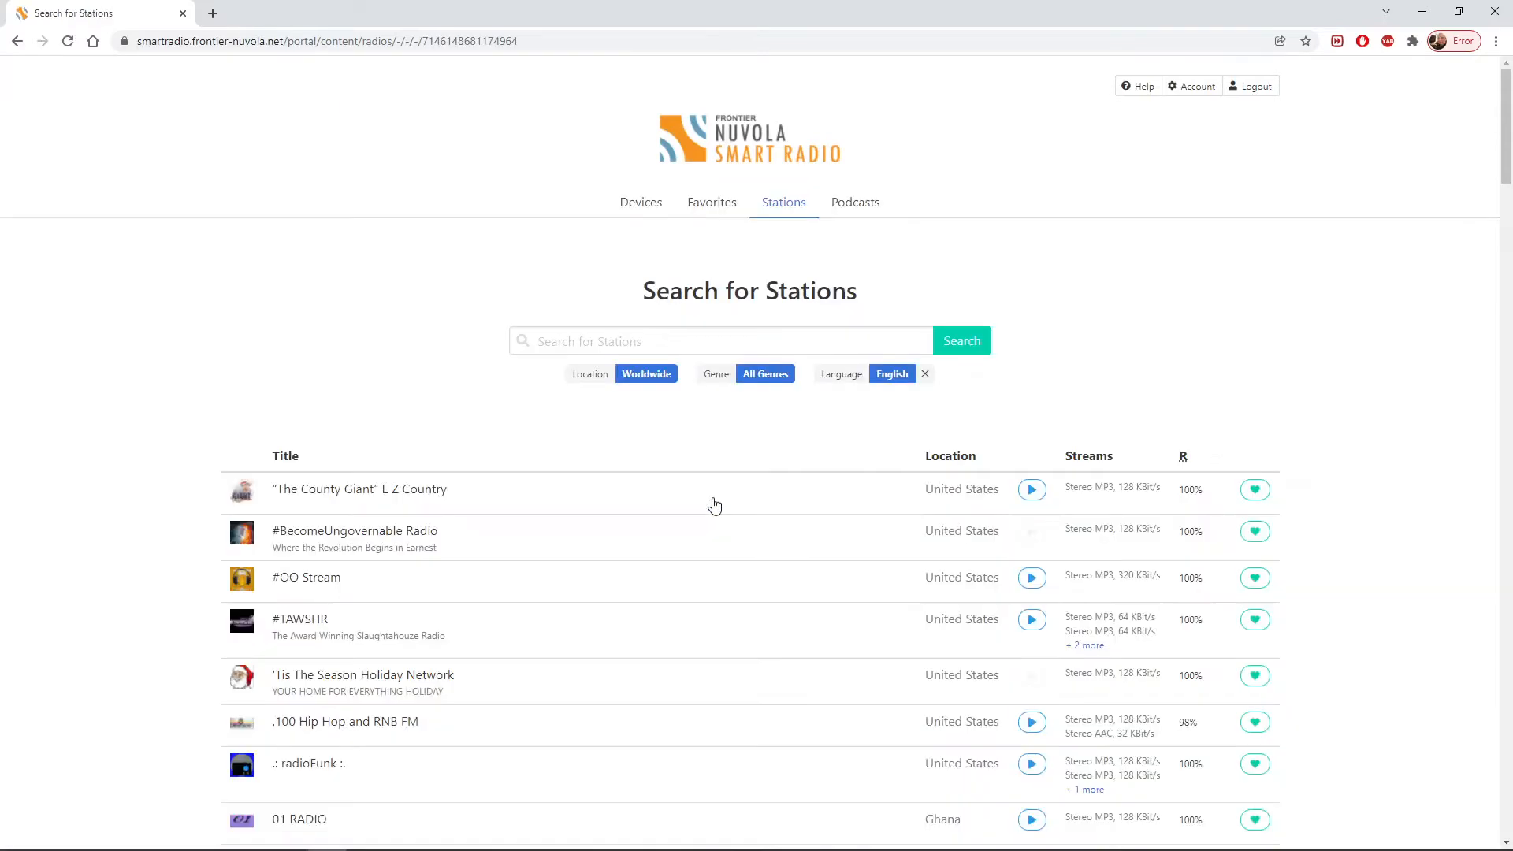
scroll("down", 3)
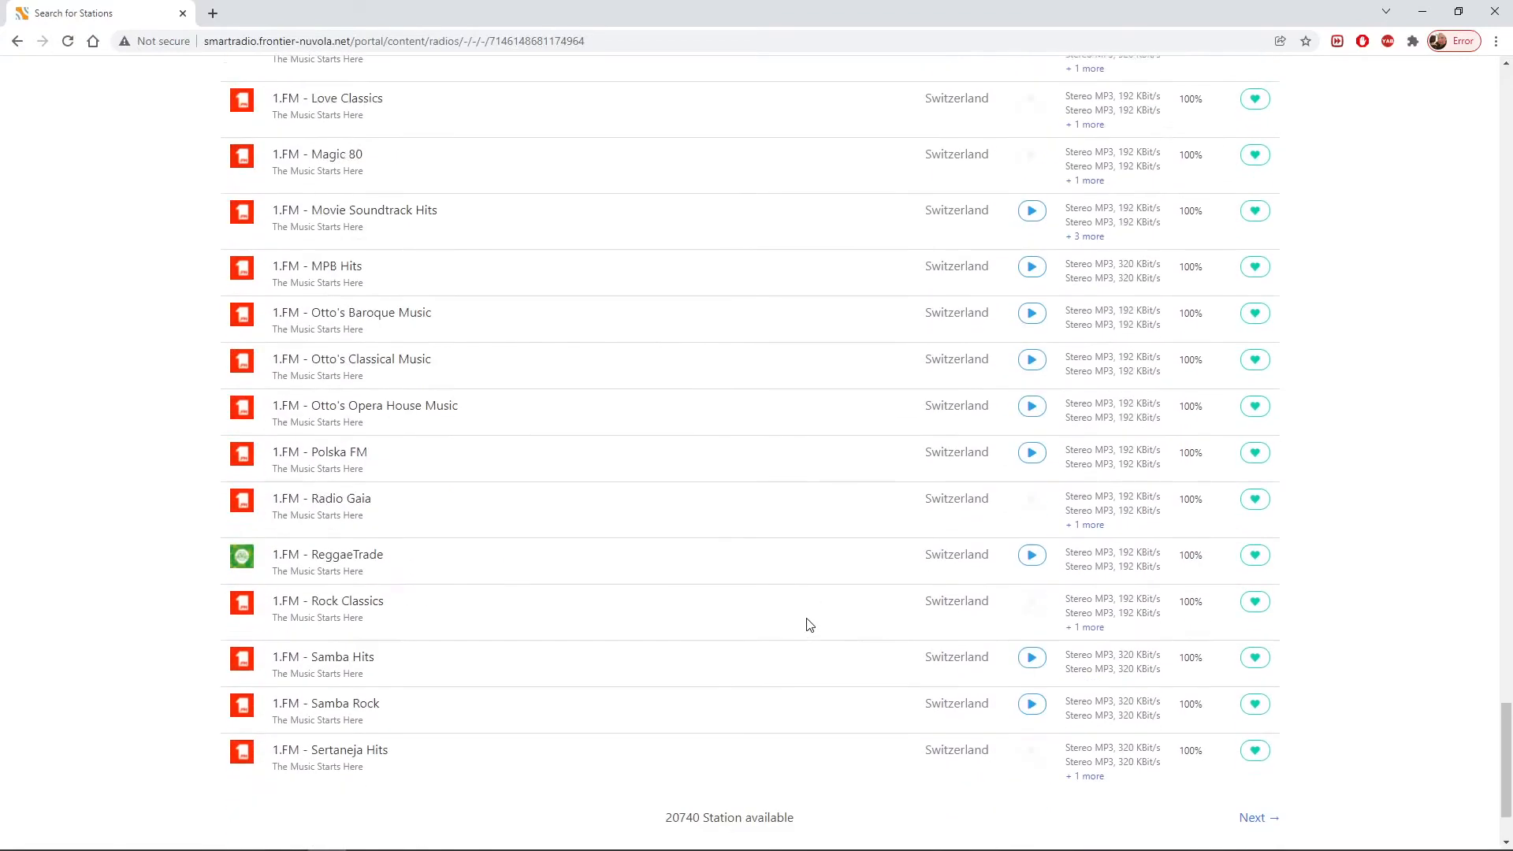
scroll("down", 3)
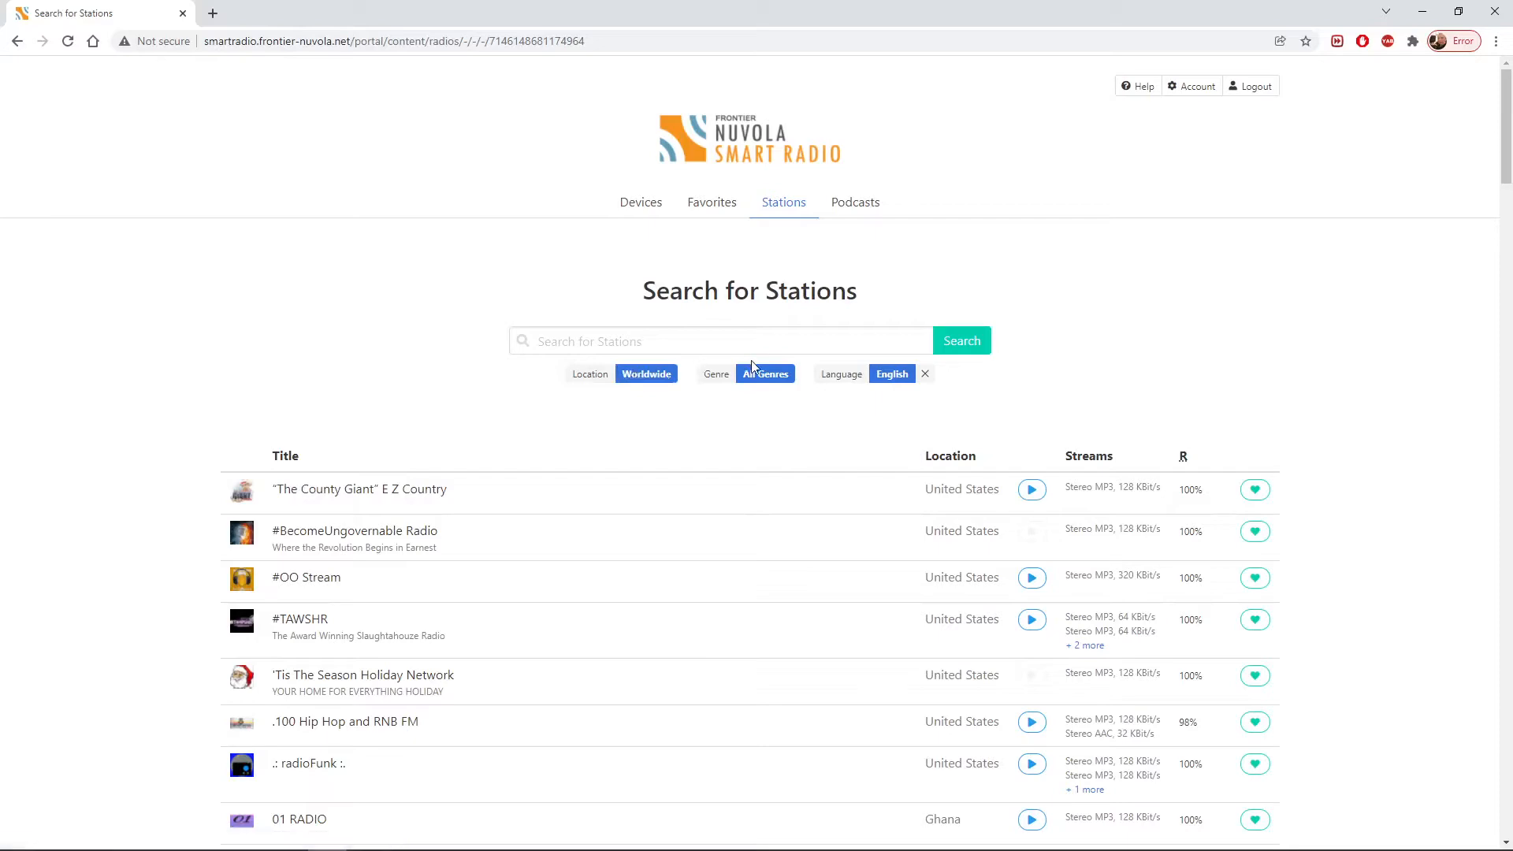
- Open the All Genres filter and scroll the alphabetical genre list from Africa onward
left_click(765, 373)
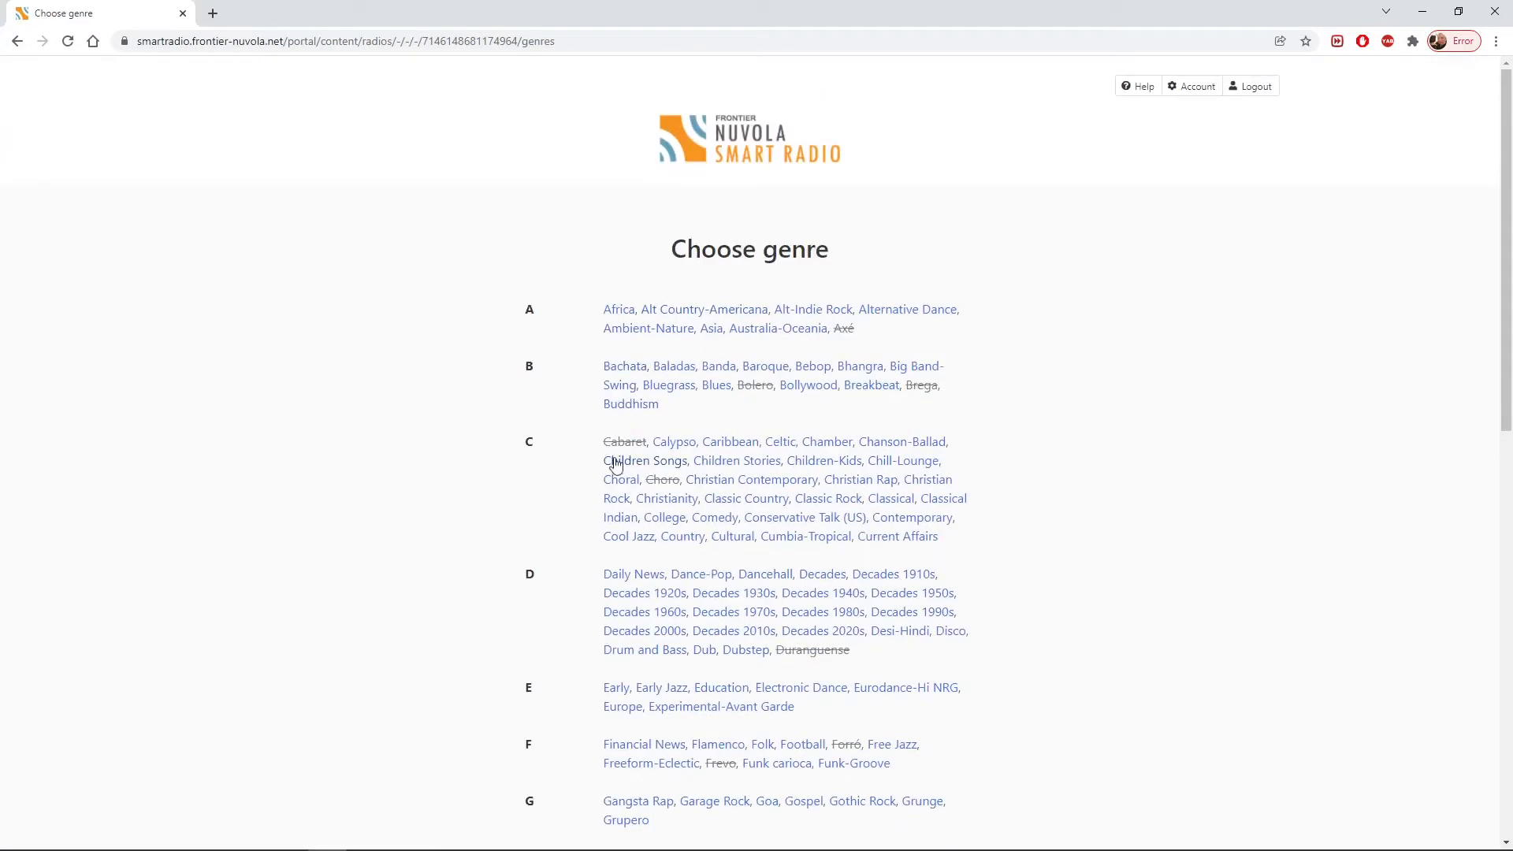
mouse_move(847, 335)
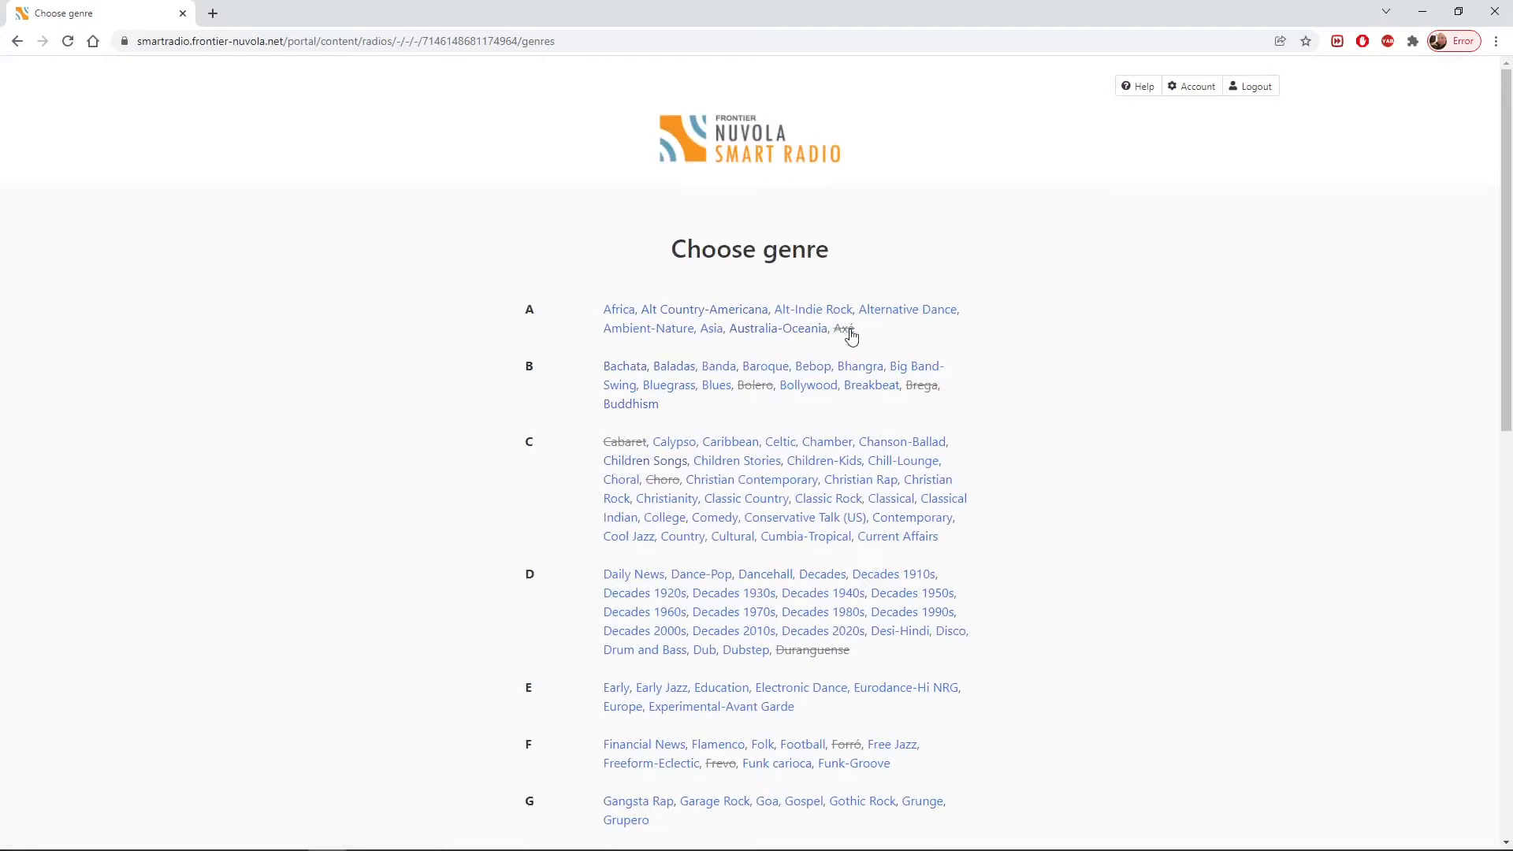
mouse_move(769, 396)
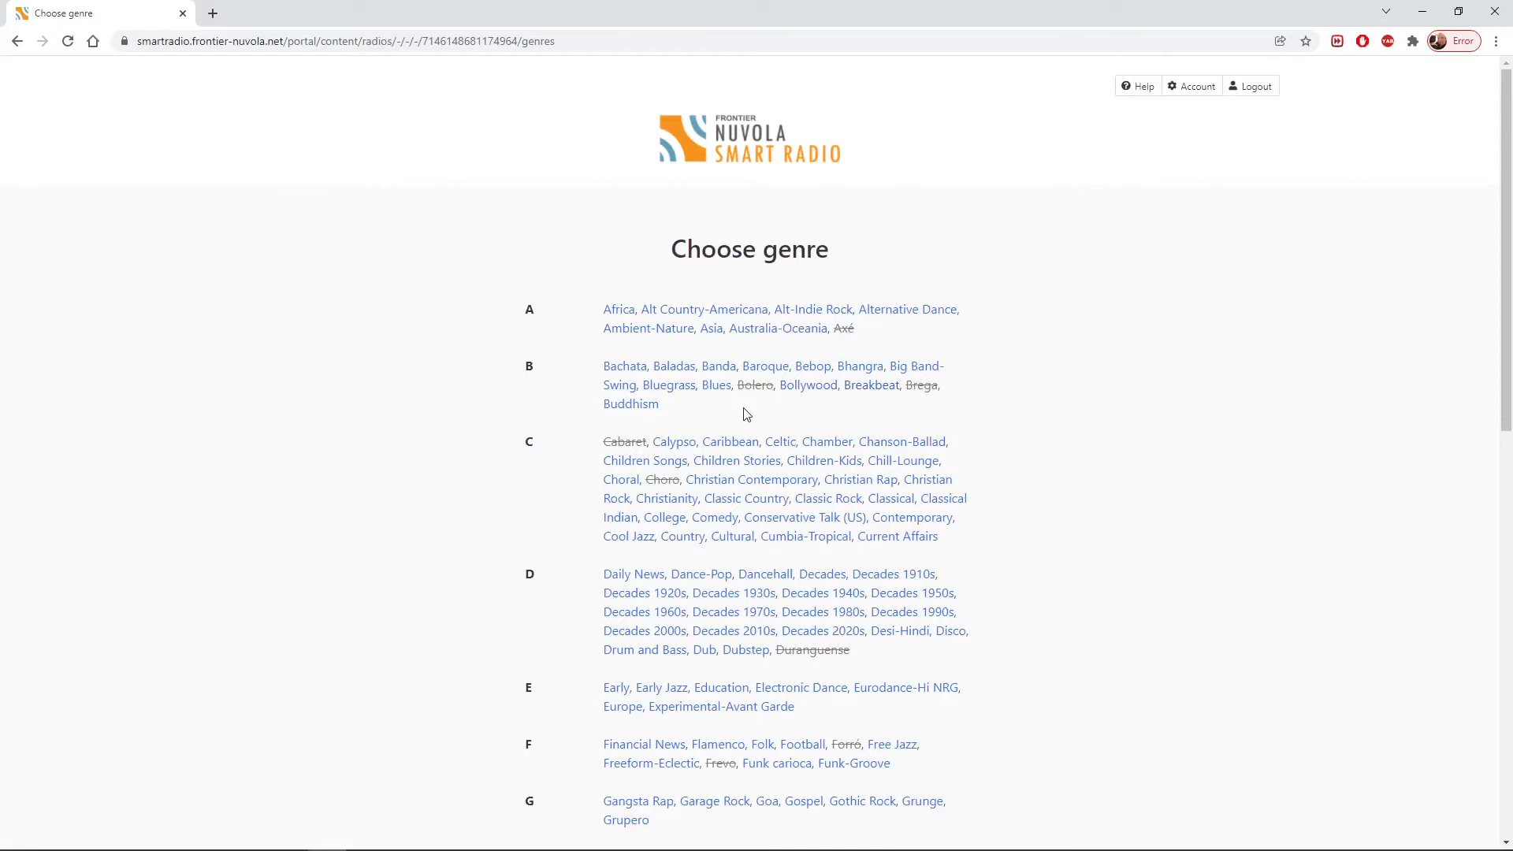
scroll("down", 3)
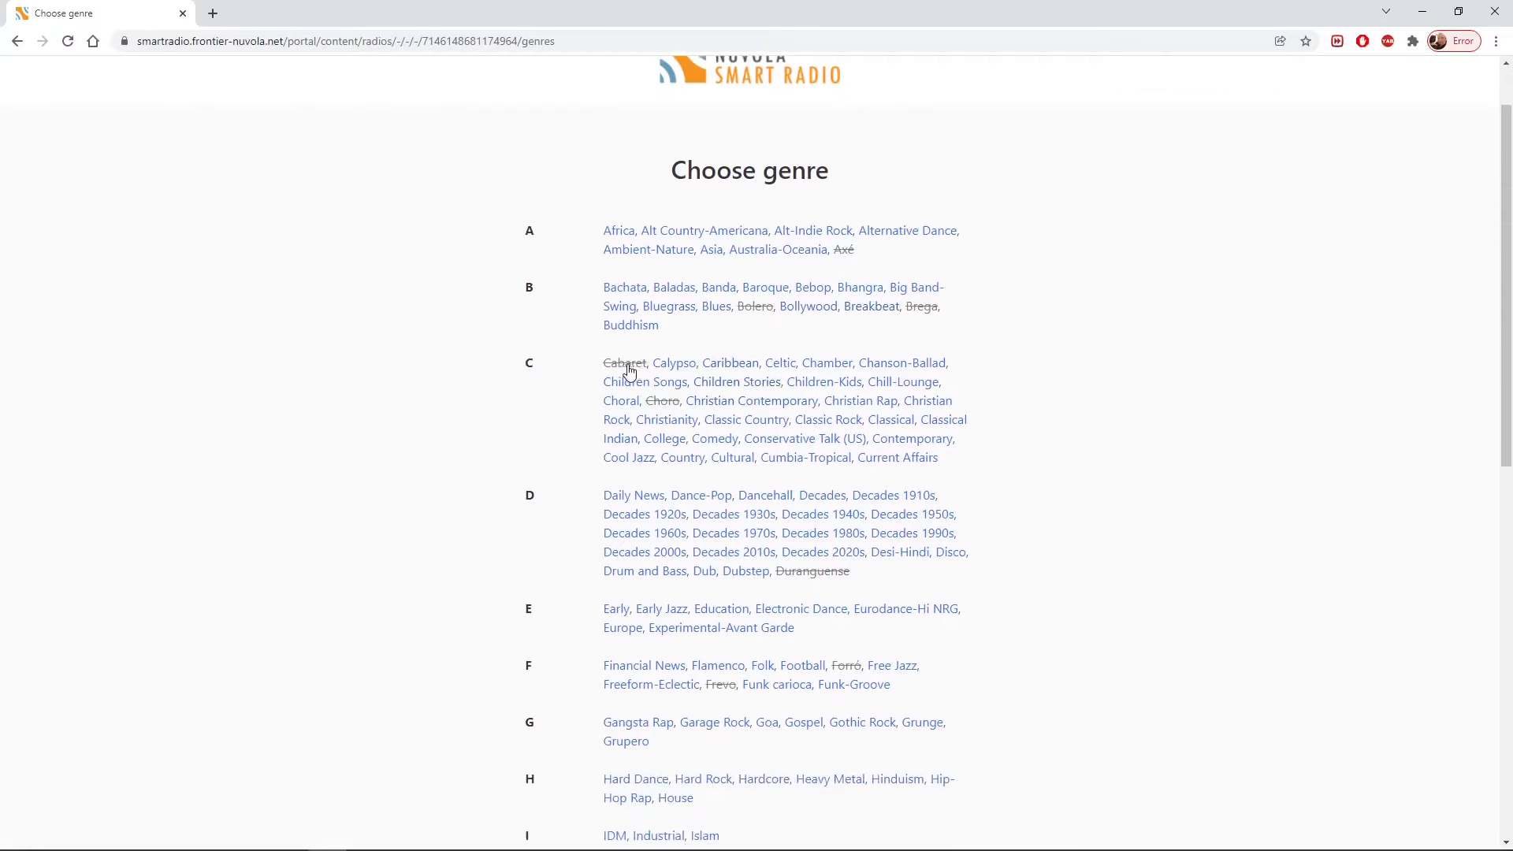
scroll("down", 3)
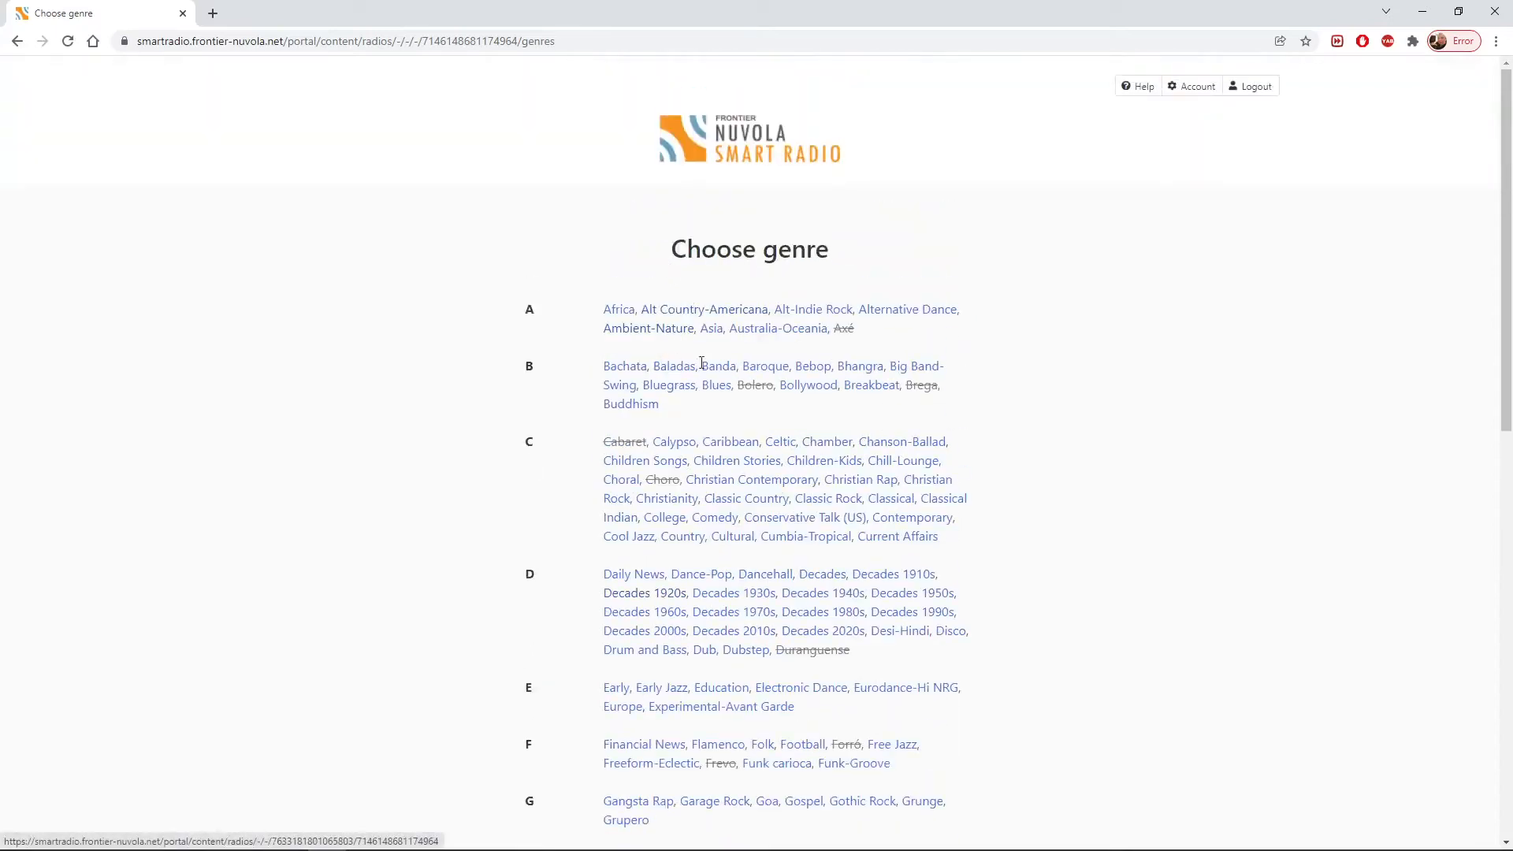
scroll("down", 3)
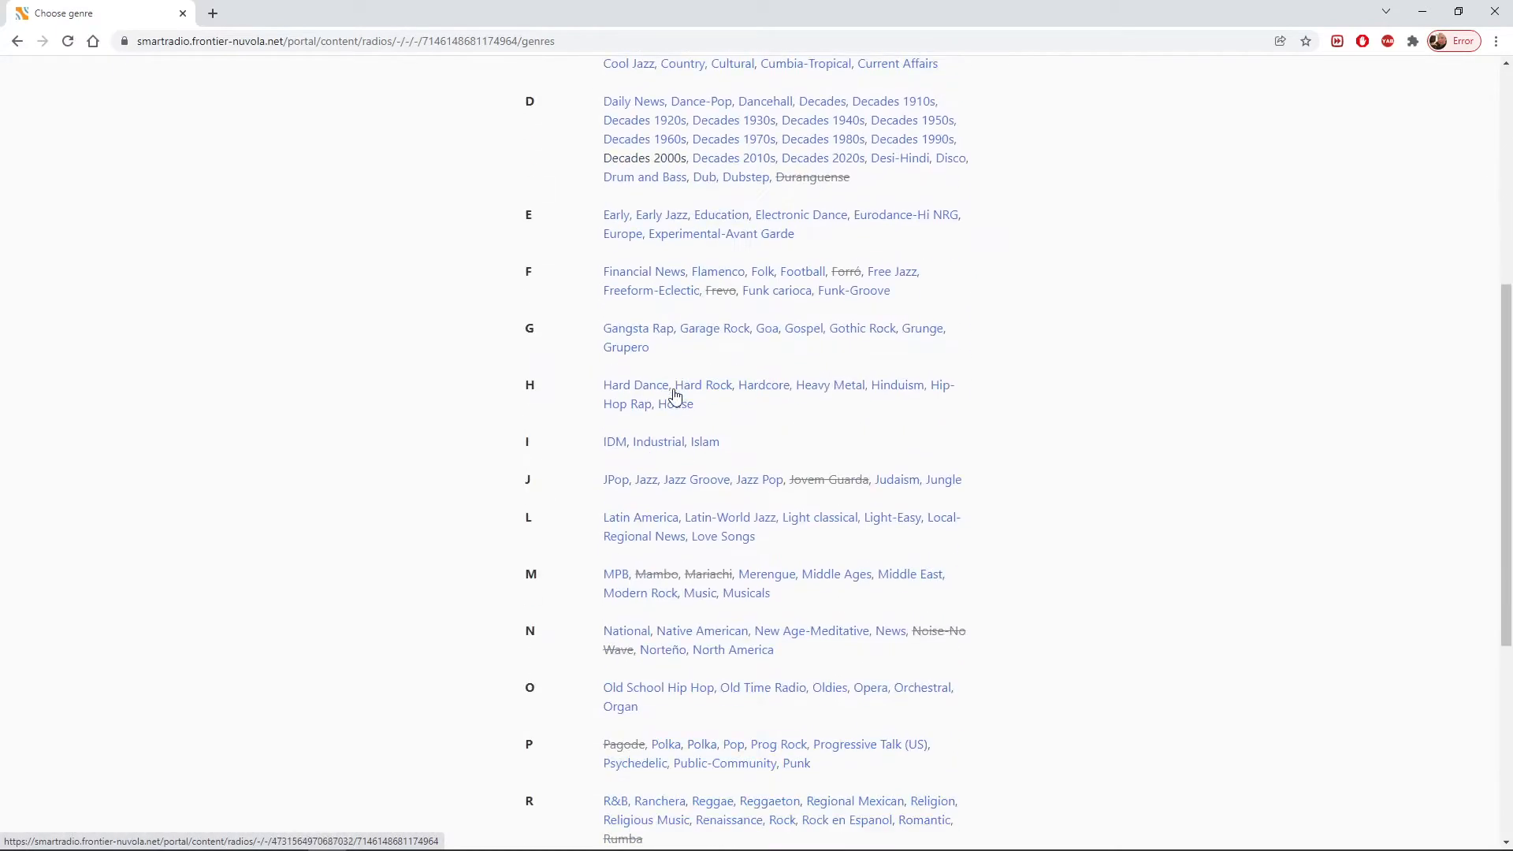
scroll("down", 3)
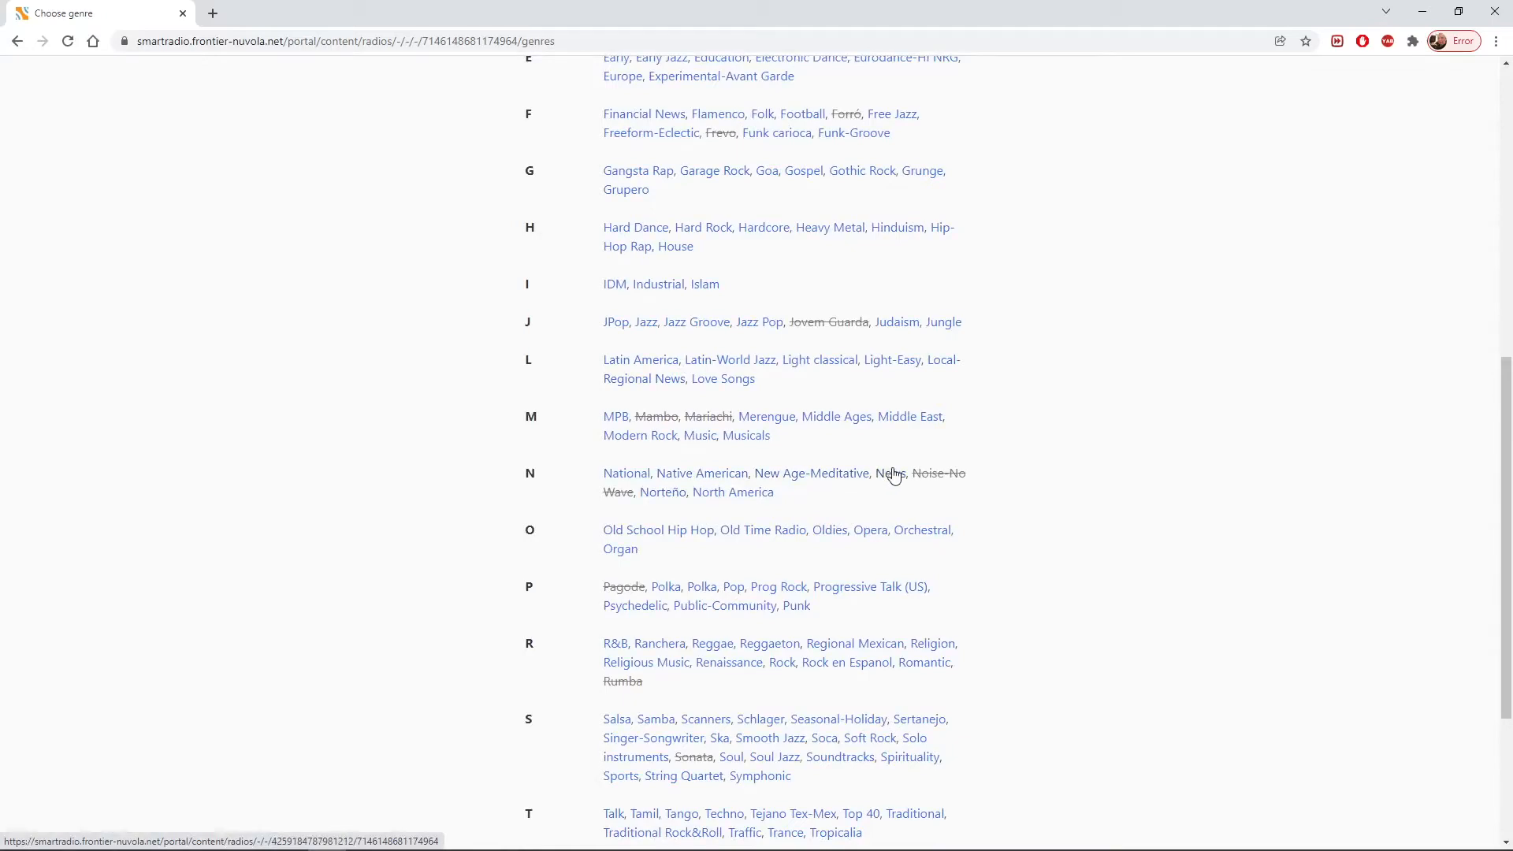
- Choose News under N in the genre list
left_click(889, 473)
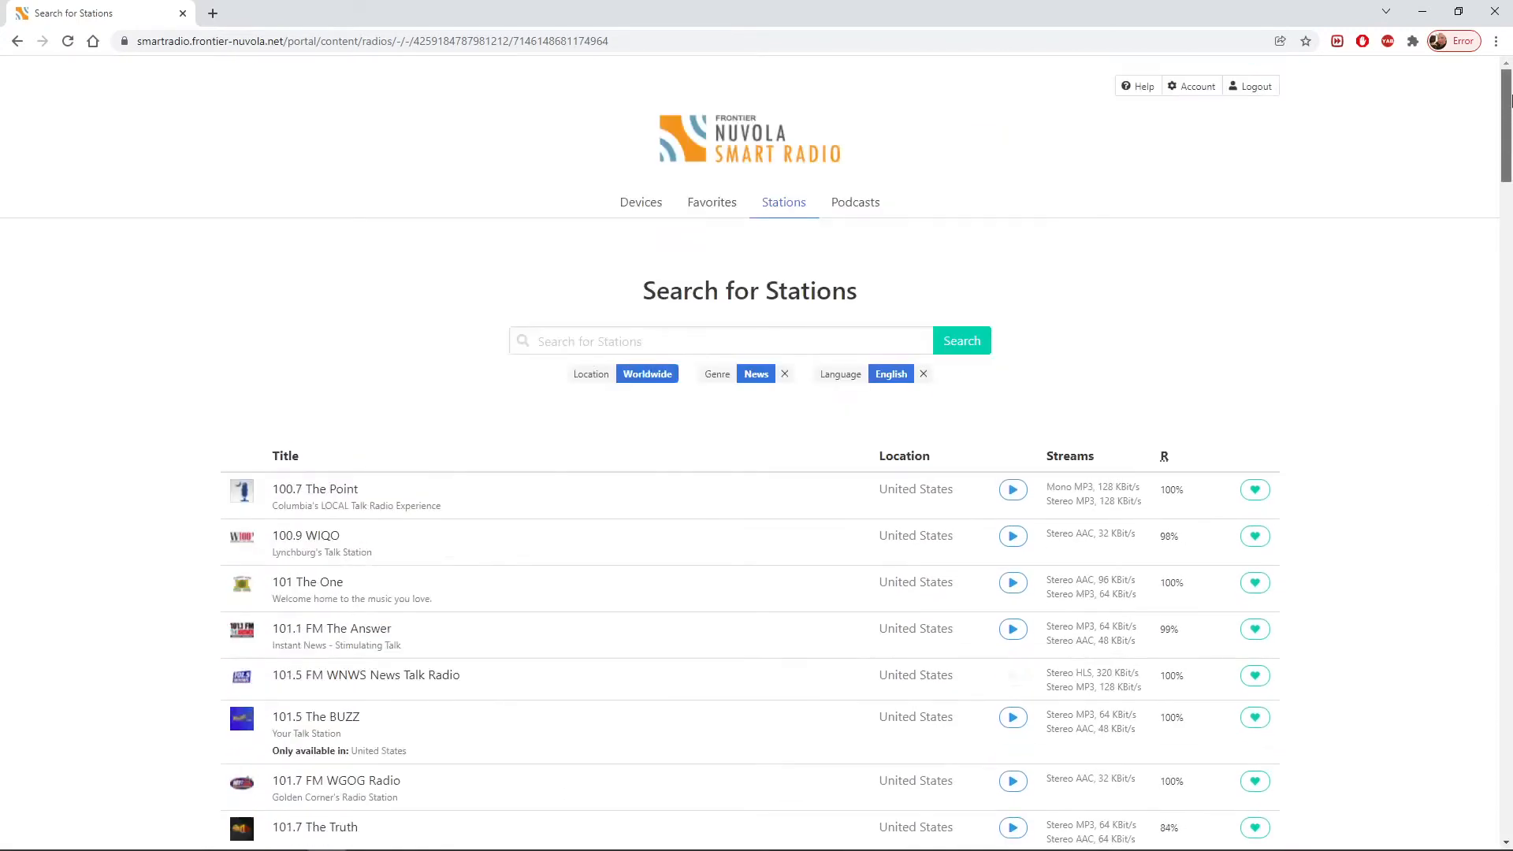
mouse_move(646, 373)
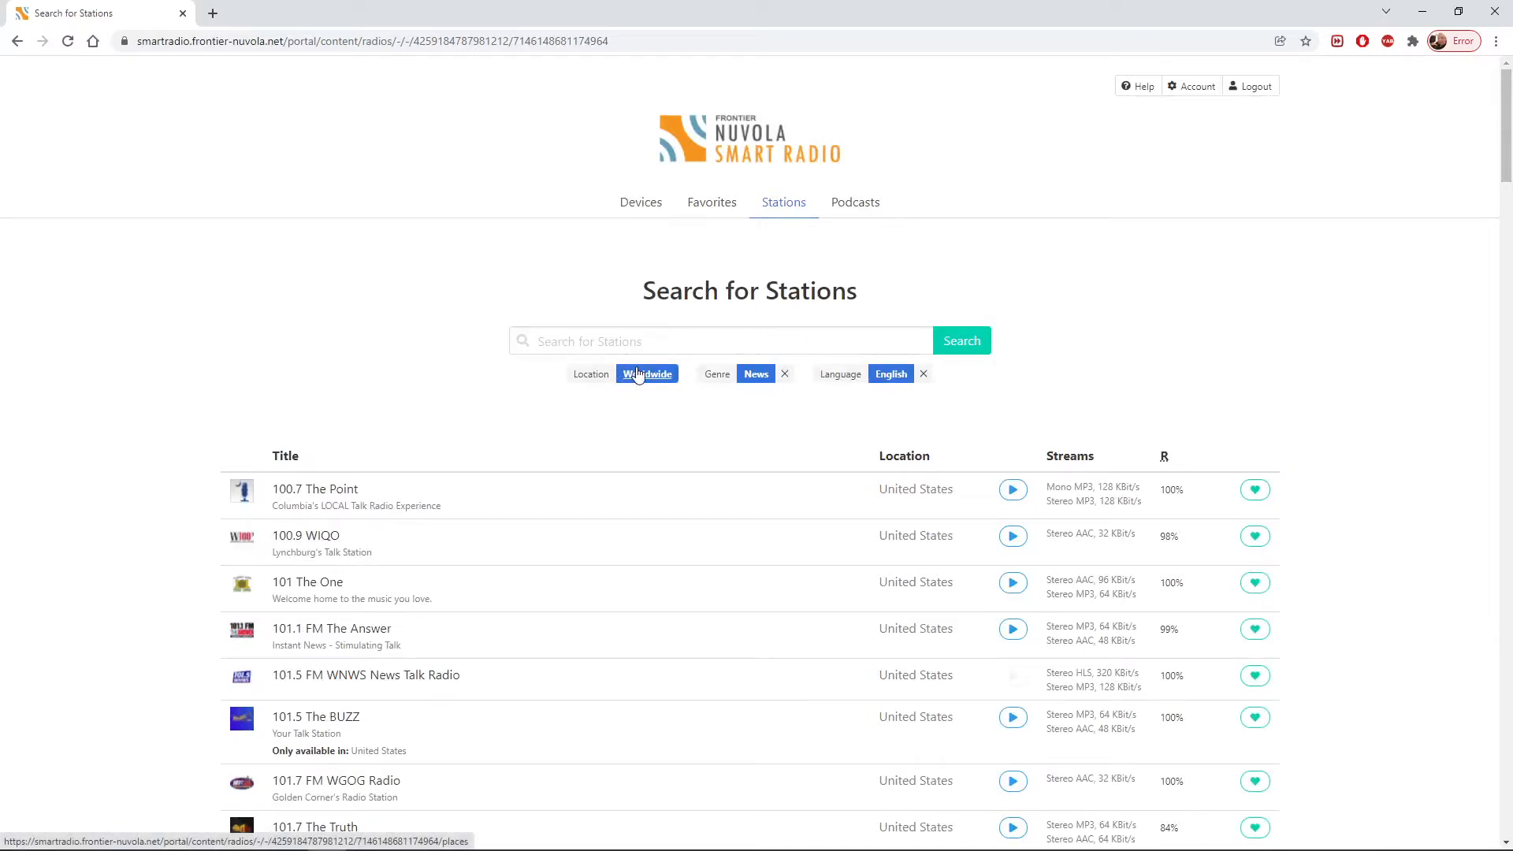
- Open the location list, browse the continents, and choose South Africa under Africa
left_click(646, 374)
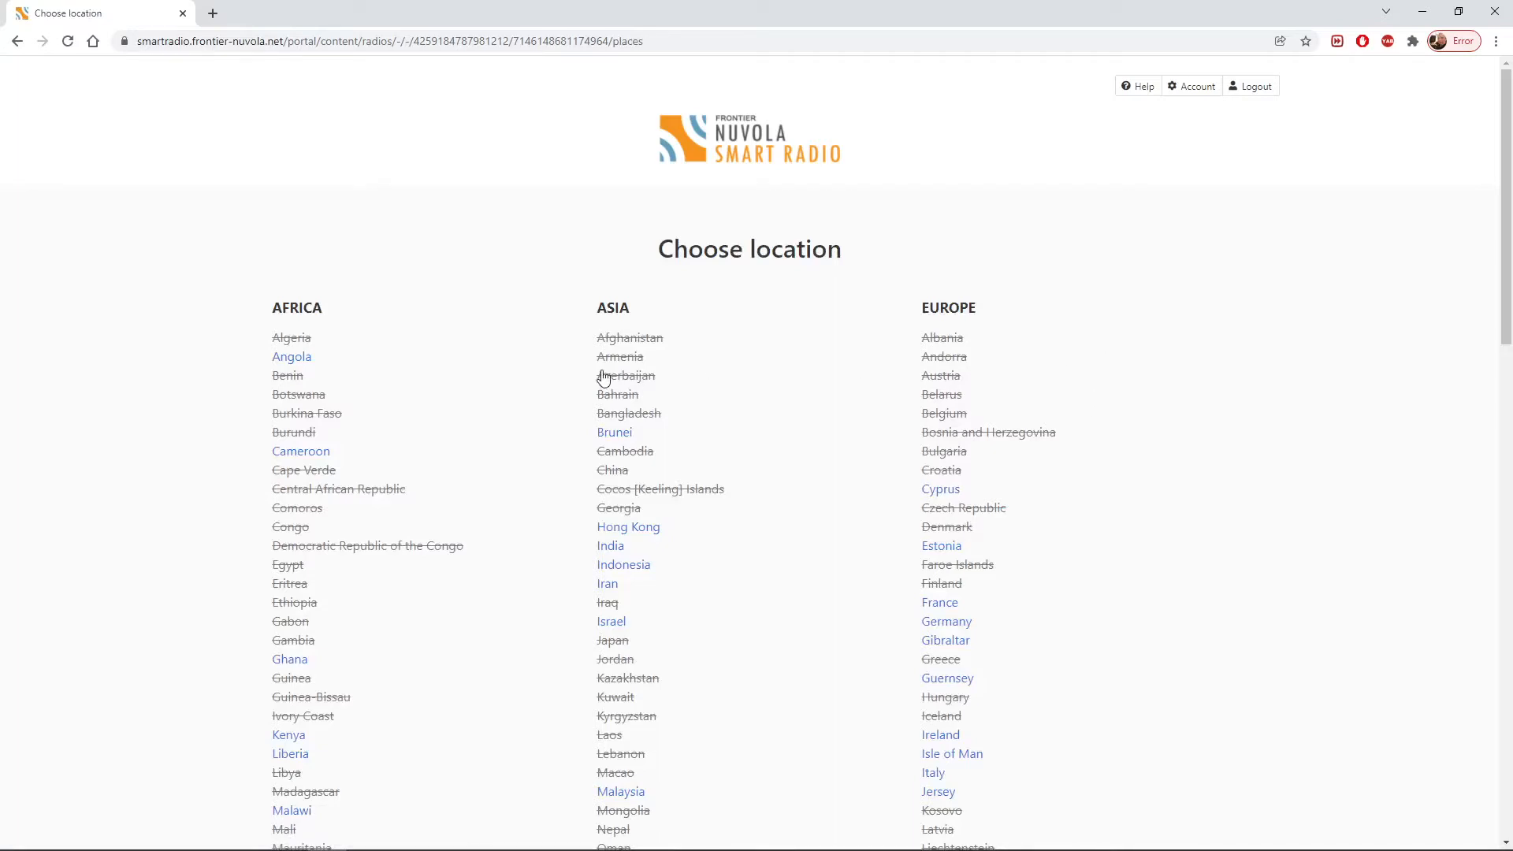
mouse_move(294, 433)
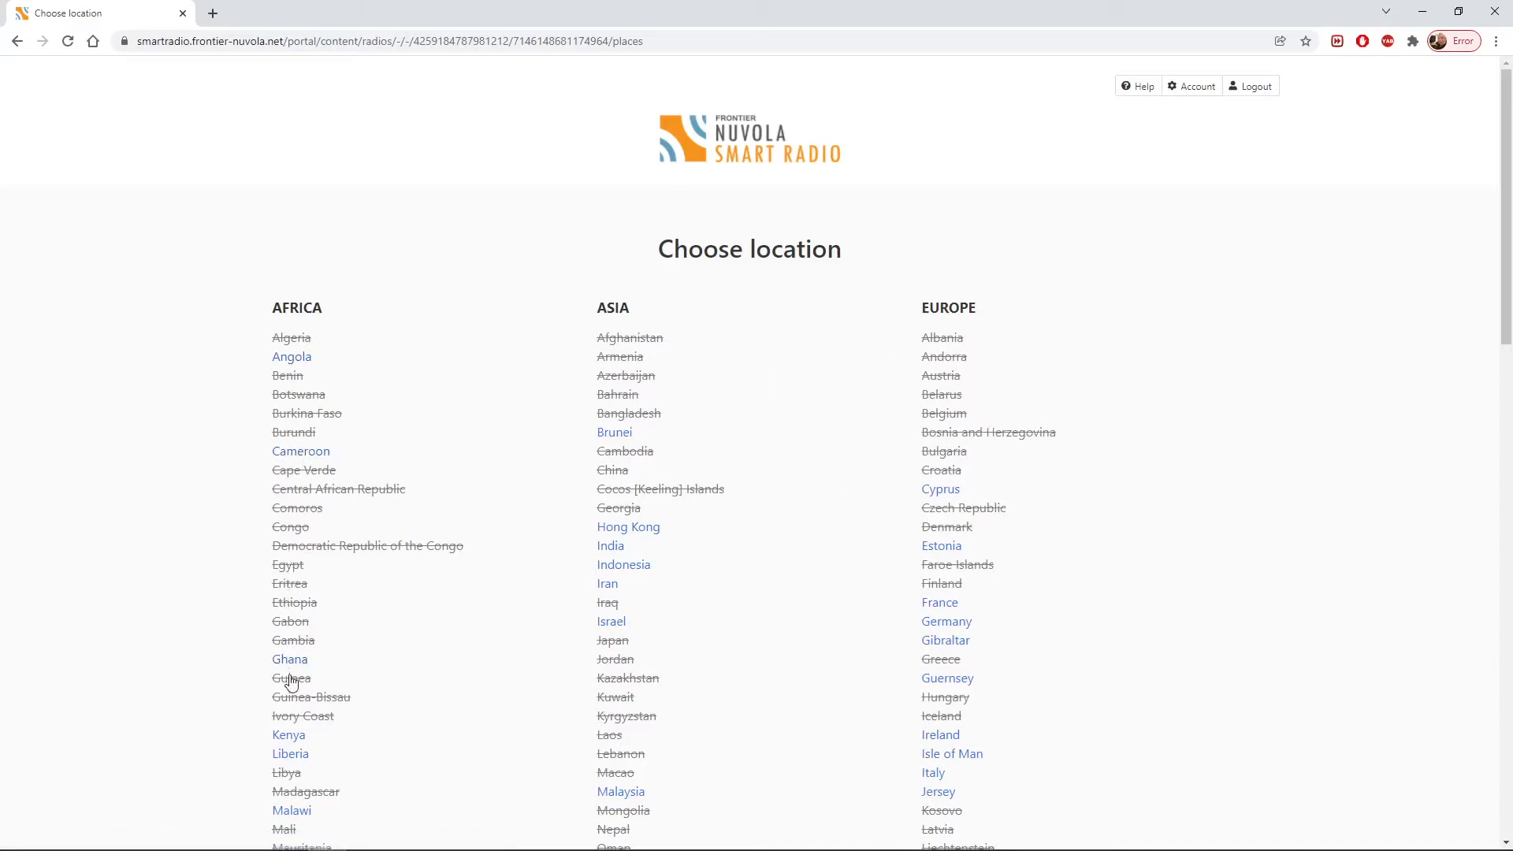
scroll("down", 3)
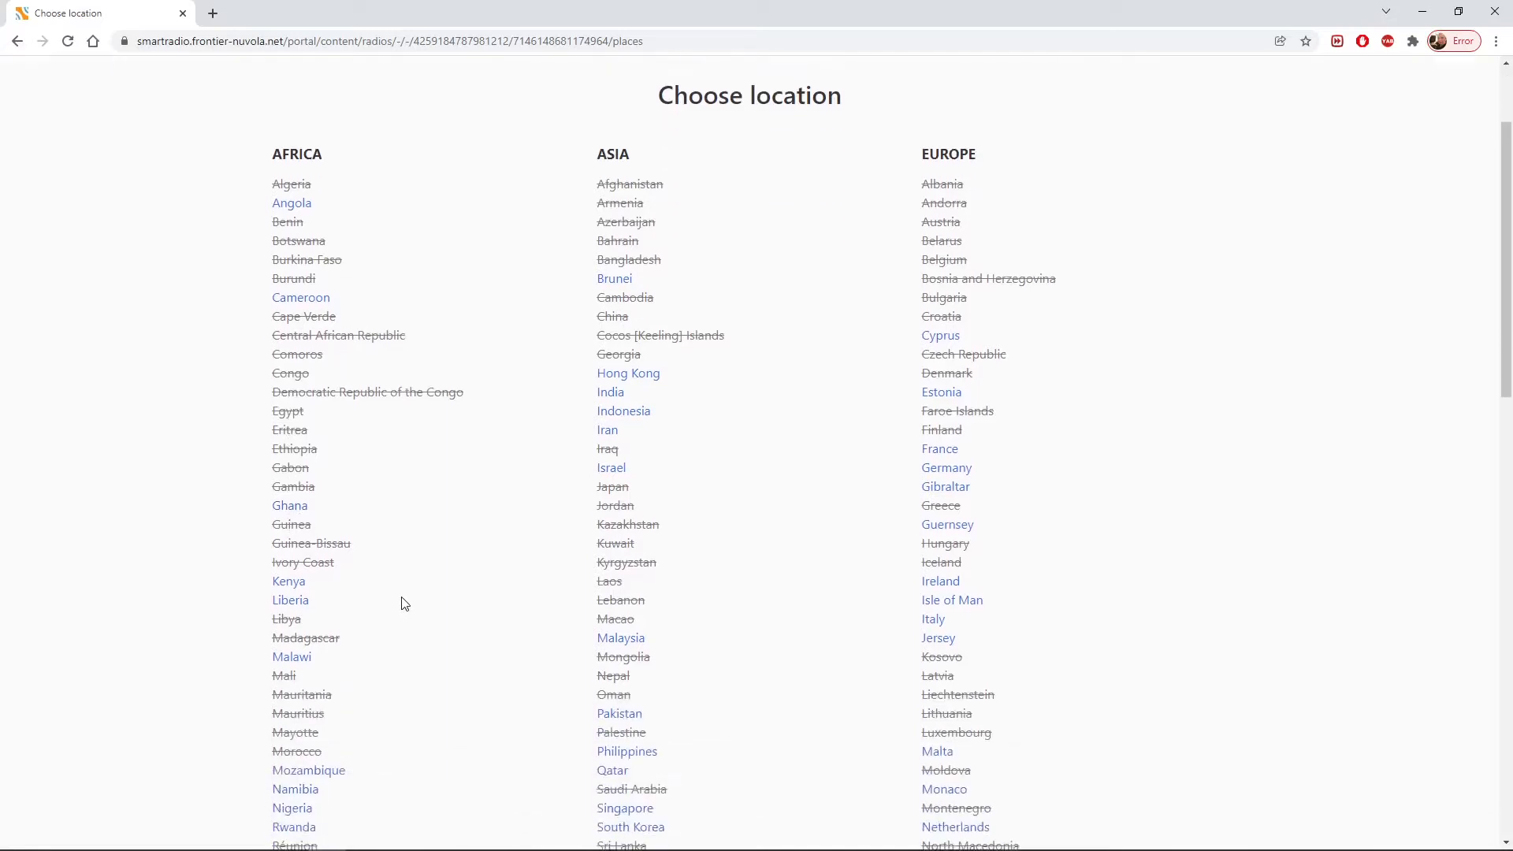
scroll("down", 3)
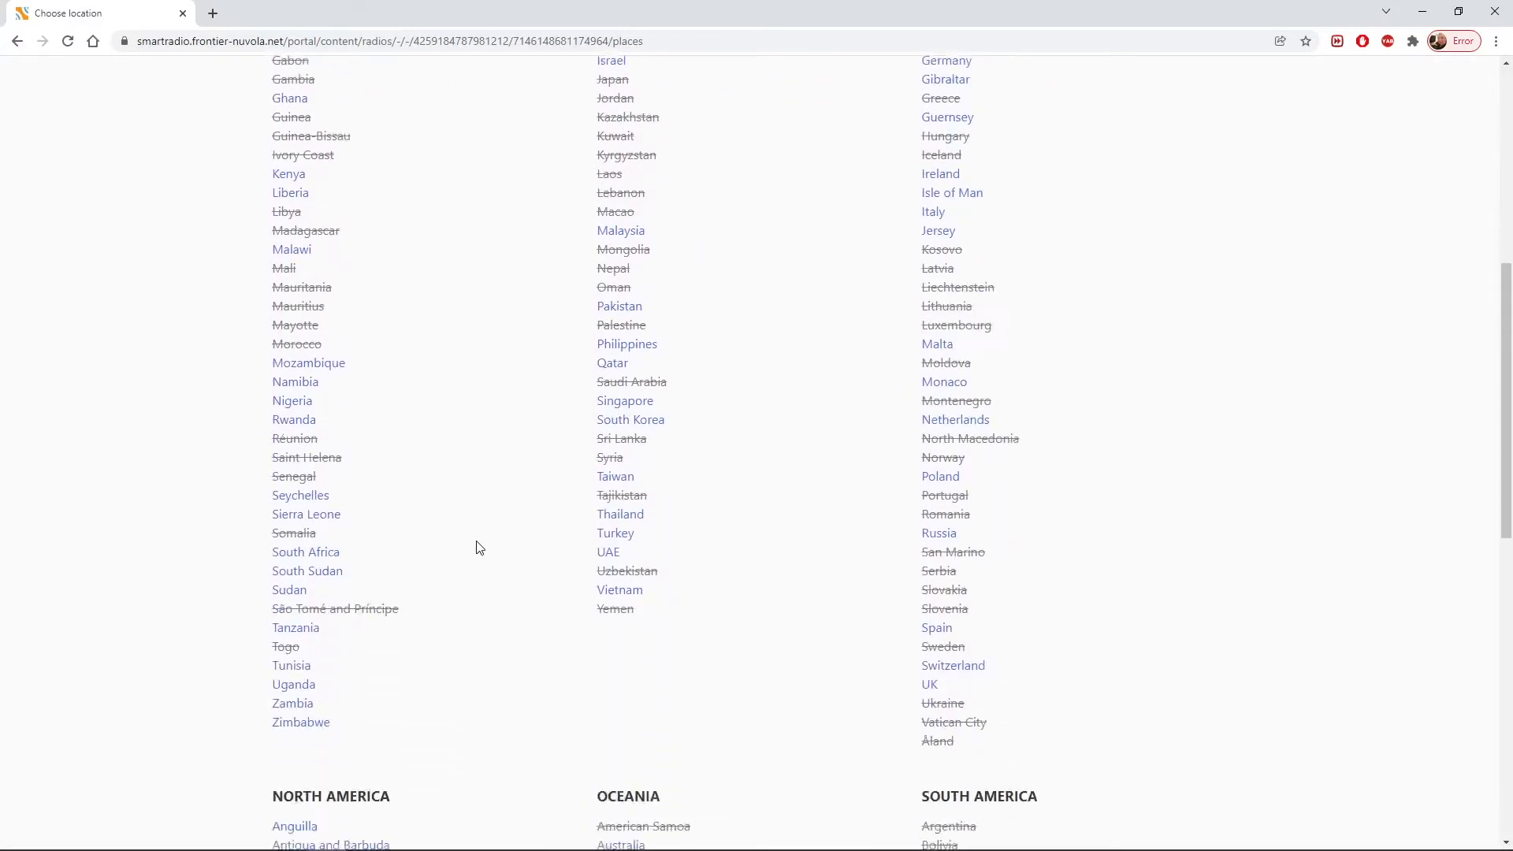
scroll("down", 3)
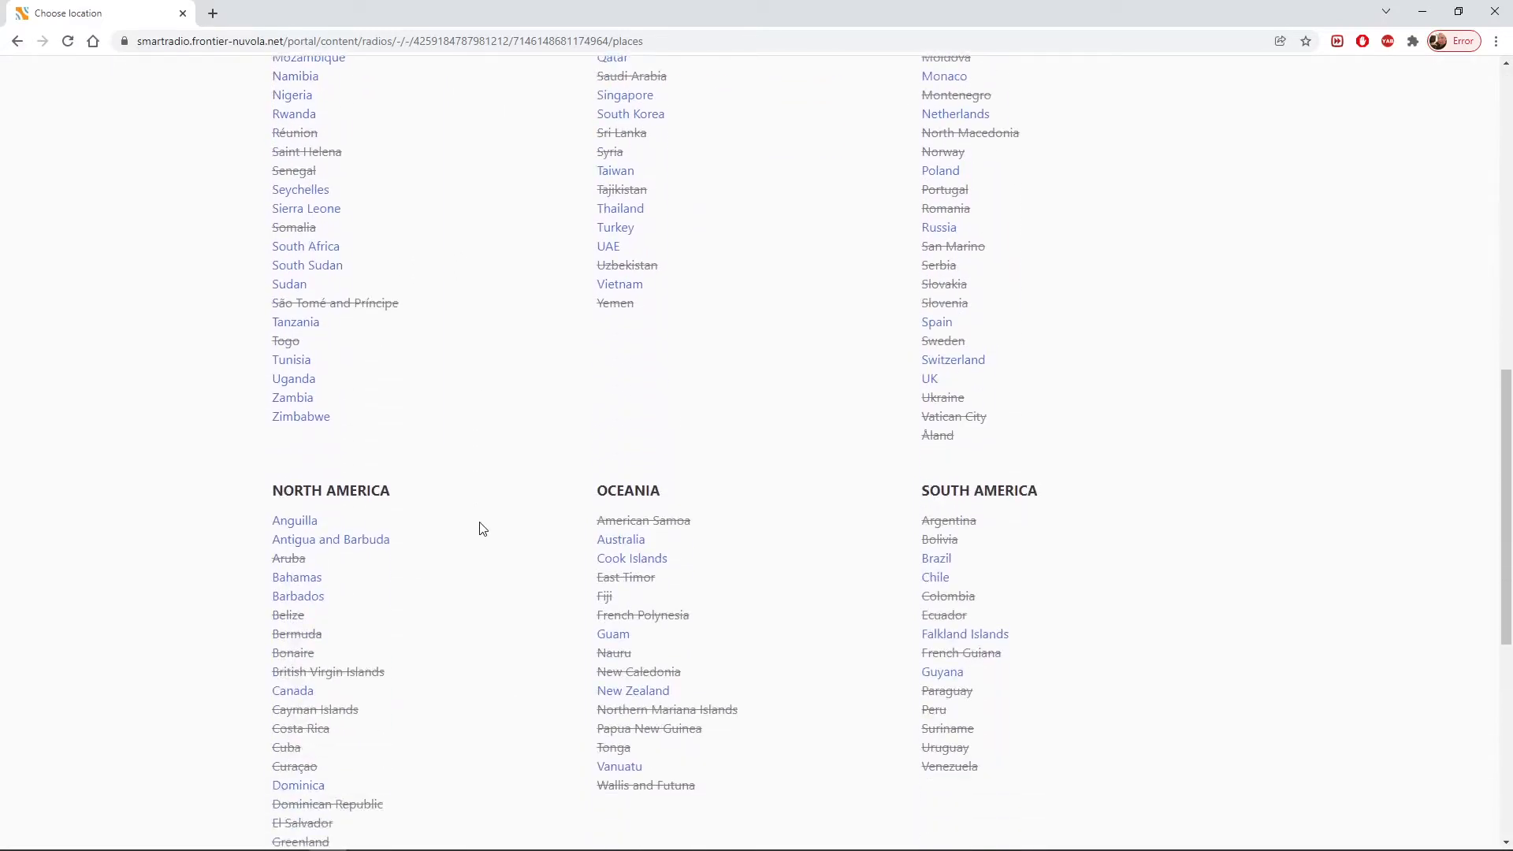
scroll("up", 3)
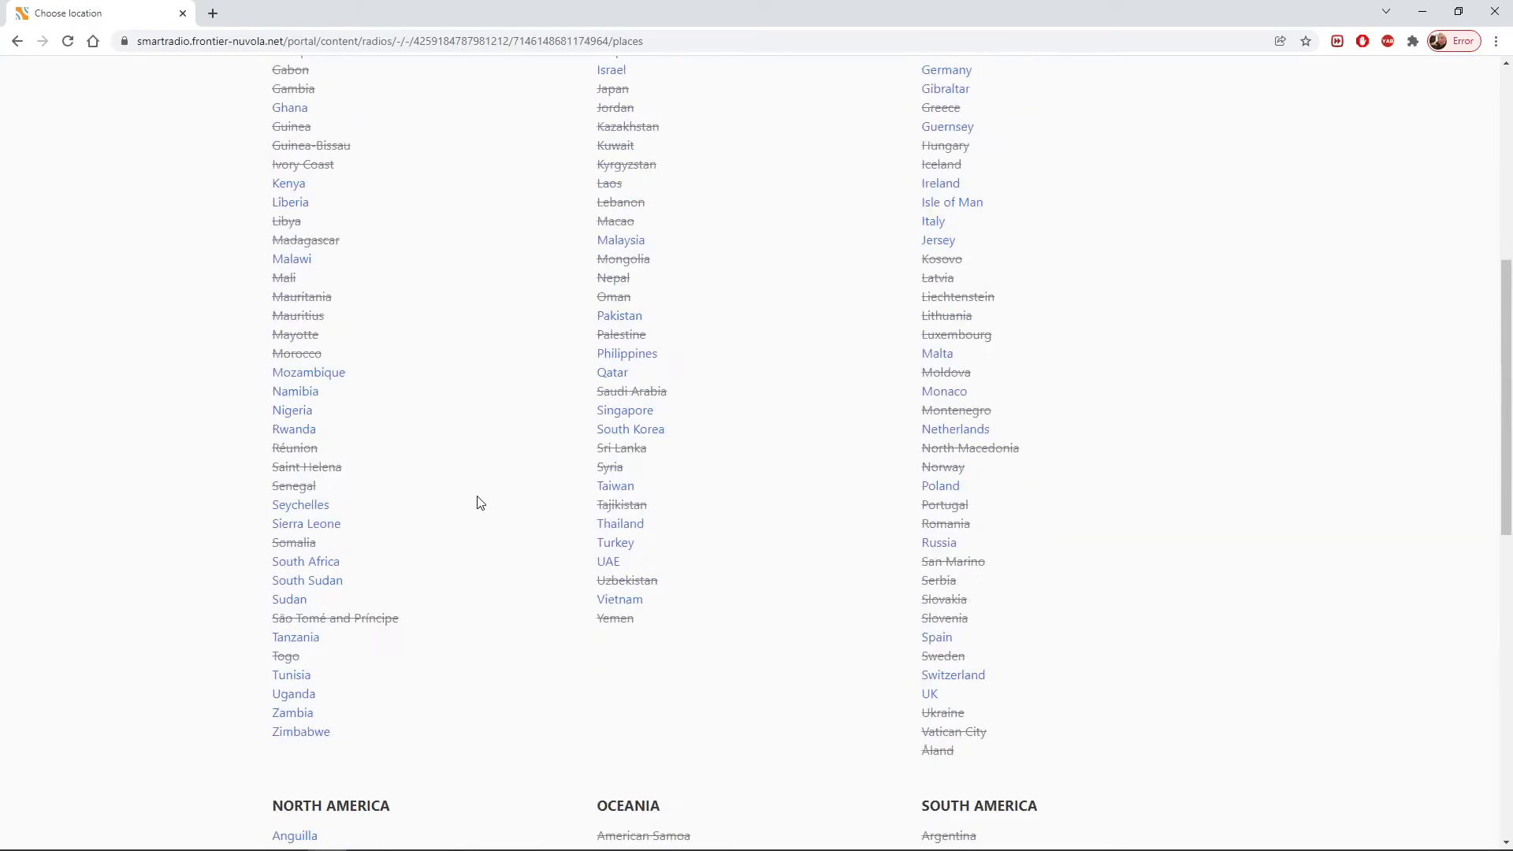
left_click(304, 560)
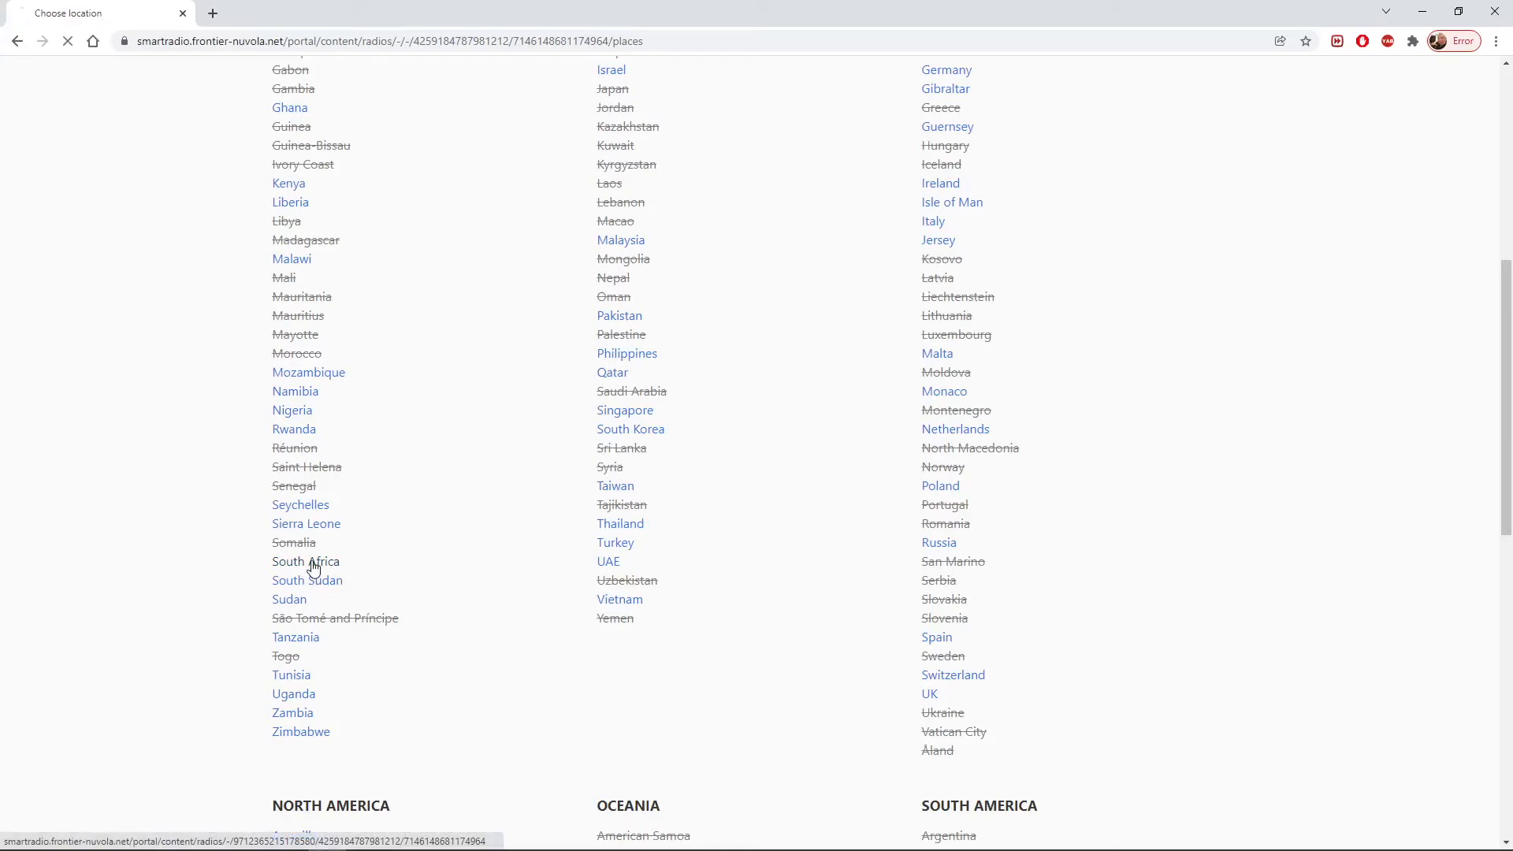
- Browse the 24 English news stations listed for South Africa
left_click(305, 562)
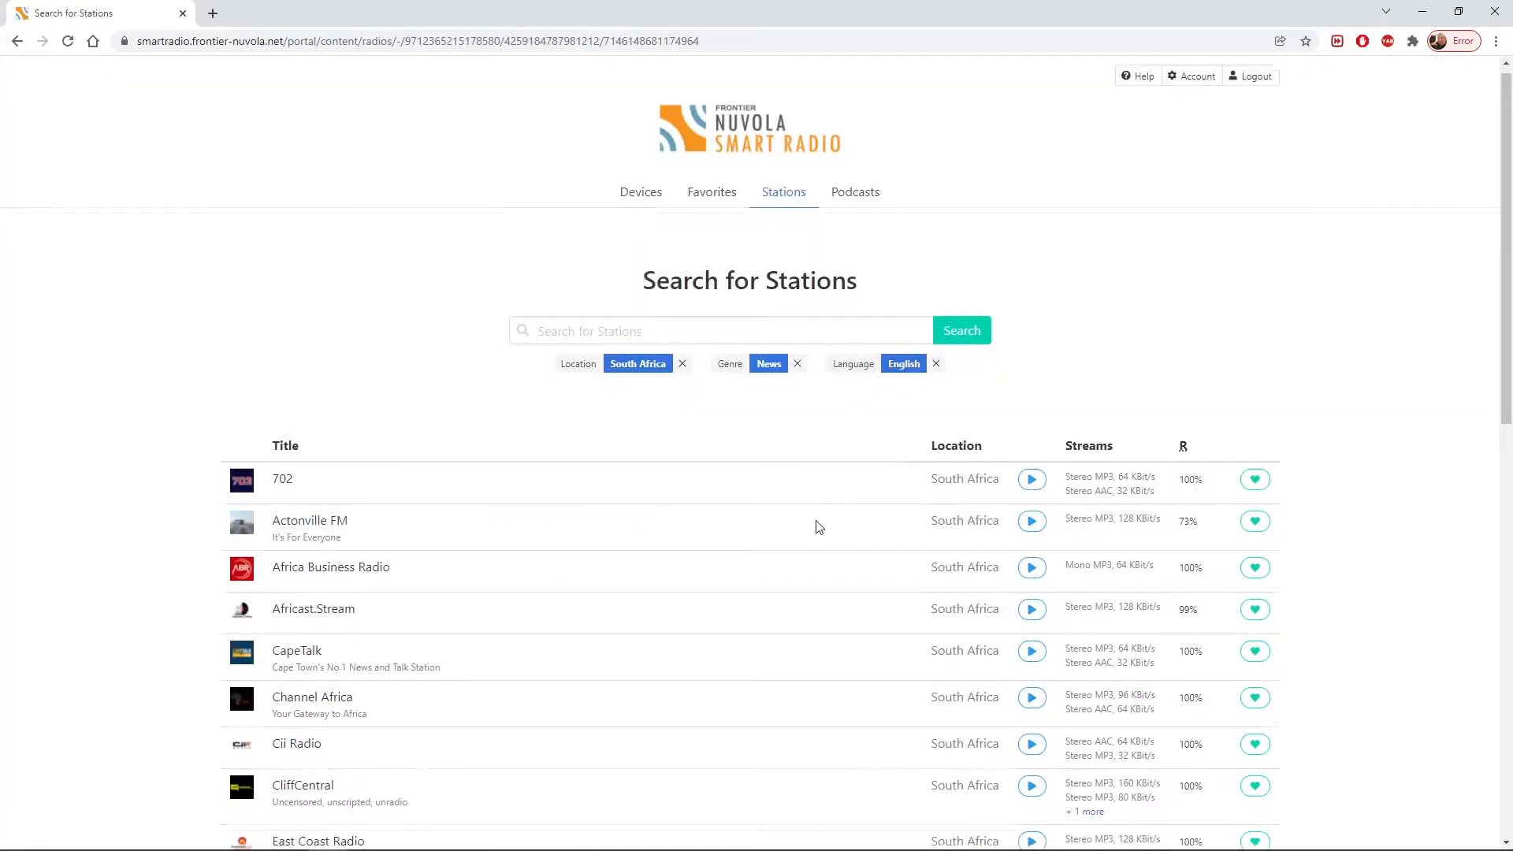
scroll("down", 3)
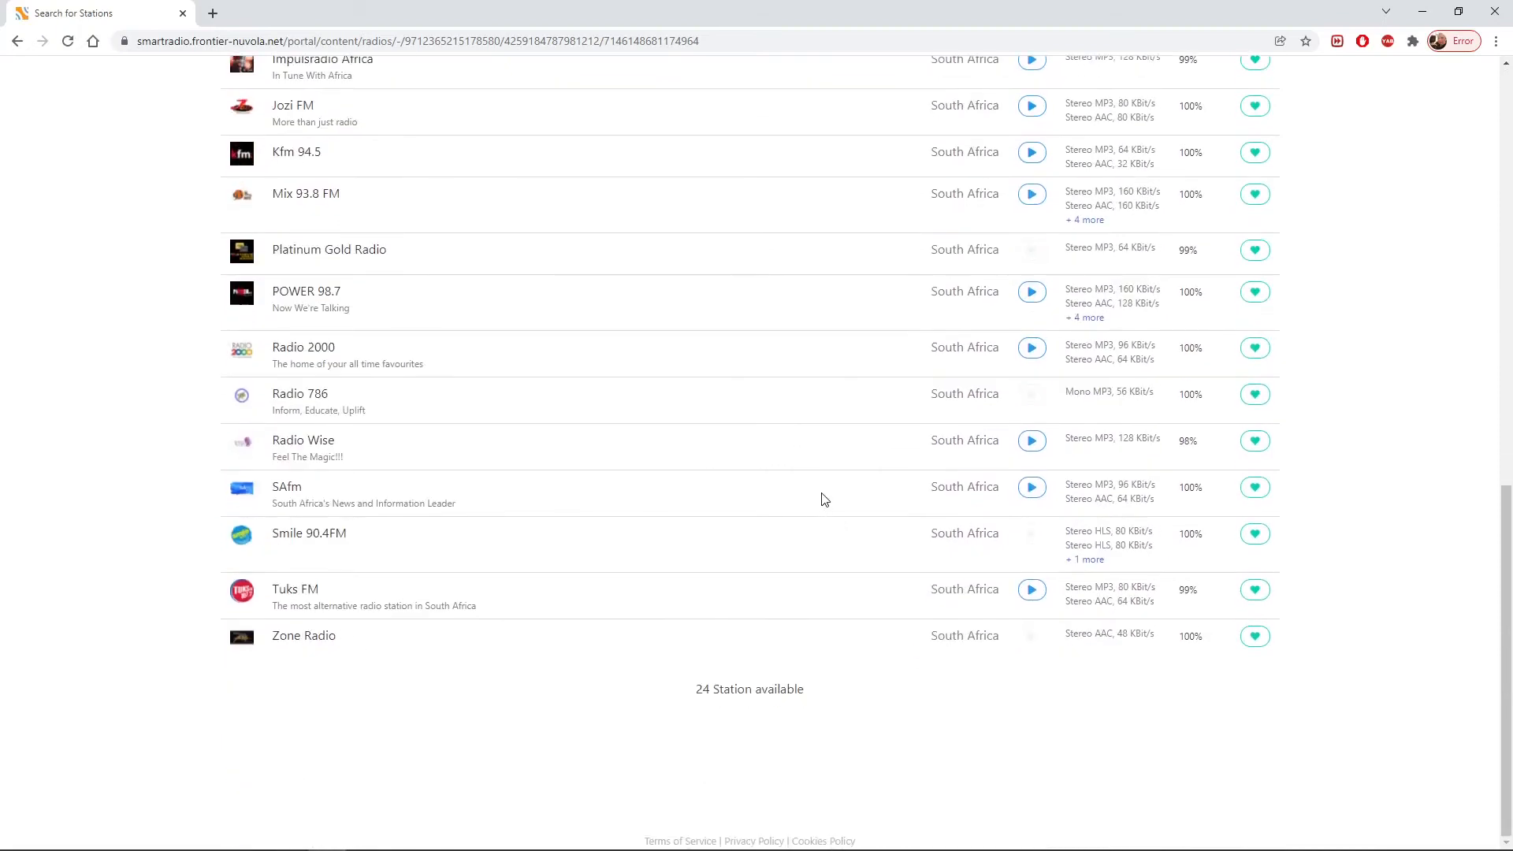
scroll("up", 3)
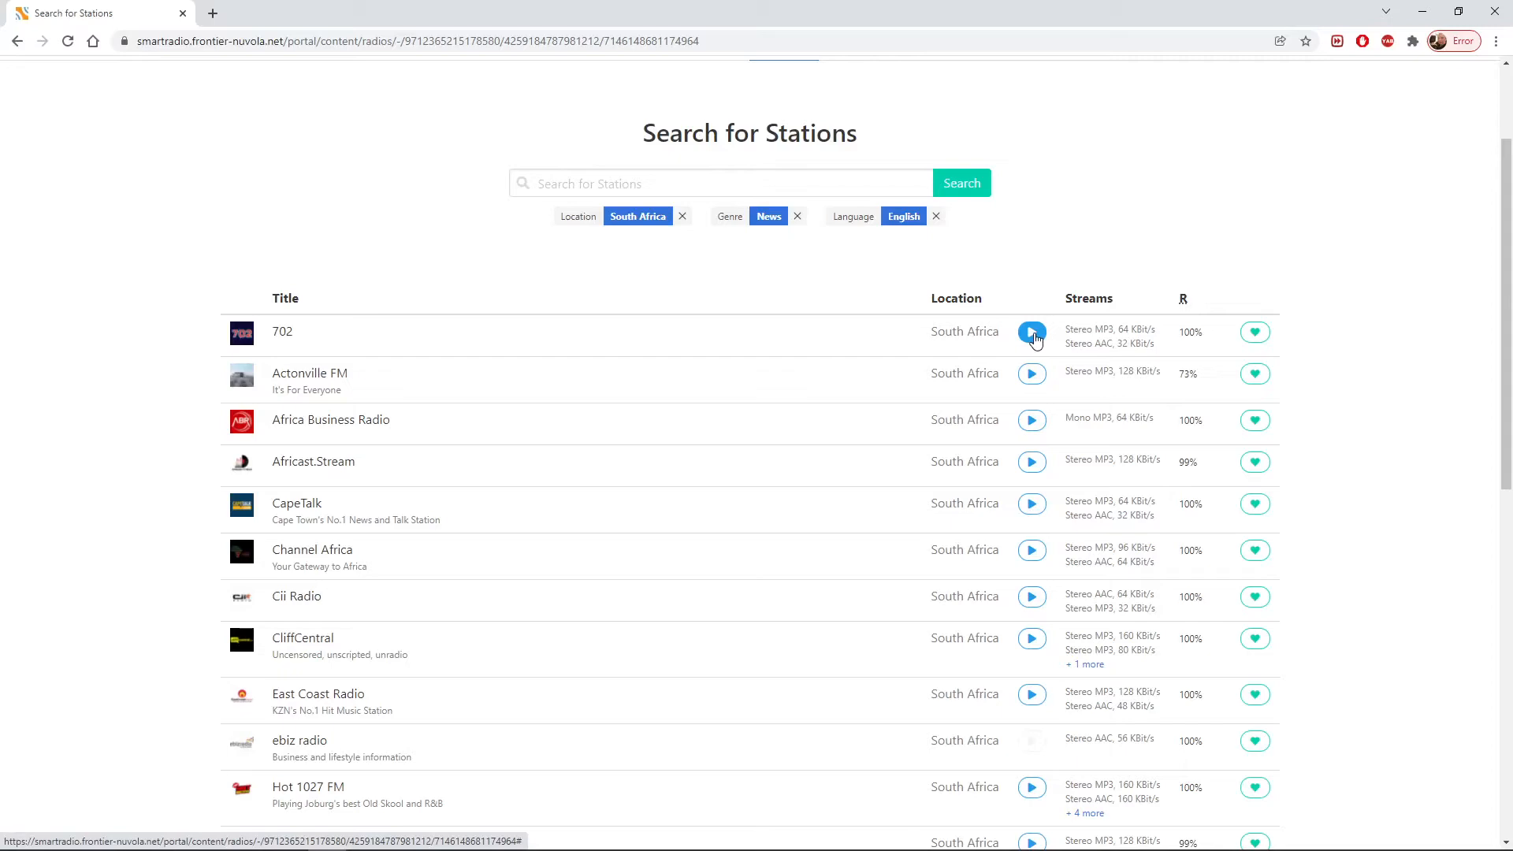
scroll("down", 3)
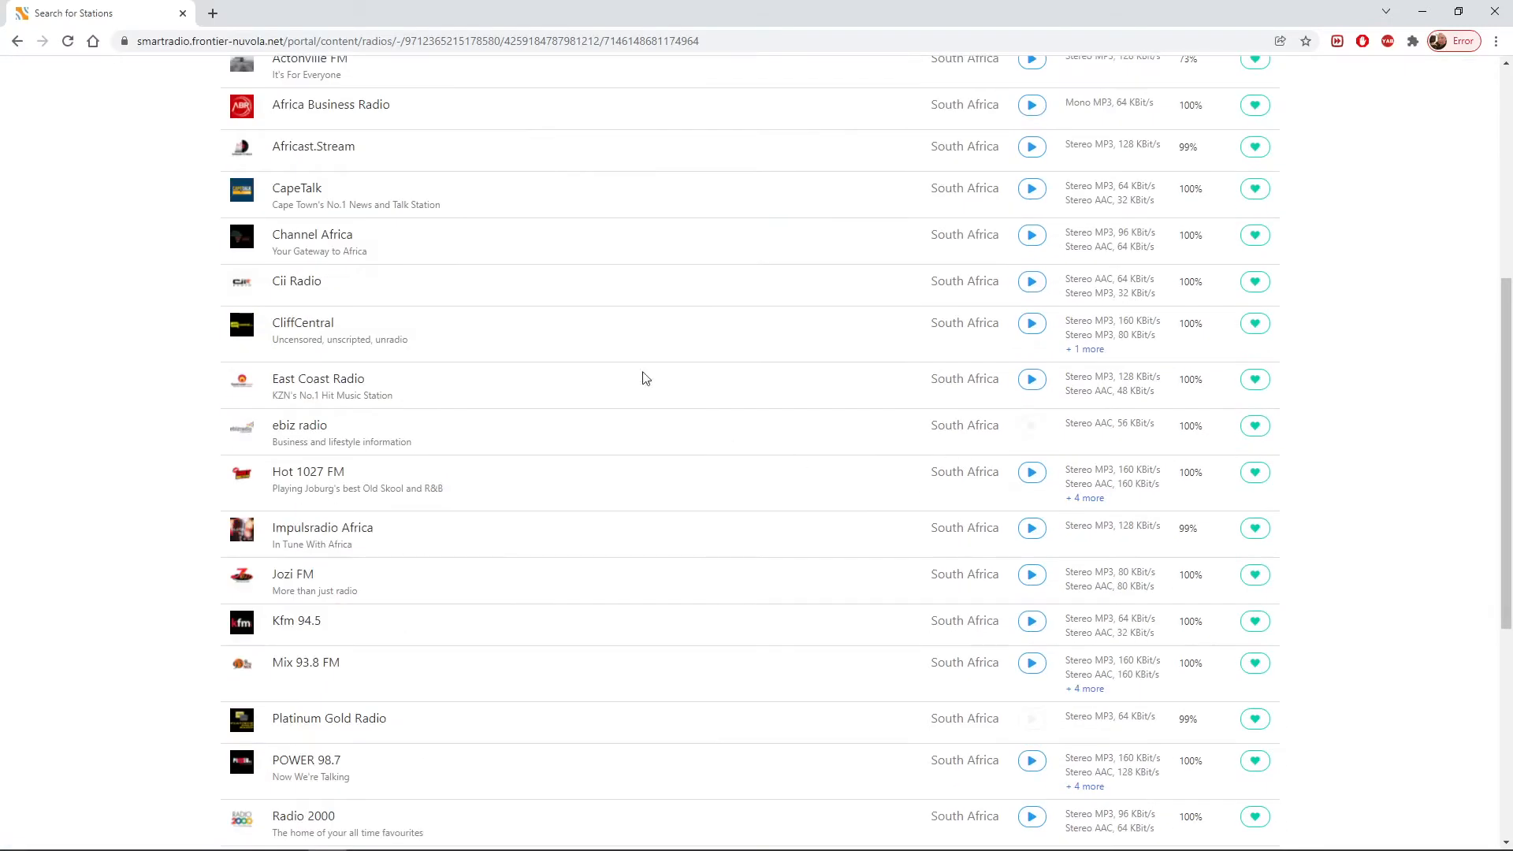
scroll("down", 3)
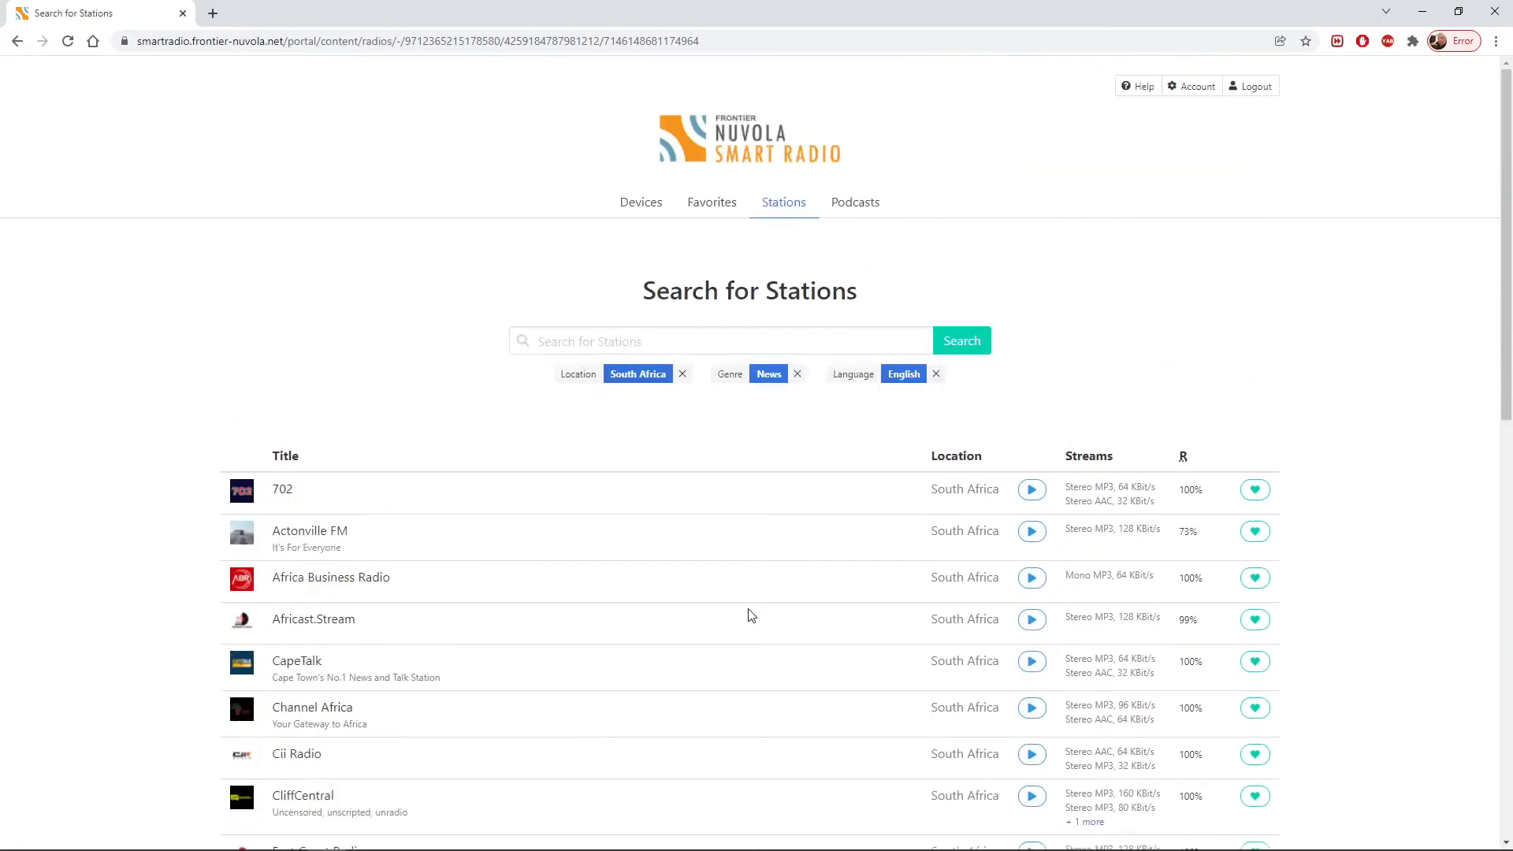
mouse_move(640, 202)
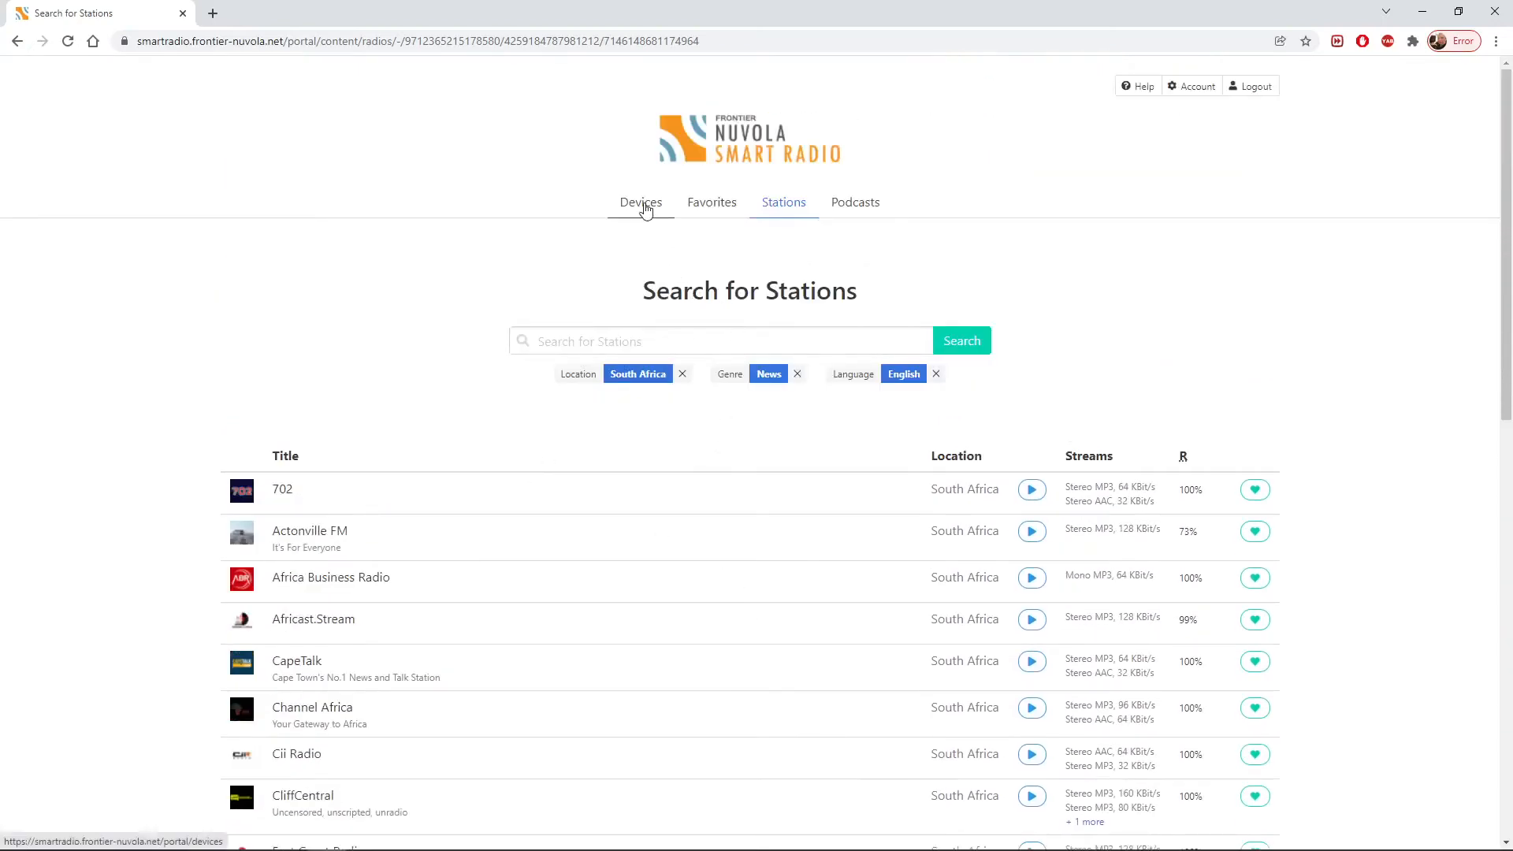
- Visit Devices and Manage Favorites, then return to the unfiltered worldwide station search
left_click(639, 202)
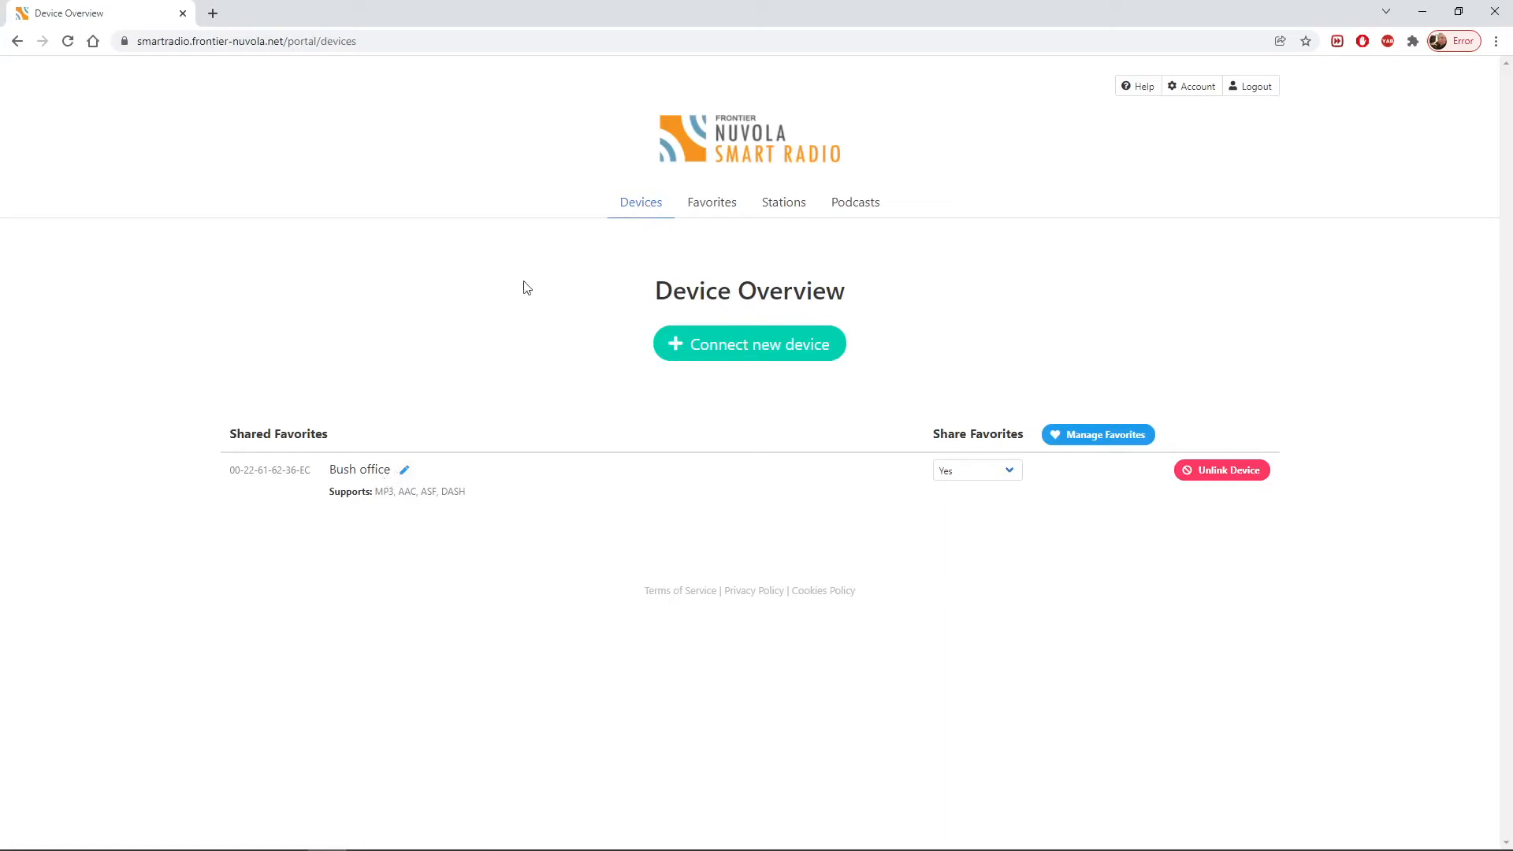
left_click(711, 202)
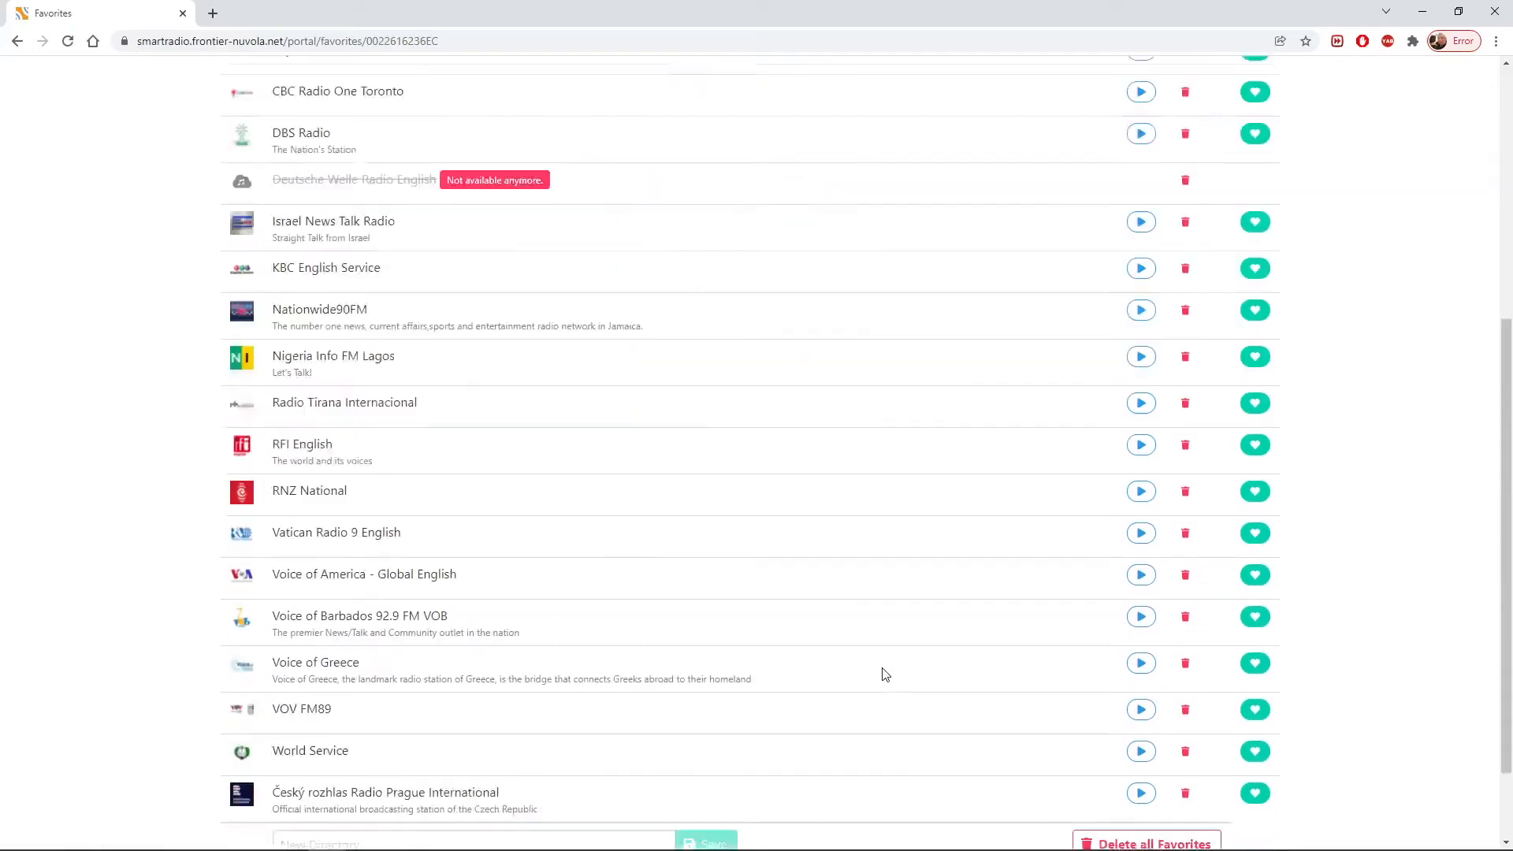
scroll("up", 3)
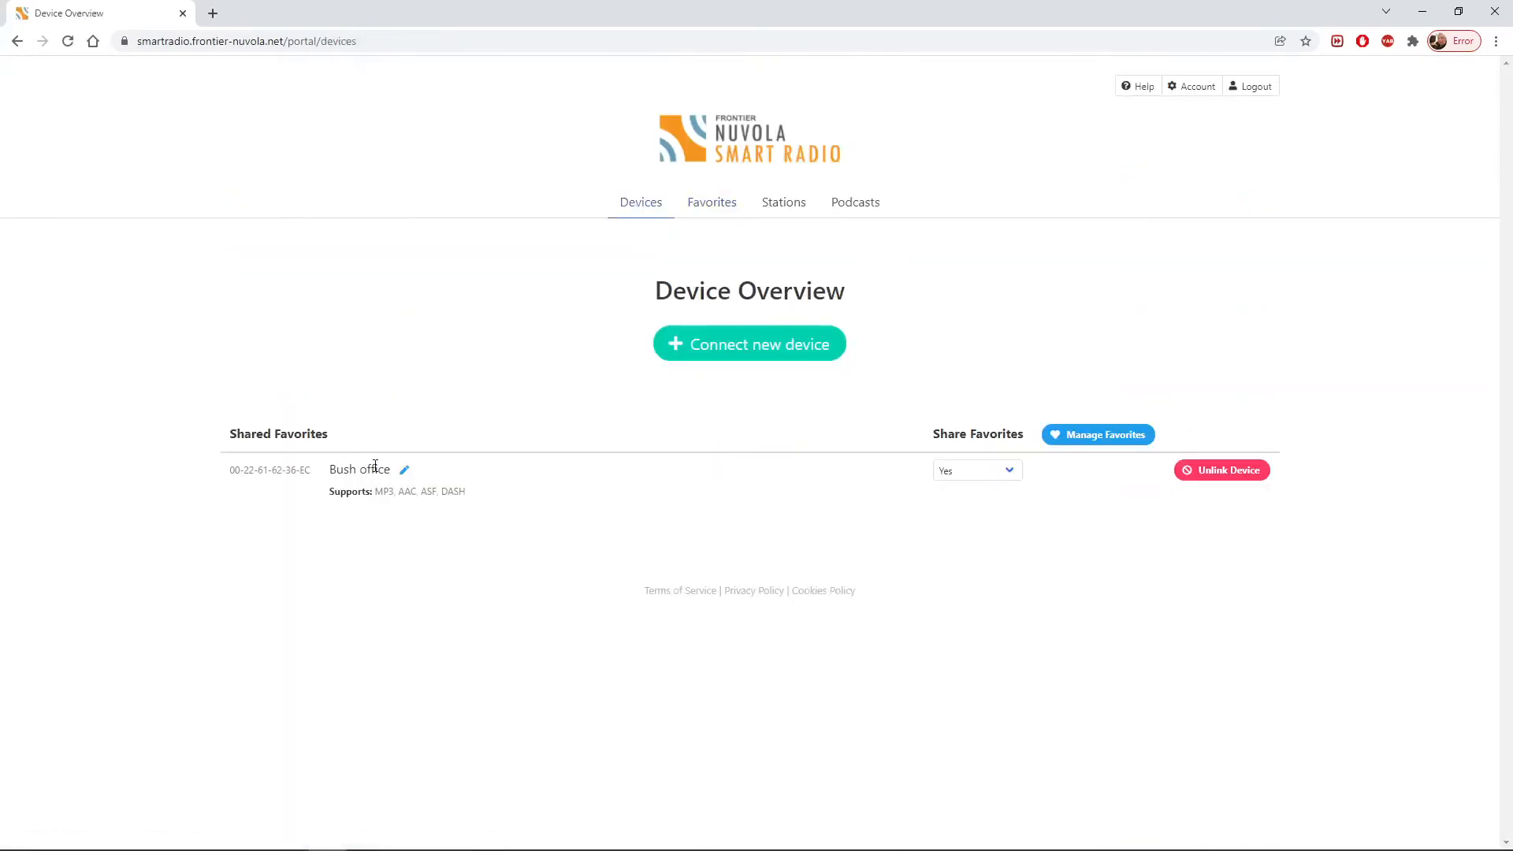
left_click(783, 202)
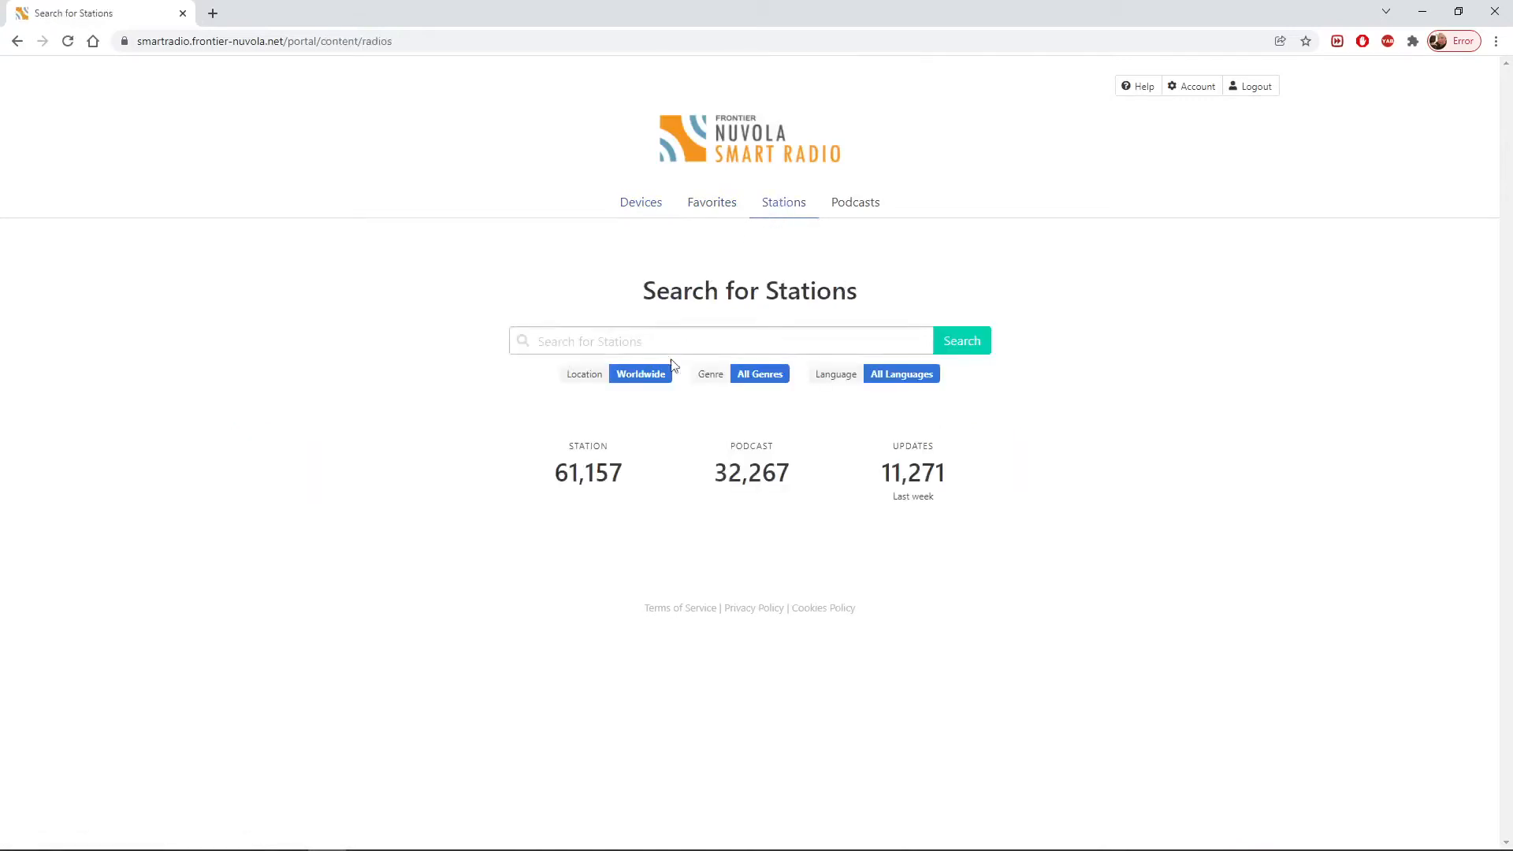
- Open the genre list and choose Decades 1970s
left_click(760, 373)
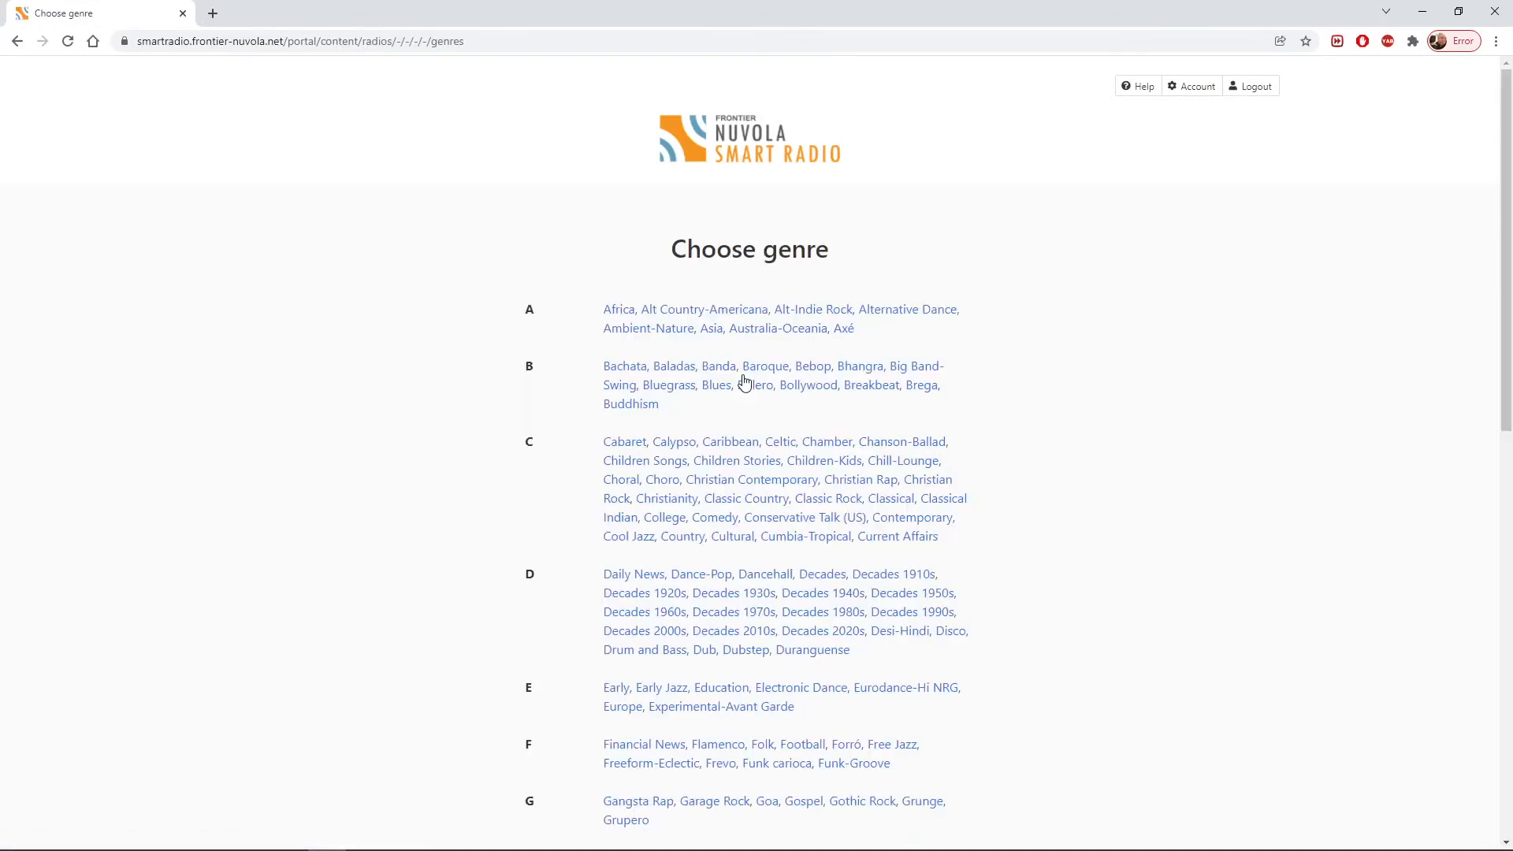
scroll("down", 3)
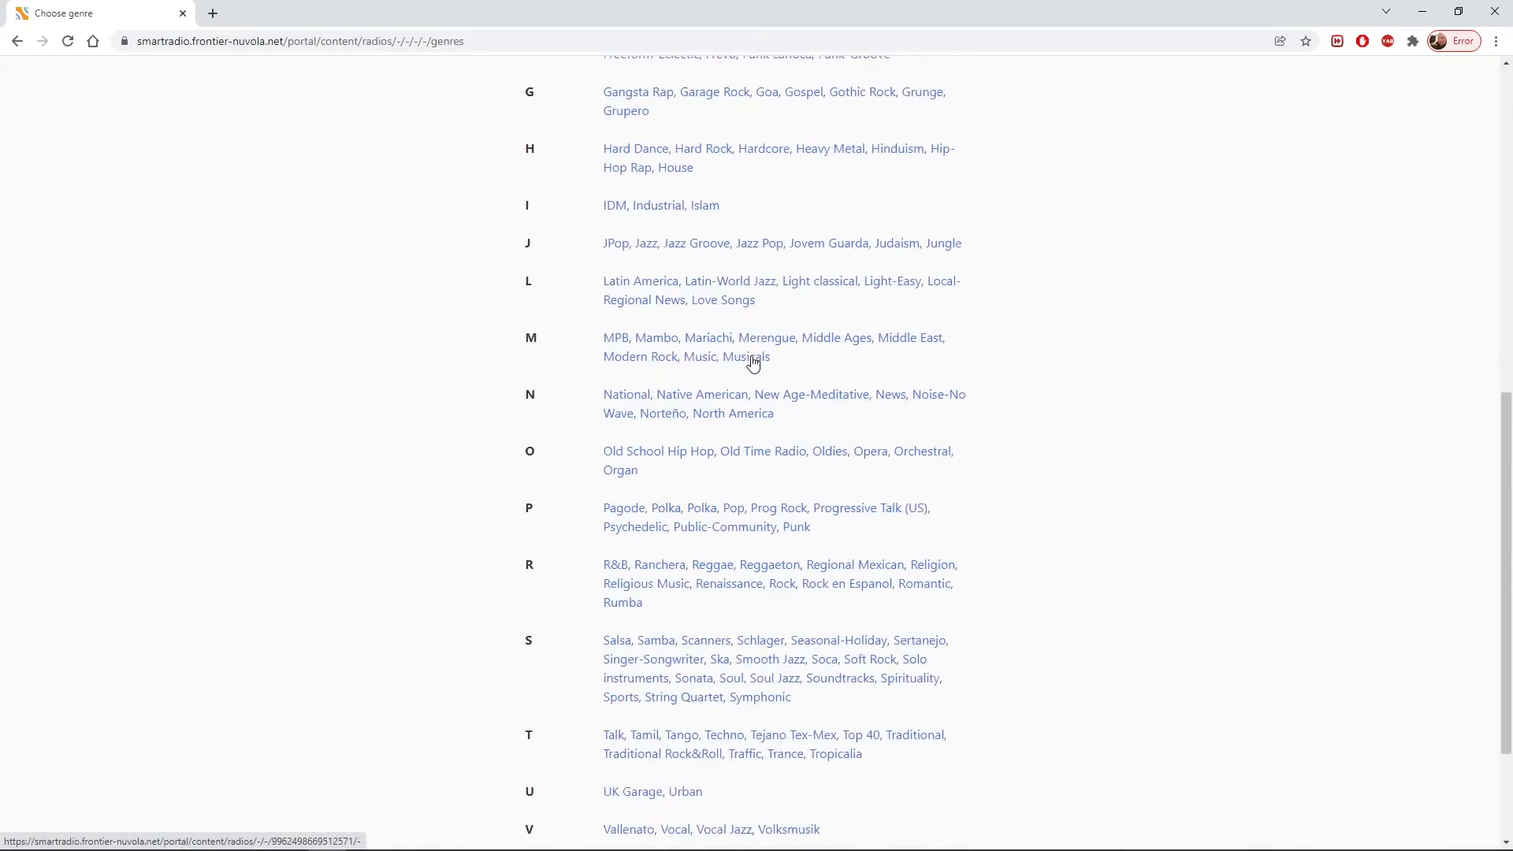
scroll("up", 3)
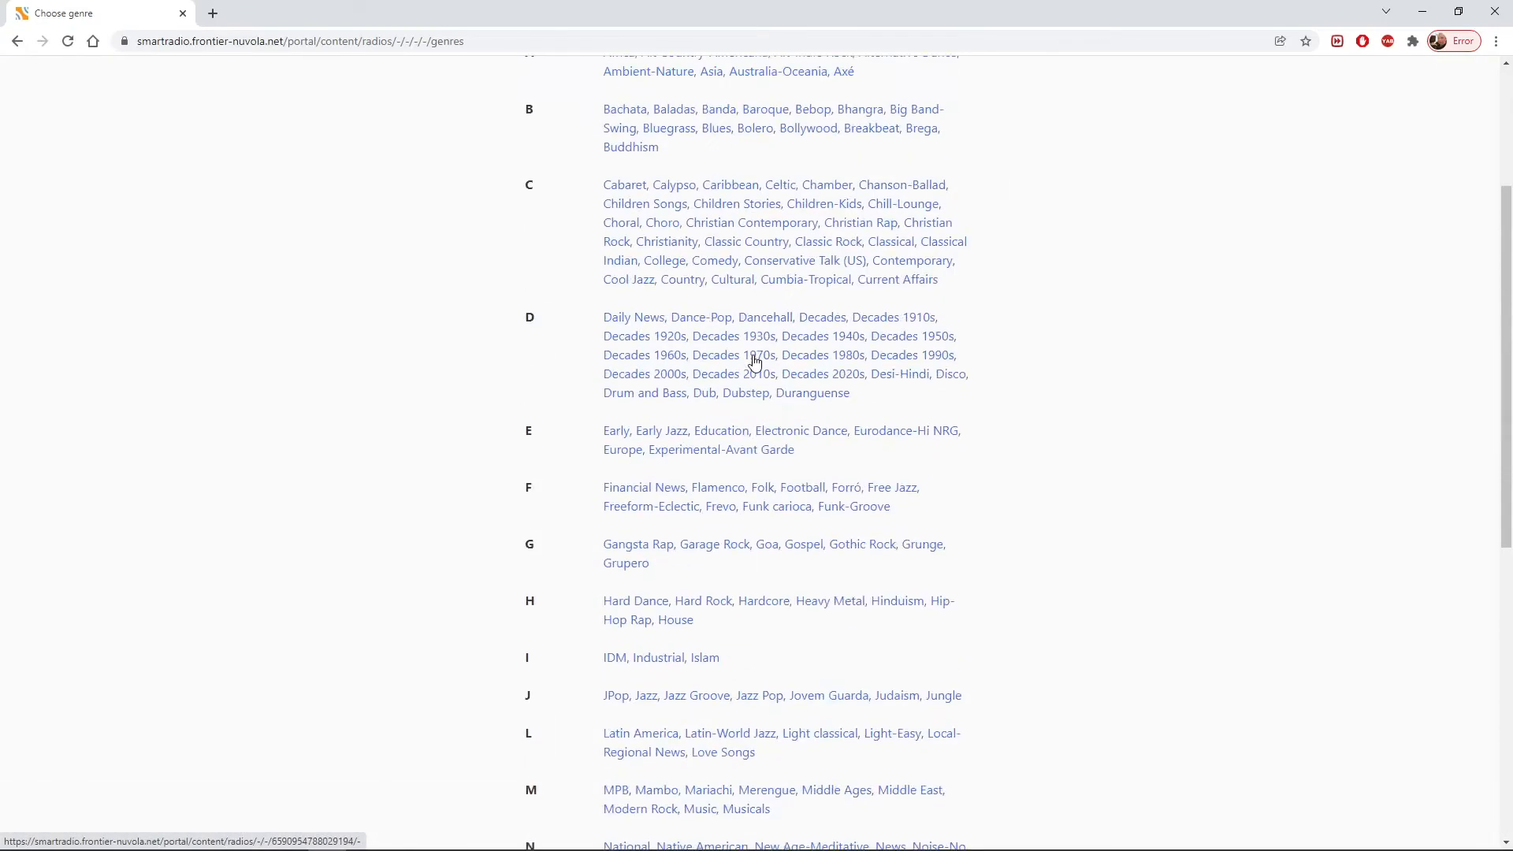
scroll("up", 3)
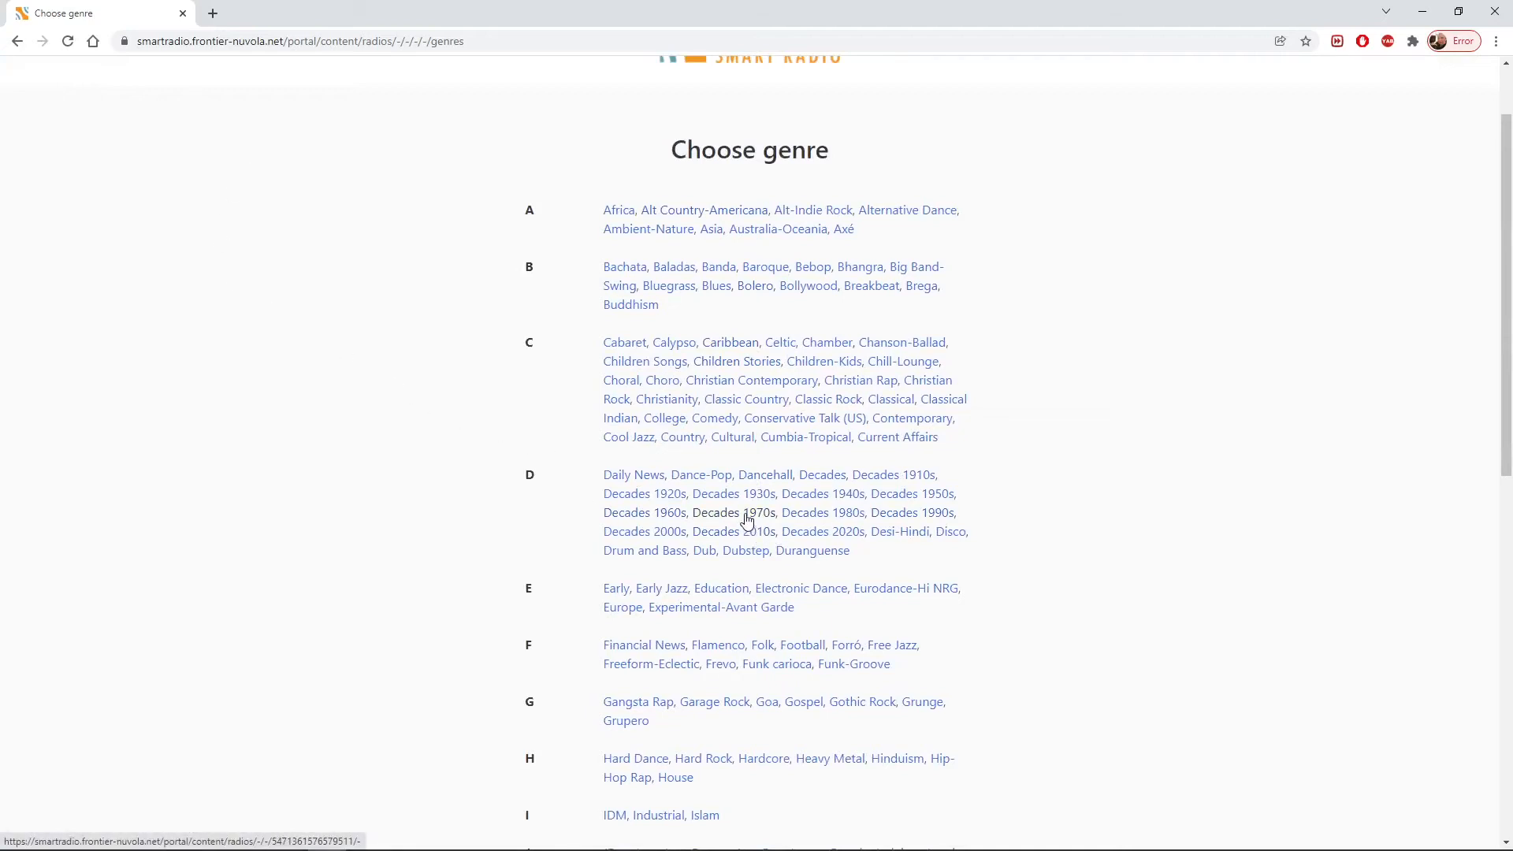
left_click(743, 512)
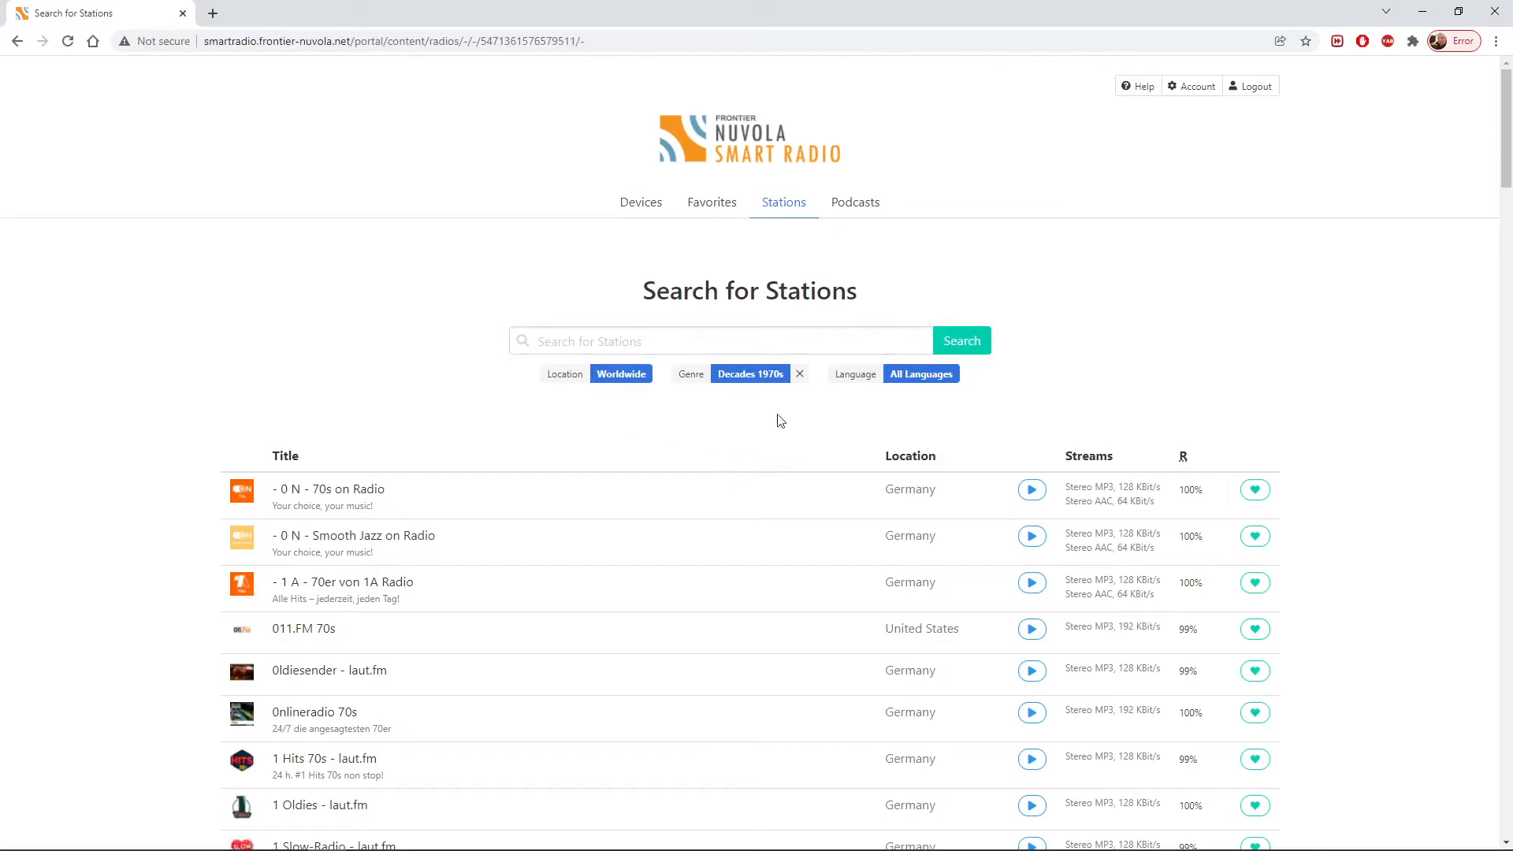
- Filter the 1970s station results to English-language stations
scroll("down", 3)
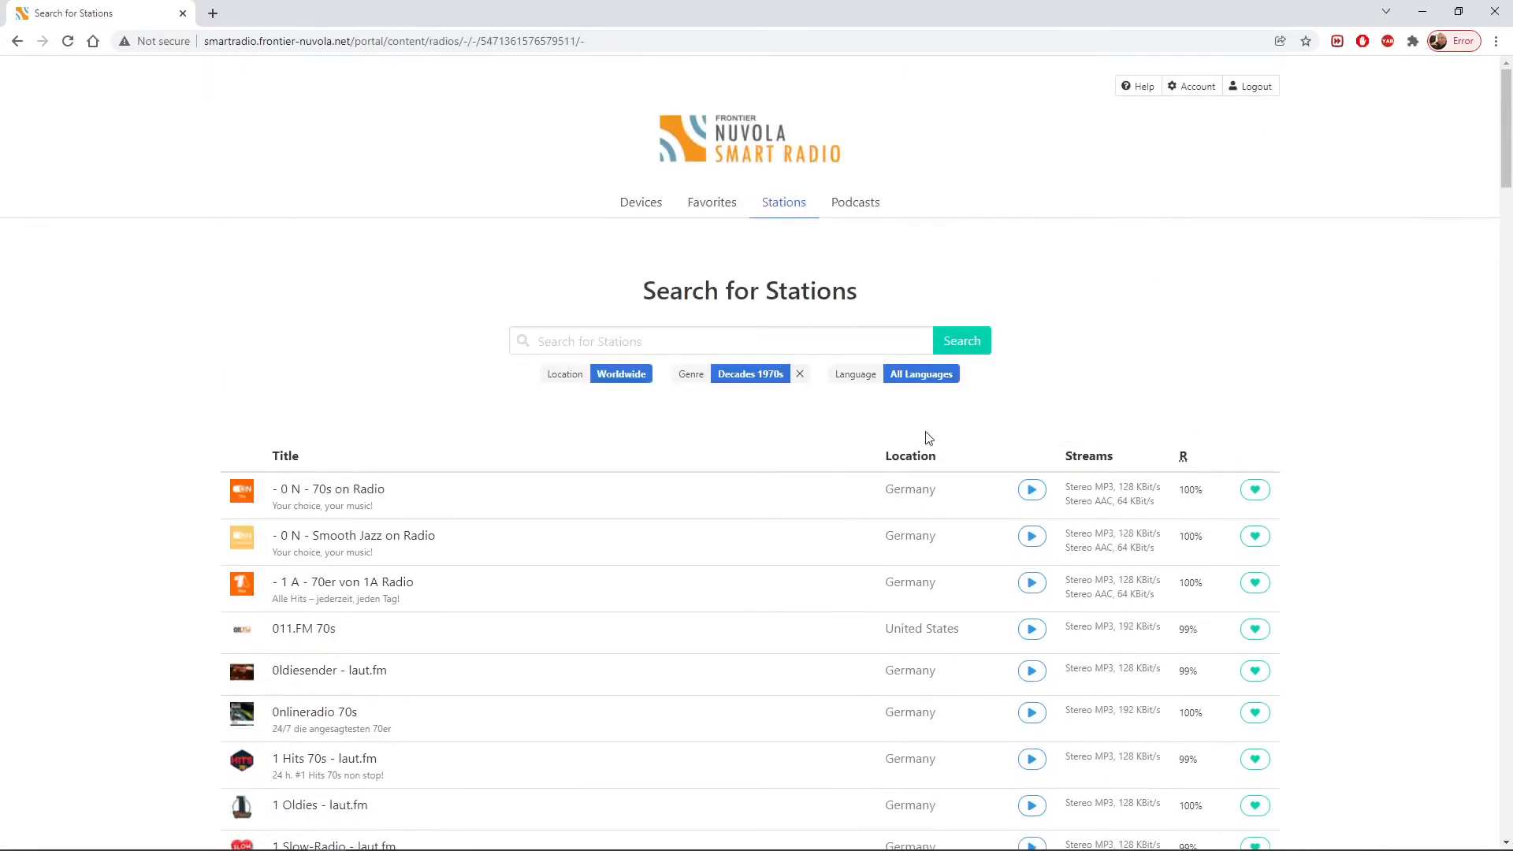
left_click(919, 373)
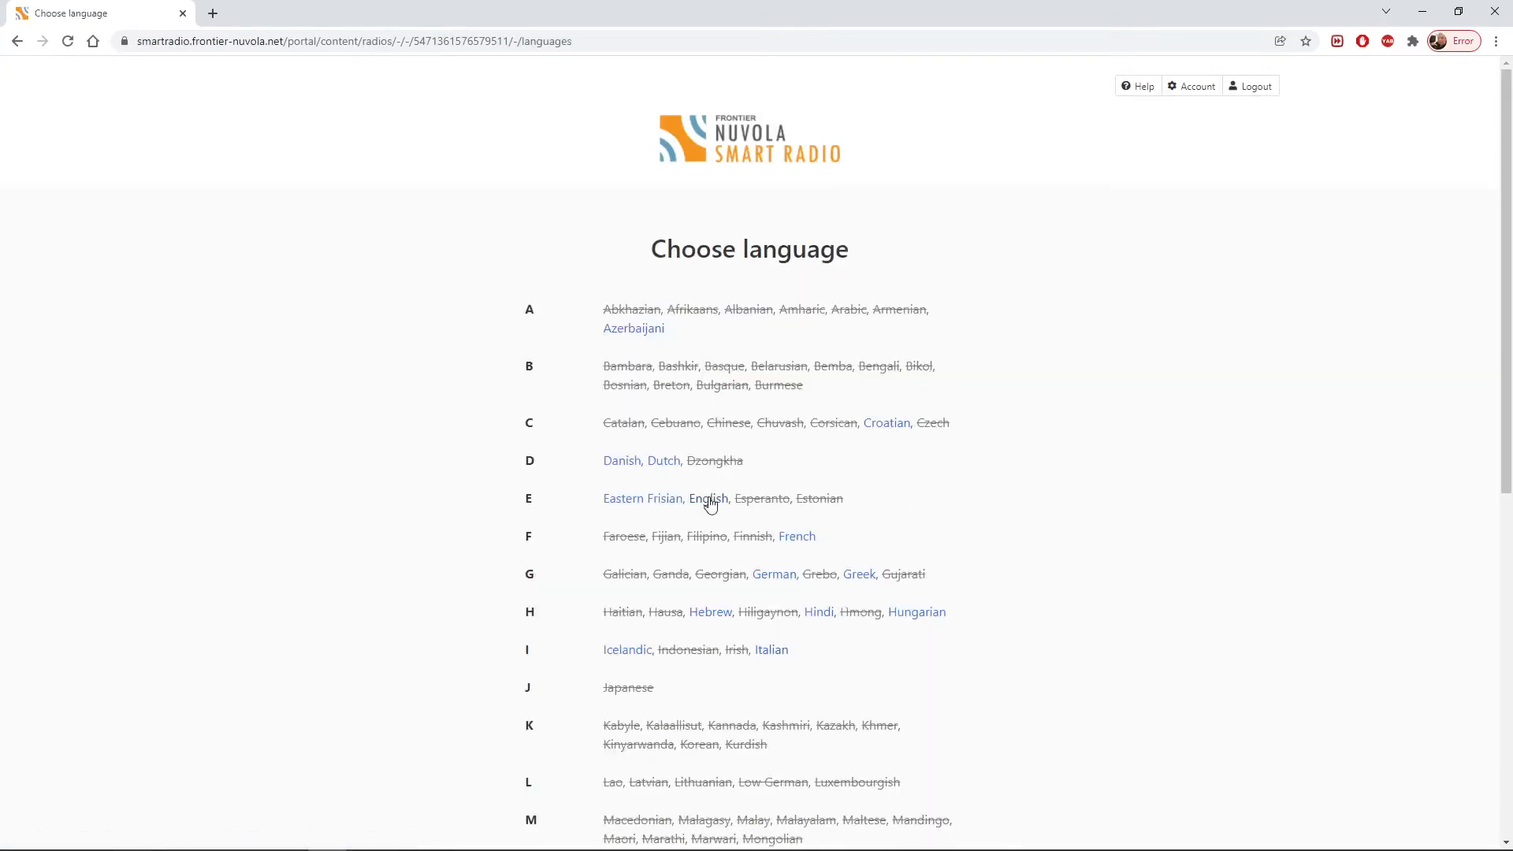
left_click(707, 498)
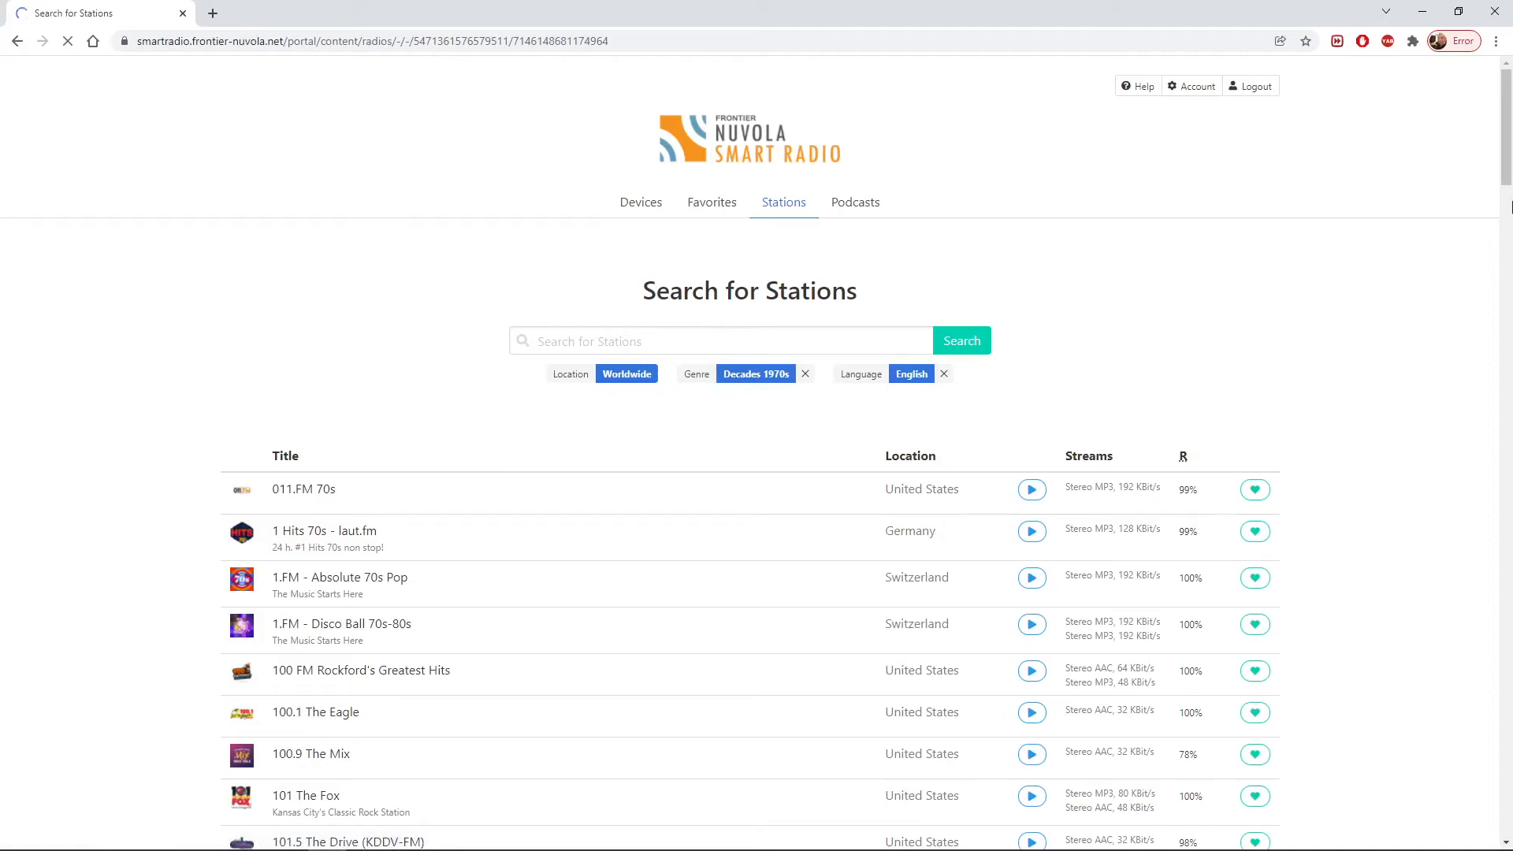
scroll("down", 3)
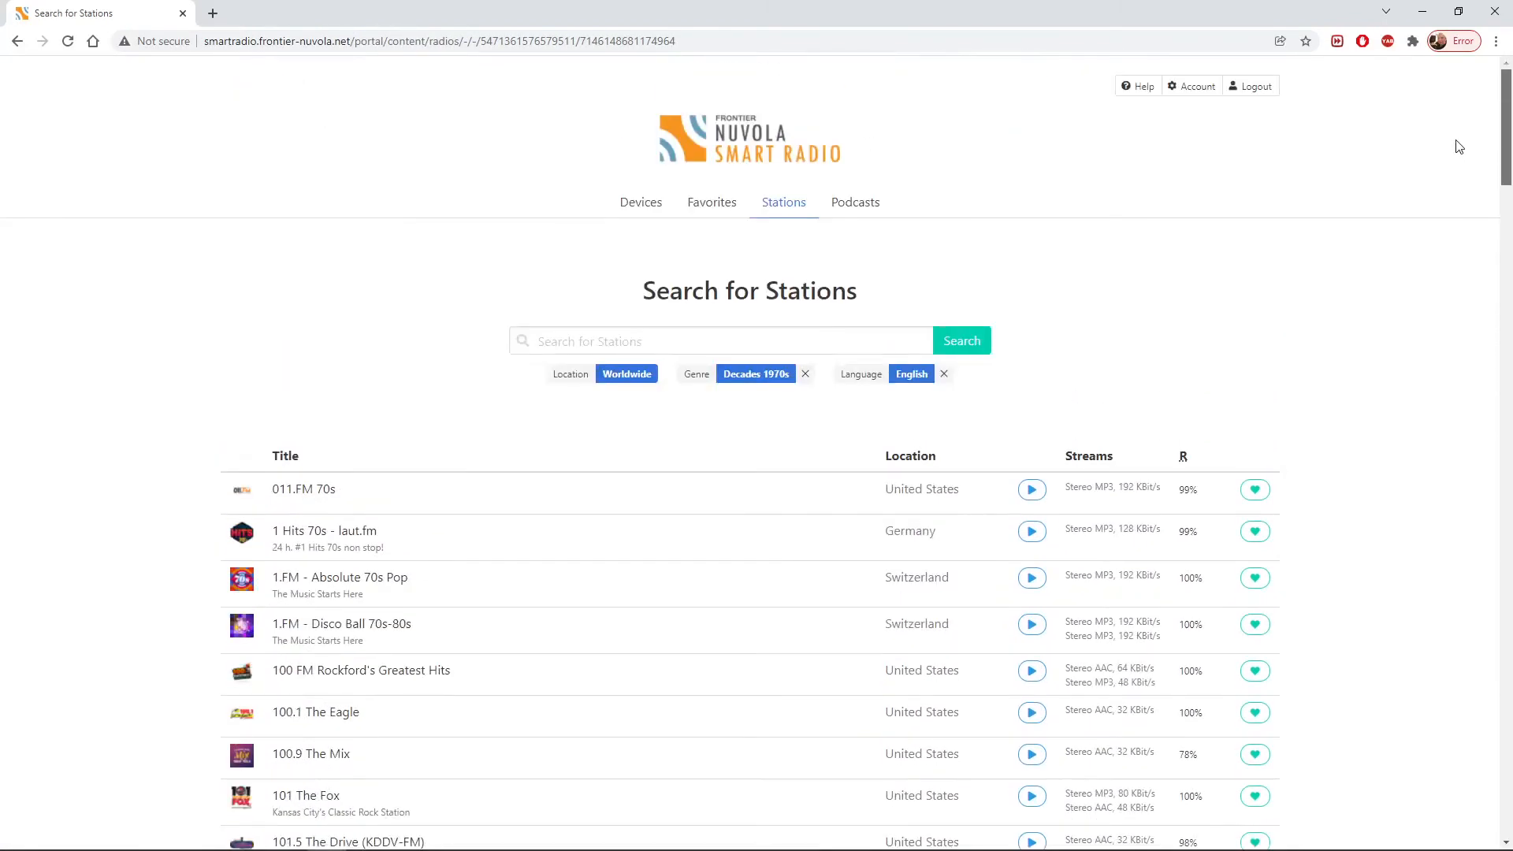
- Restrict the English 1970s stations to the United States and browse the results
left_click(625, 373)
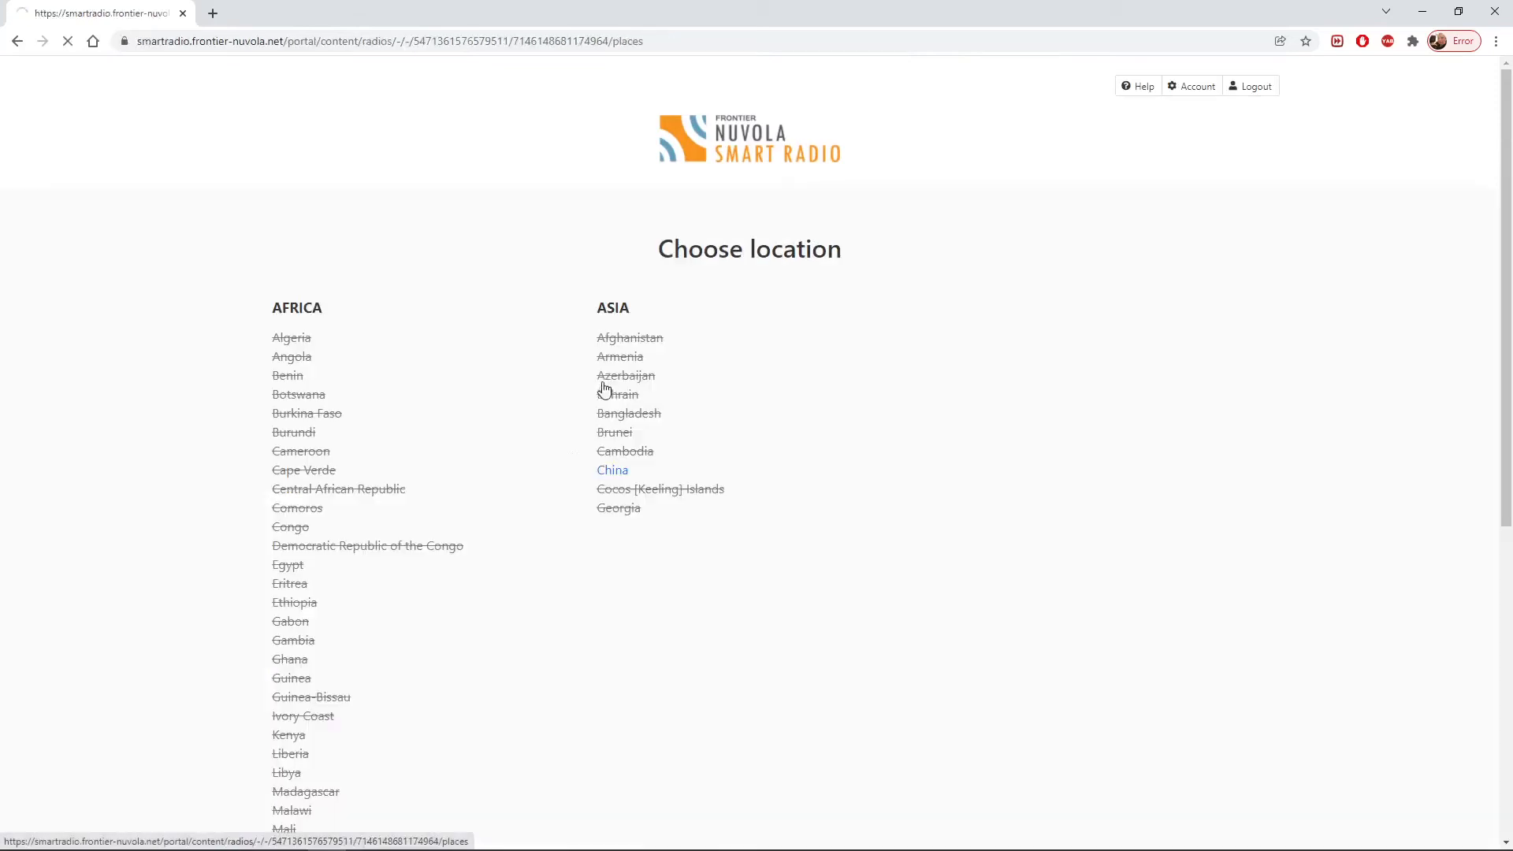
scroll("down", 3)
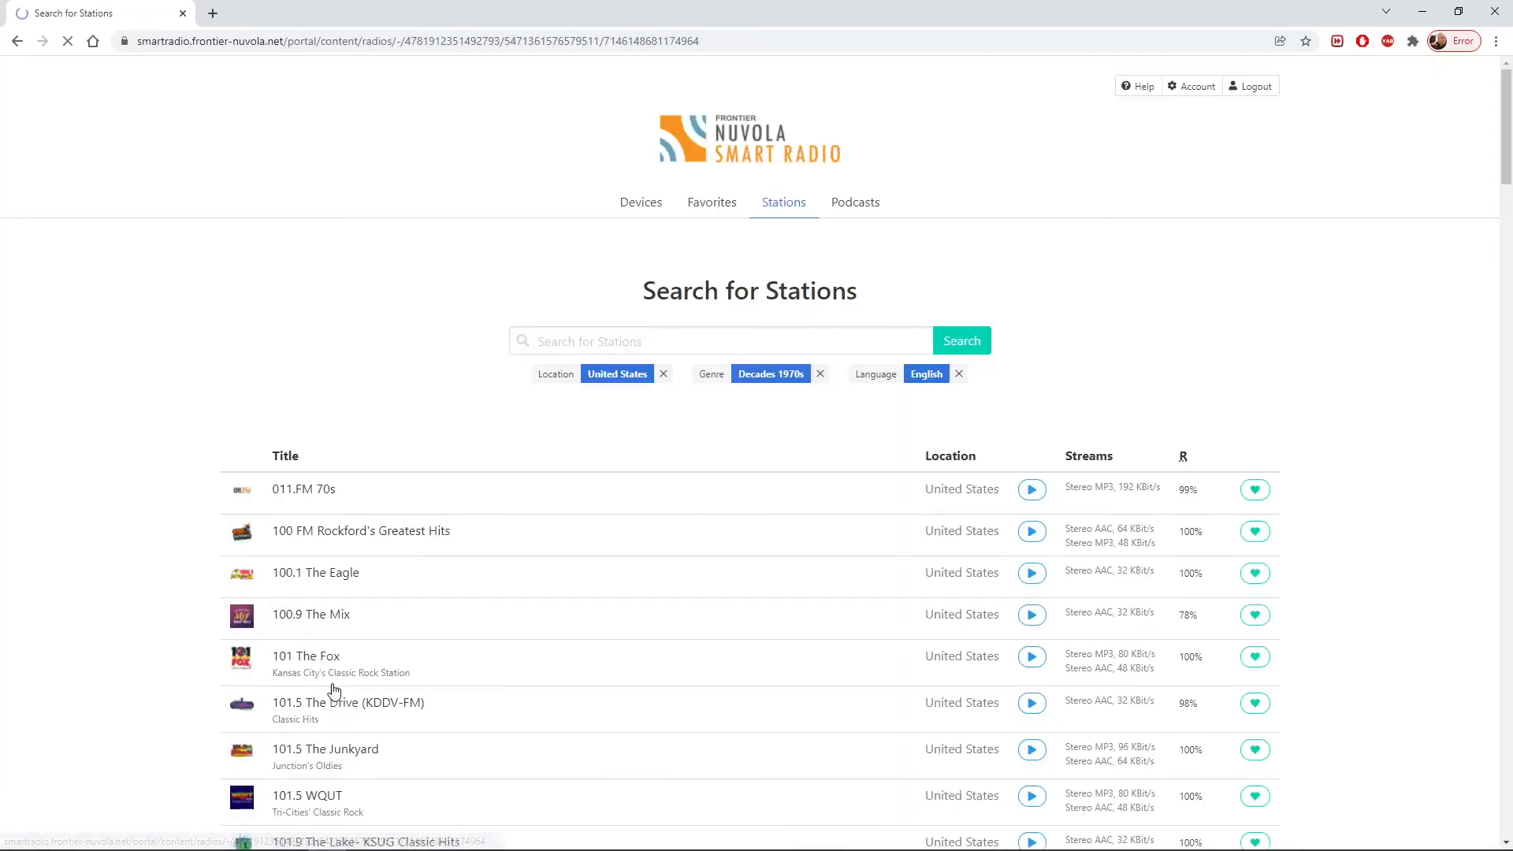
scroll("down", 3)
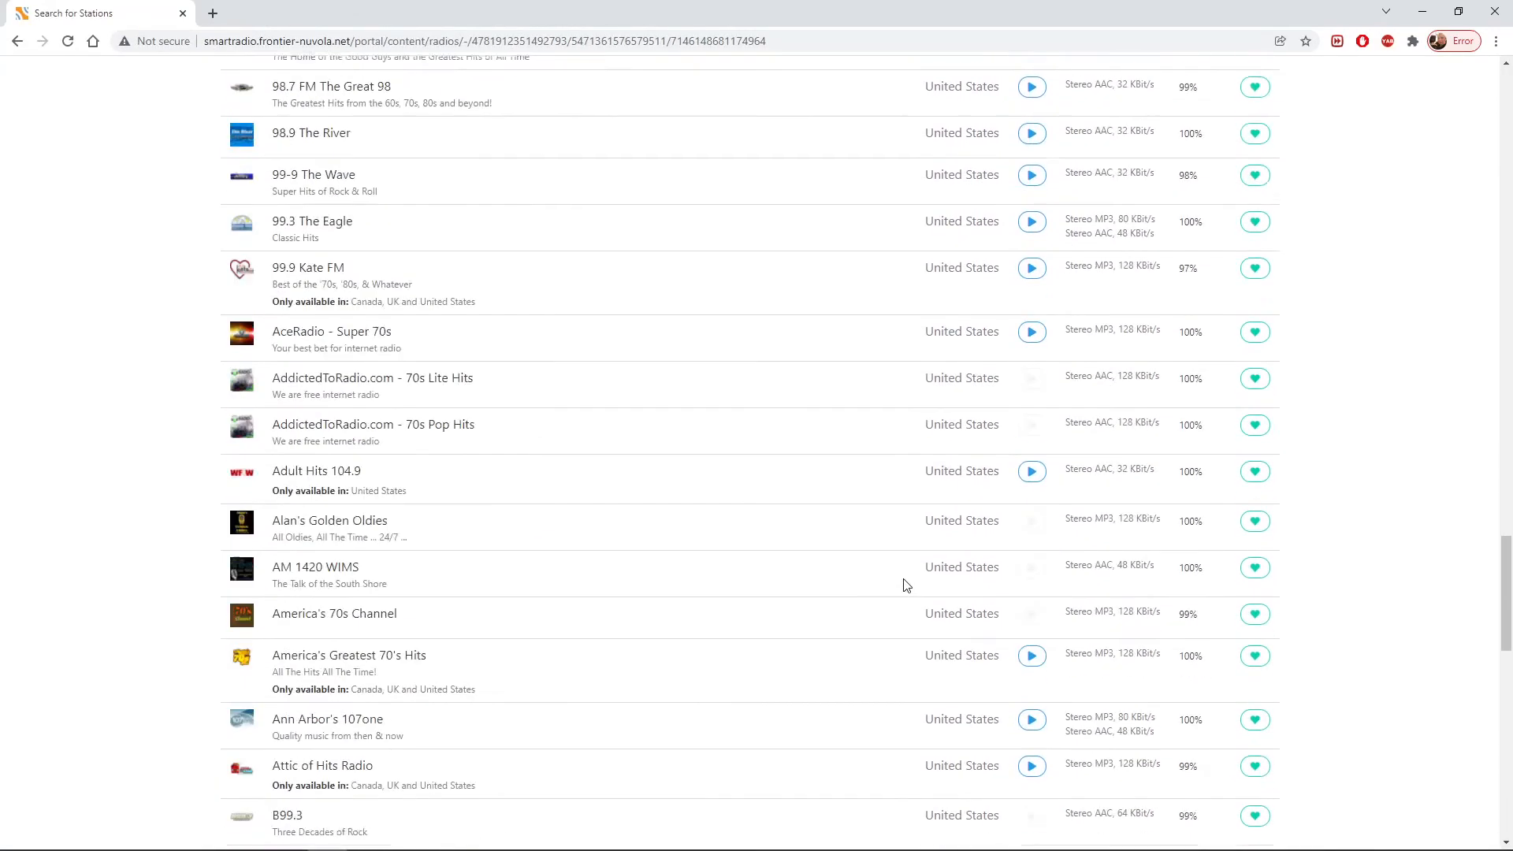
scroll("up", 3)
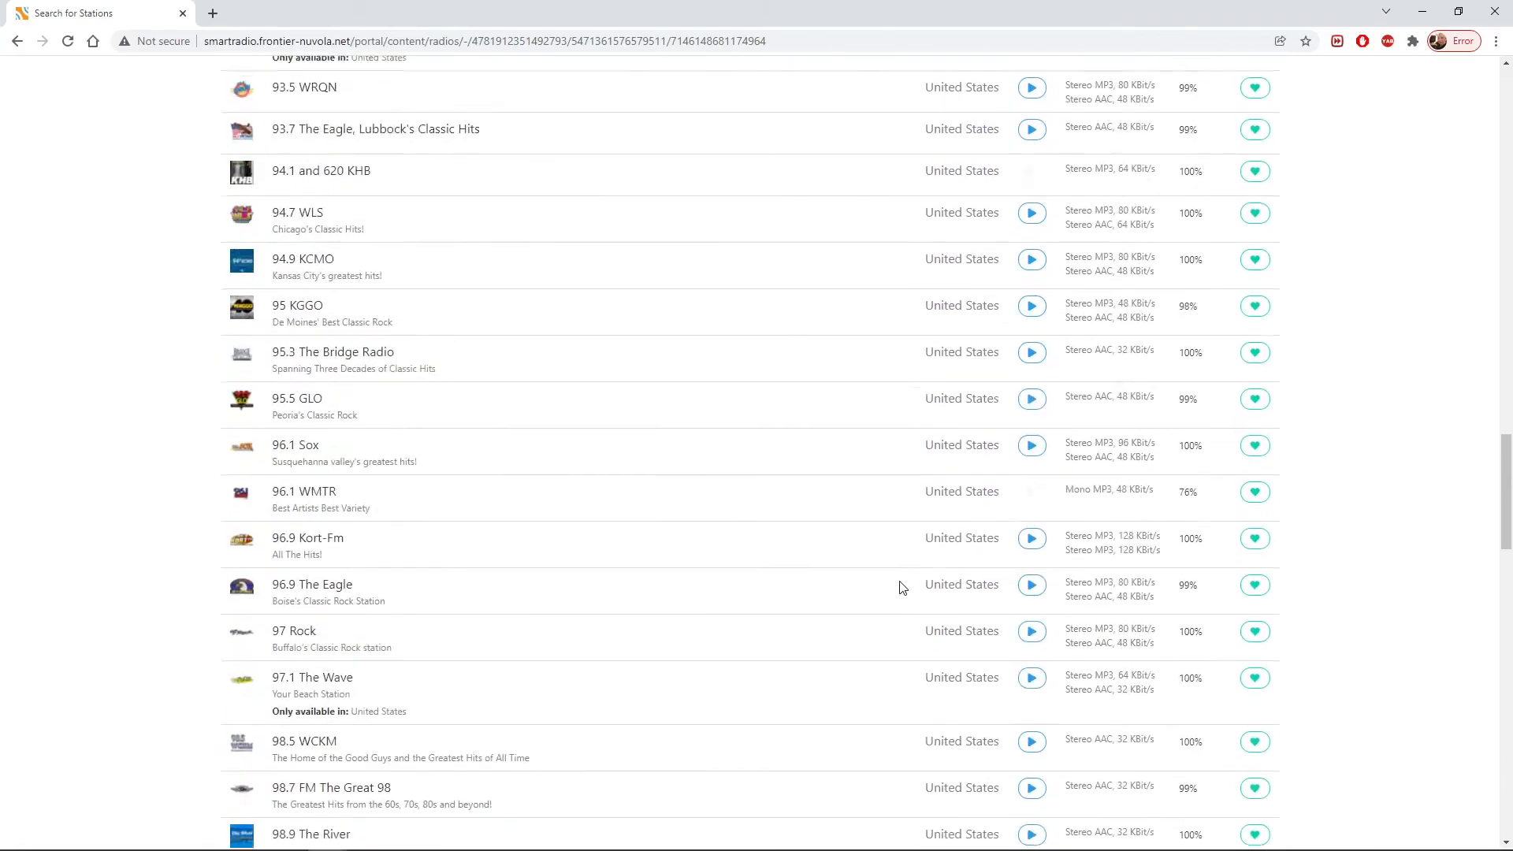
scroll("down", 3)
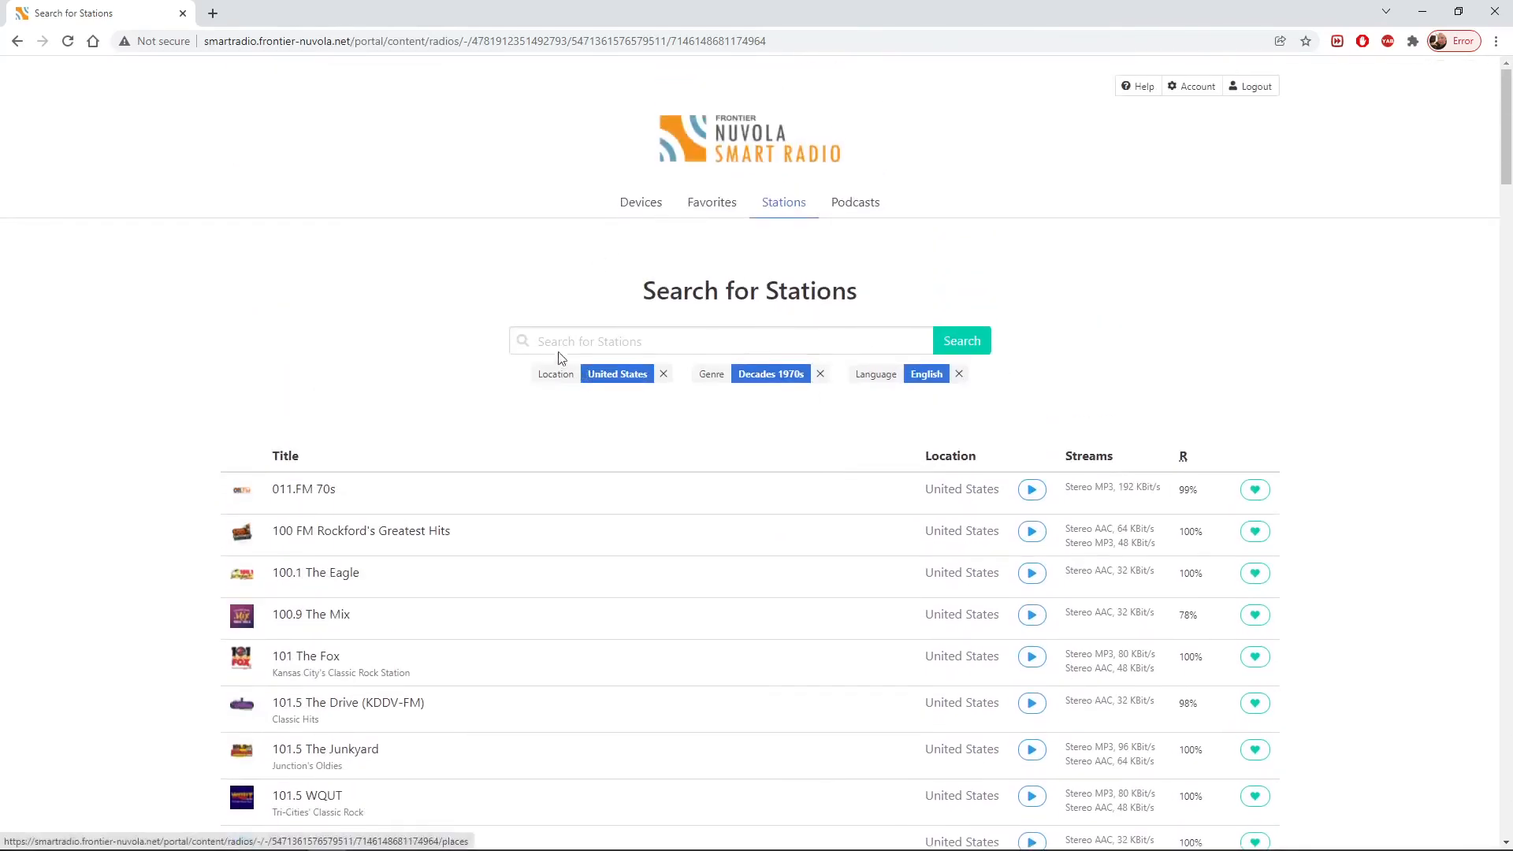
mouse_move(640, 202)
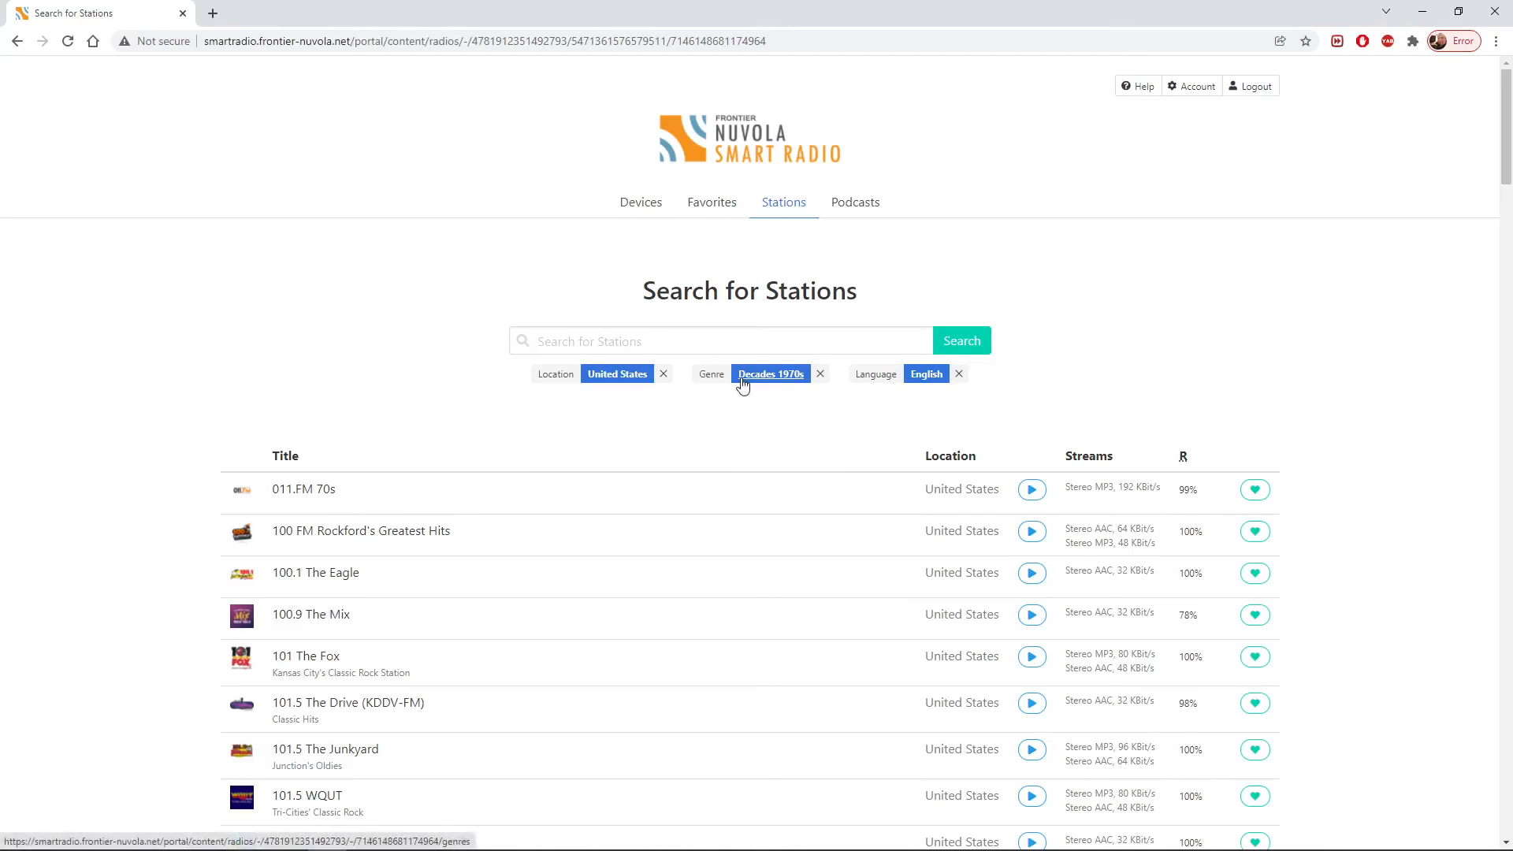
mouse_move(712, 392)
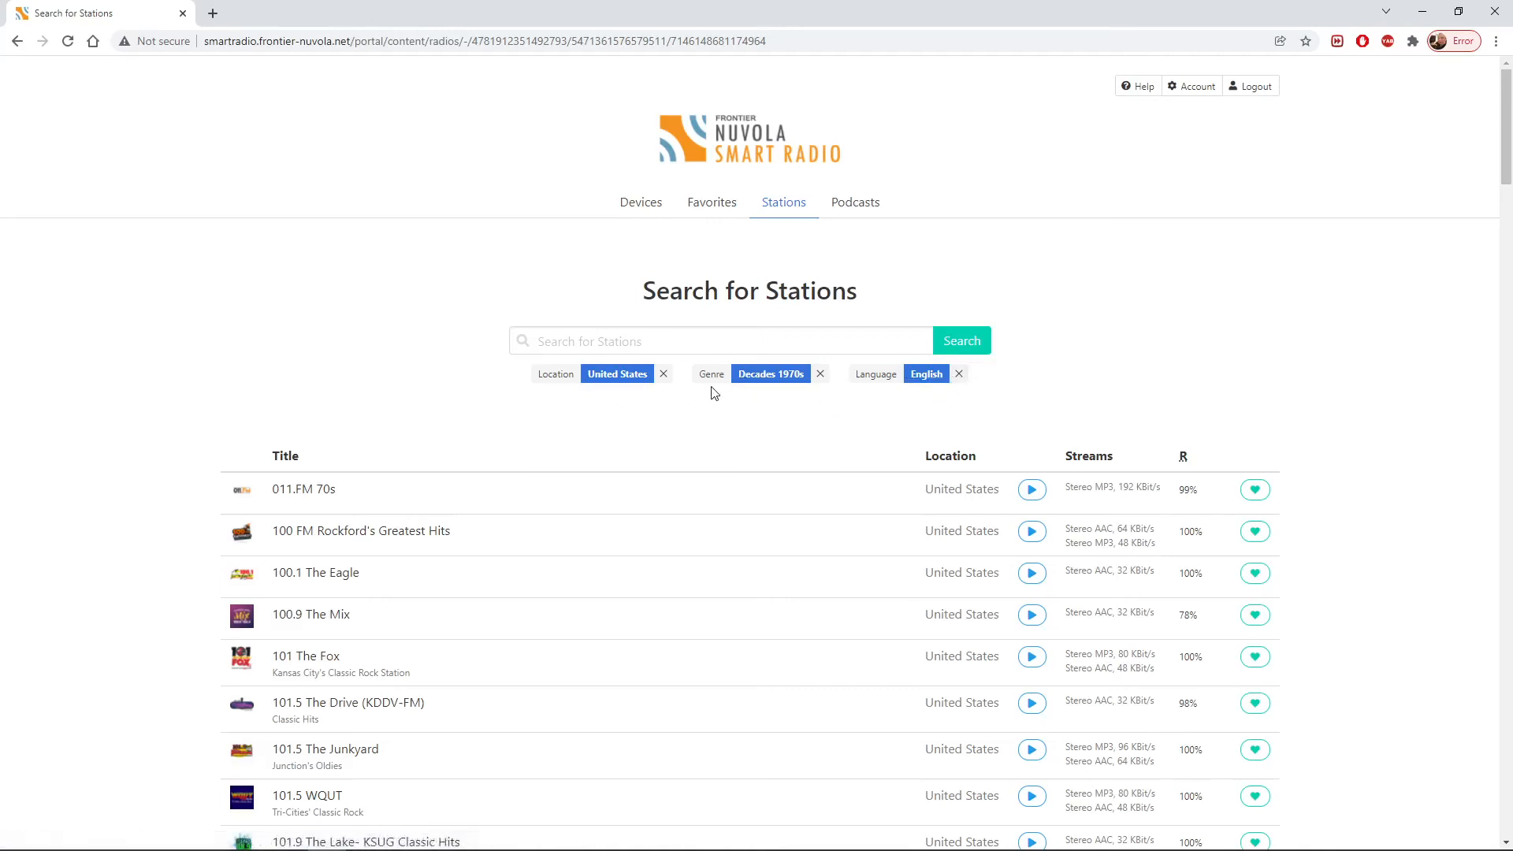